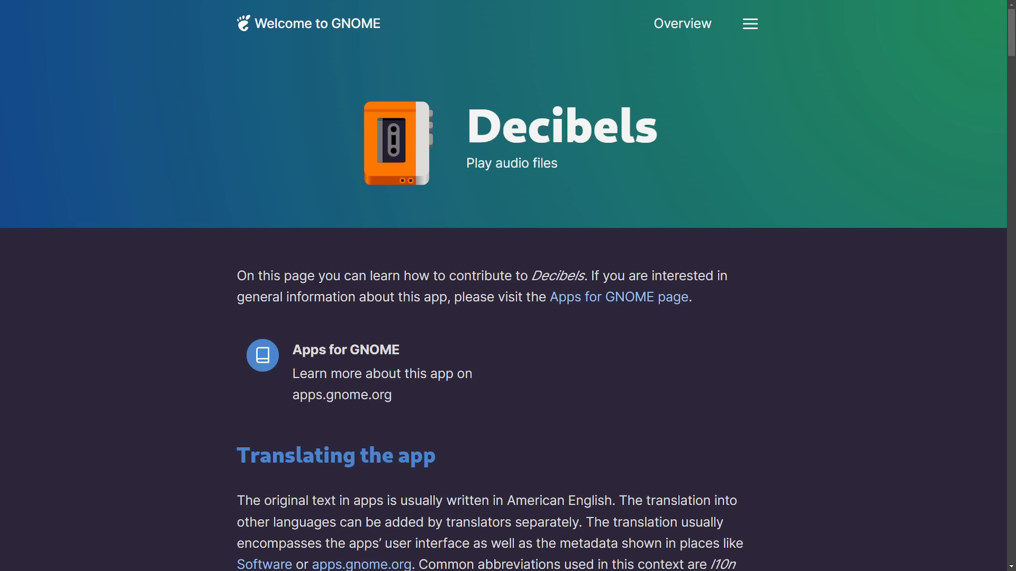
mouse_move(695, 142)
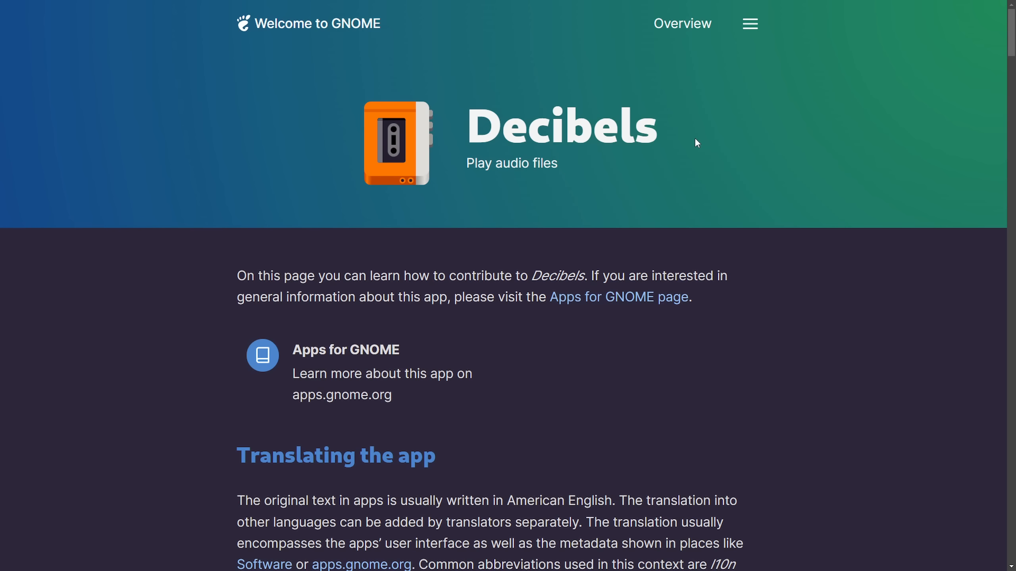
mouse_move(776, 333)
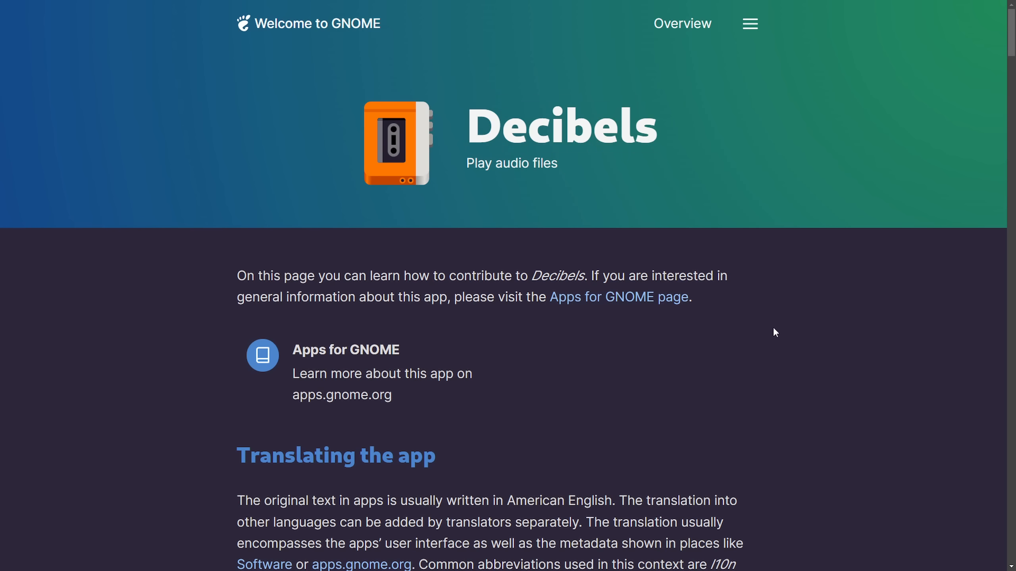
mouse_move(752, 325)
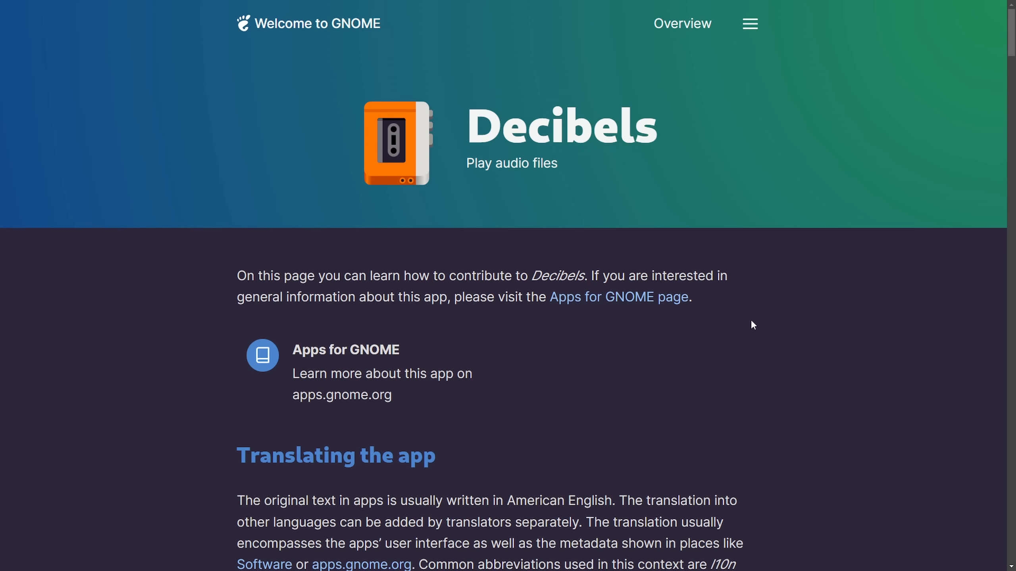
mouse_move(272, 273)
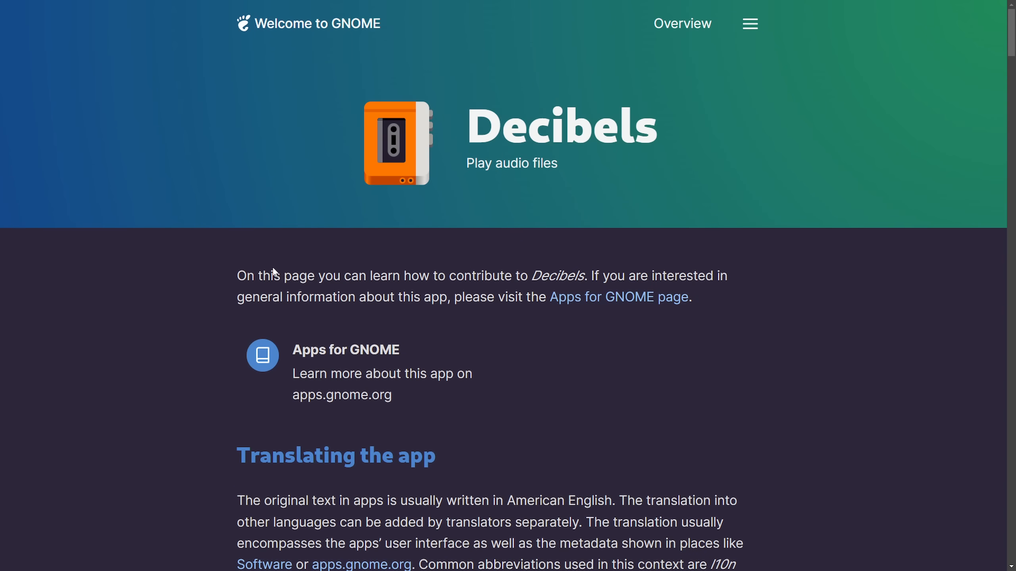
mouse_move(705, 417)
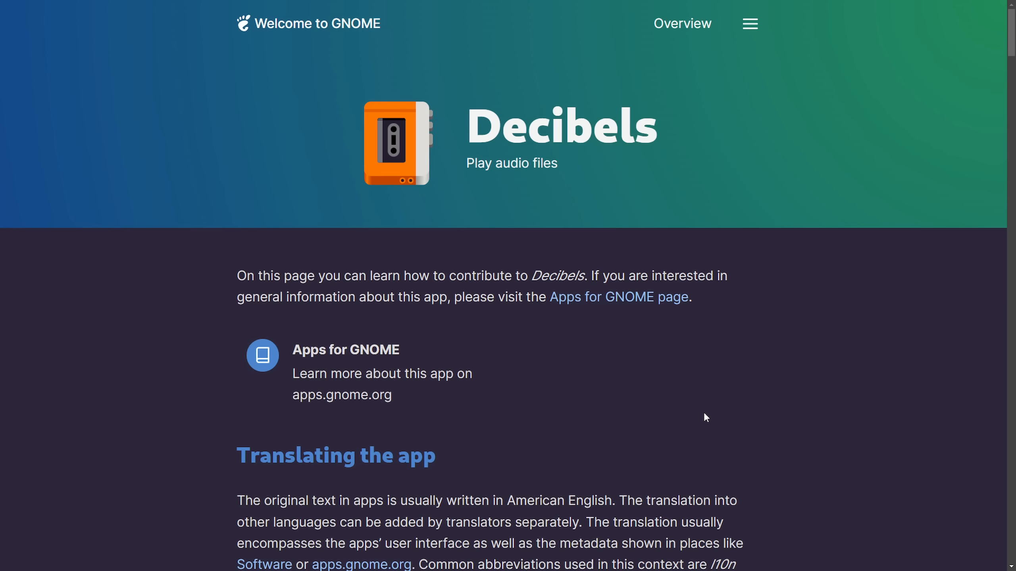
mouse_move(700, 400)
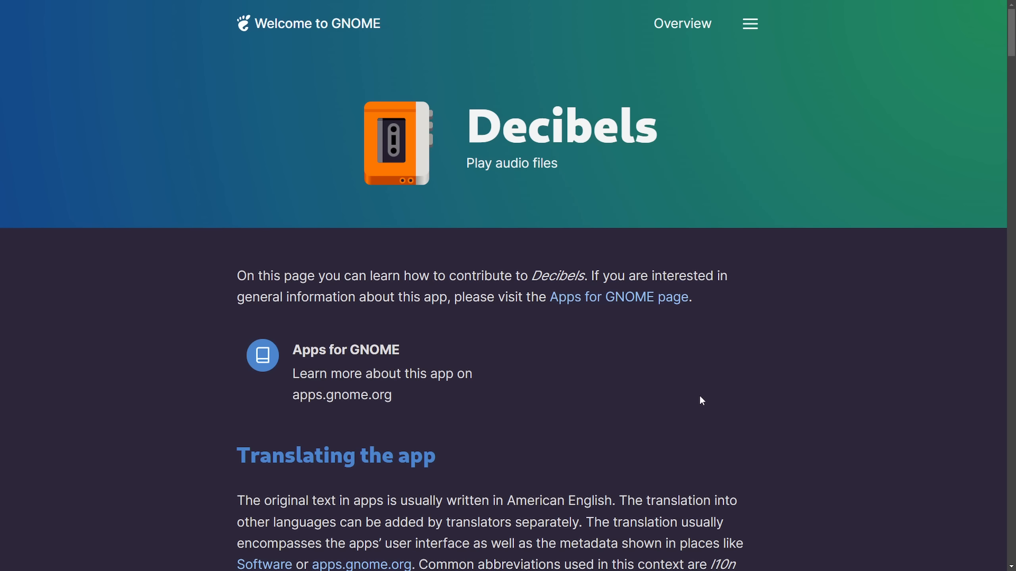
mouse_move(726, 379)
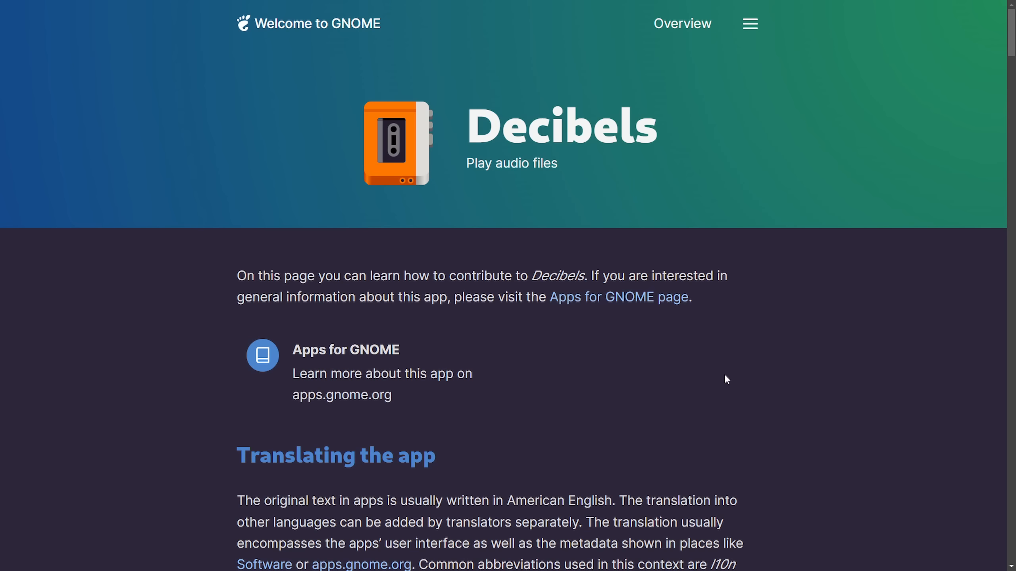
mouse_move(634, 360)
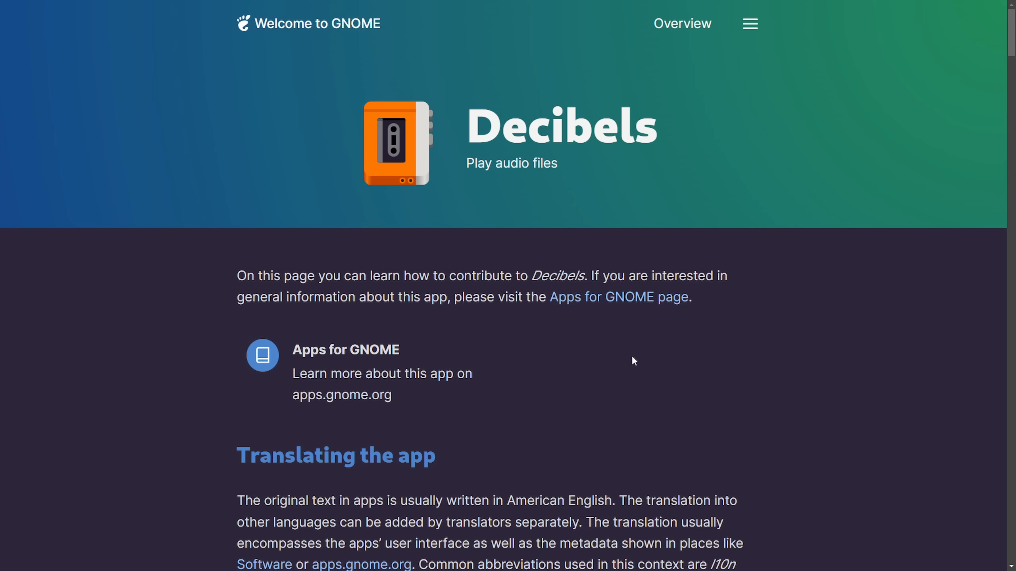
mouse_move(661, 371)
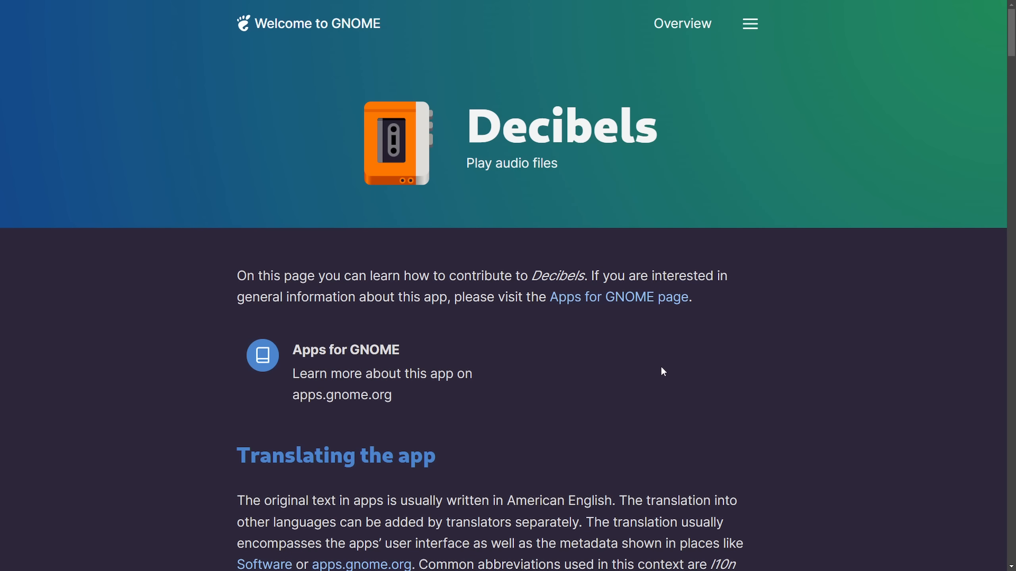
mouse_move(834, 354)
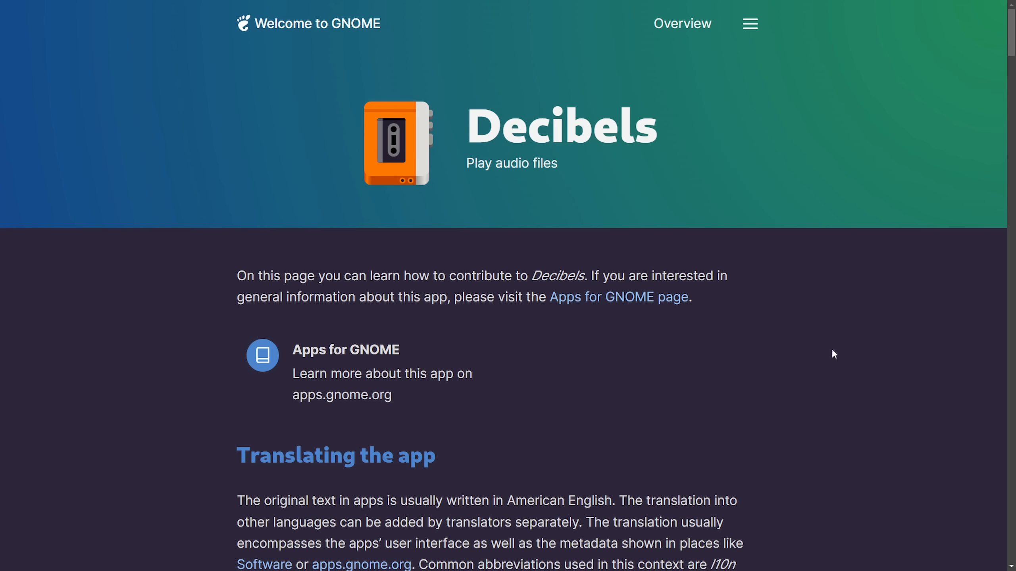
mouse_move(753, 362)
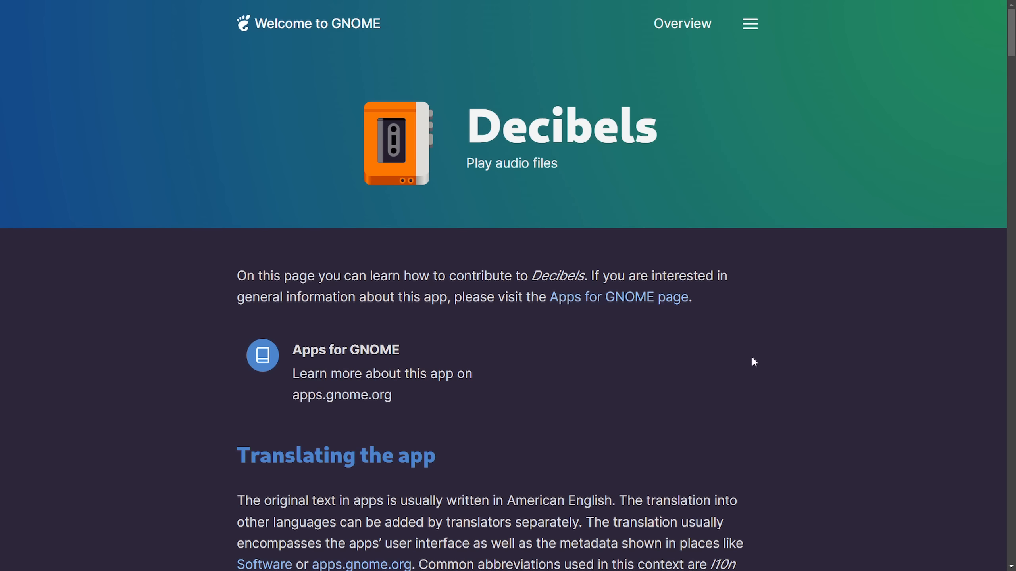
mouse_move(471, 128)
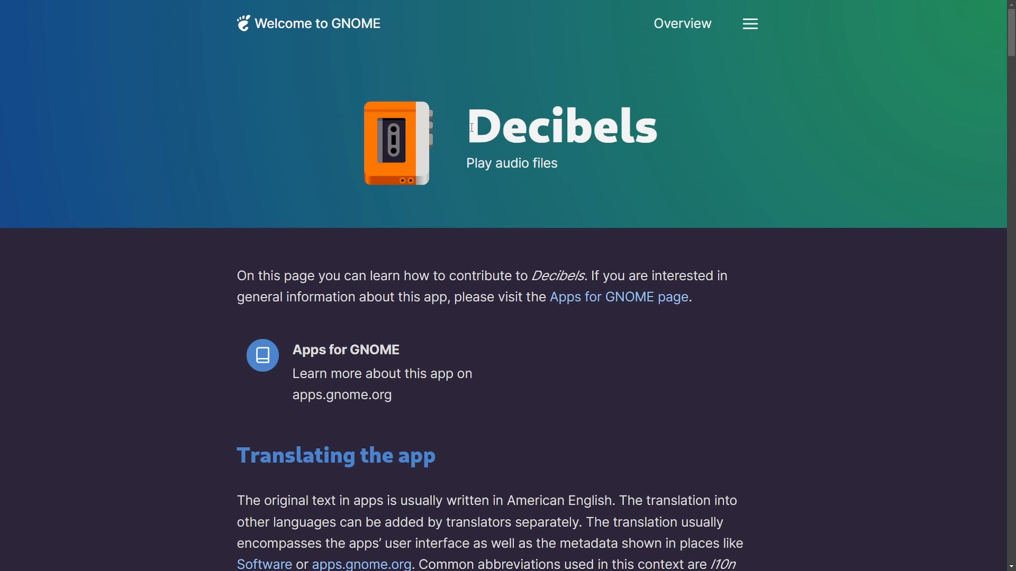
Step: Scroll to the 'Trying the latest version' section and clear the highlighted Install Nightly flatpak command
scroll(down, 3)
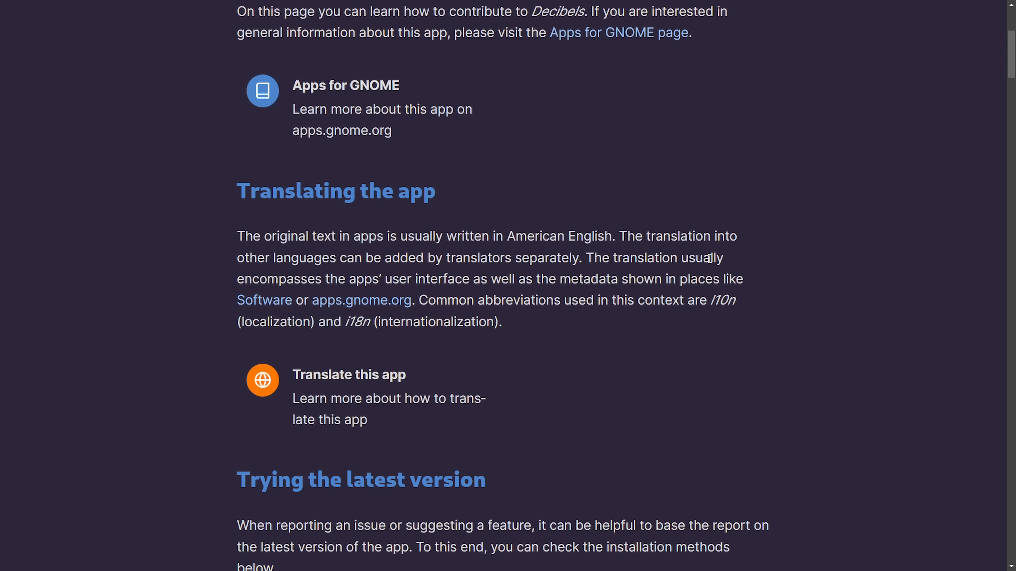
scroll(down, 3)
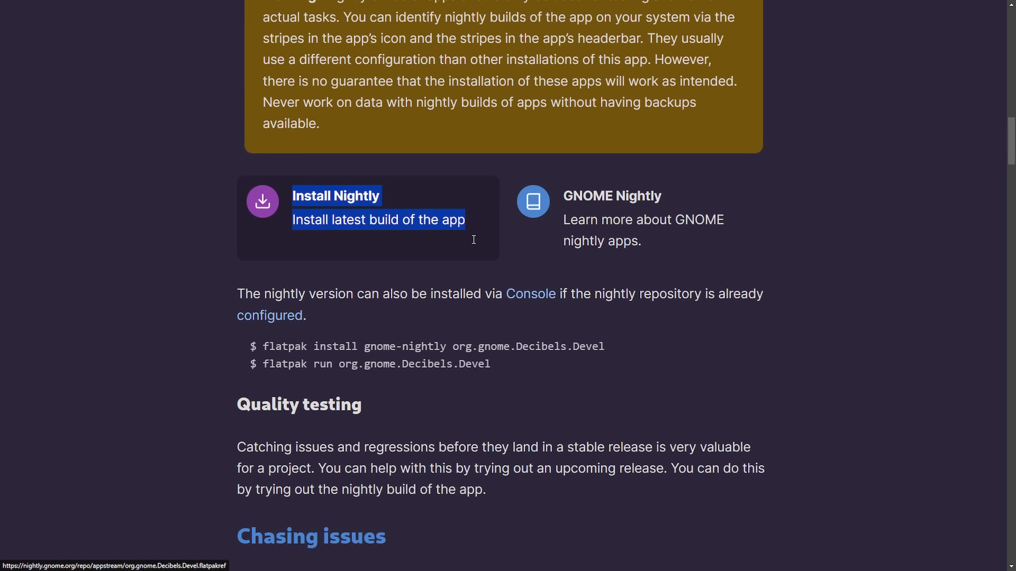
mouse_move(788, 326)
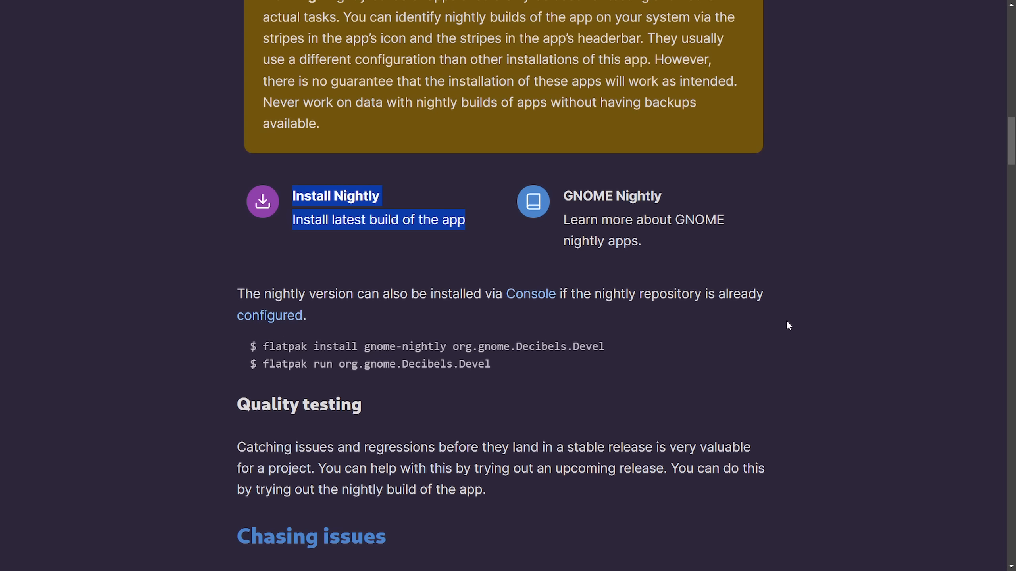
click(262, 347)
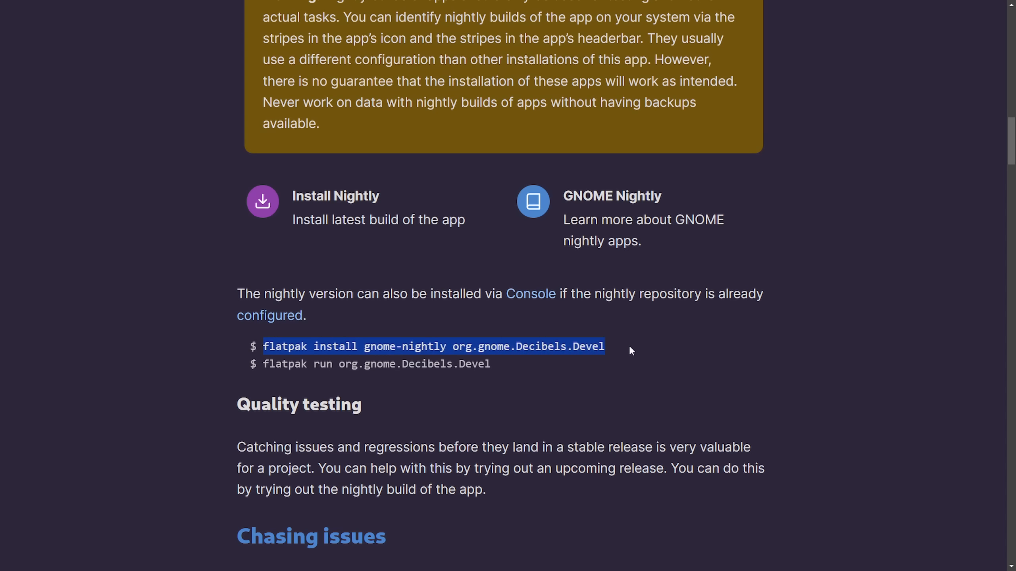
click(280, 363)
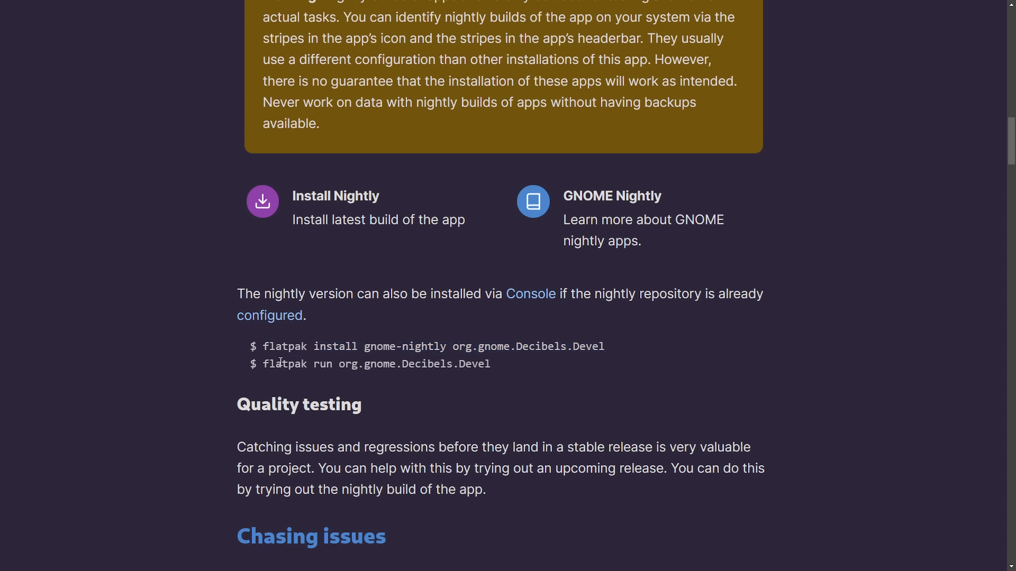
mouse_move(596, 390)
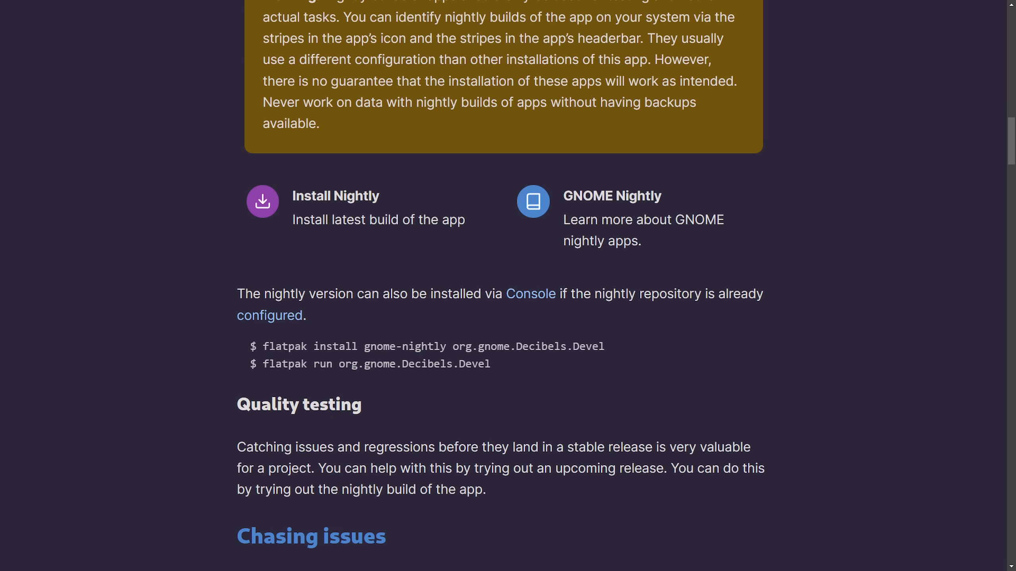
mouse_move(873, 222)
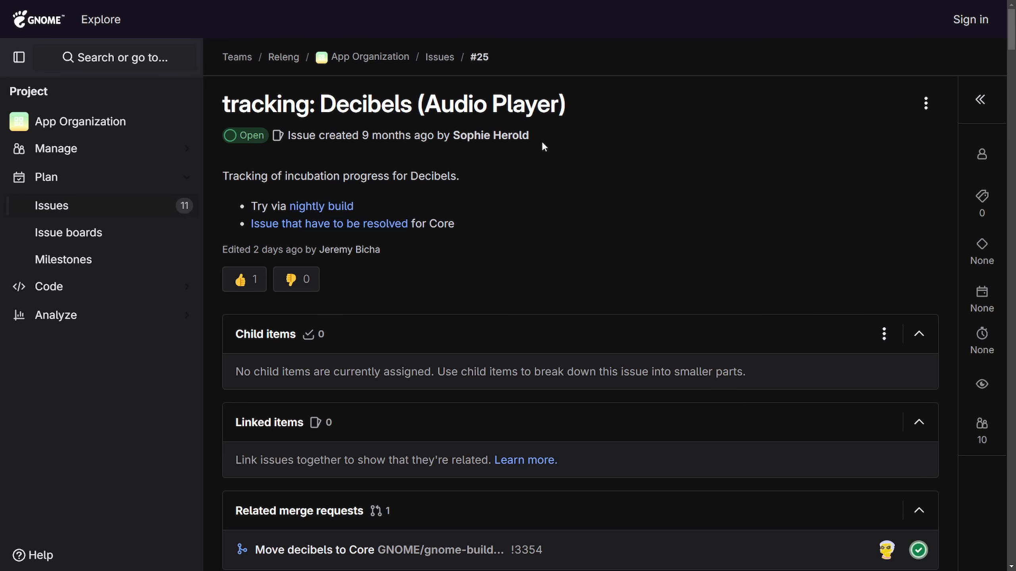
mouse_move(245, 234)
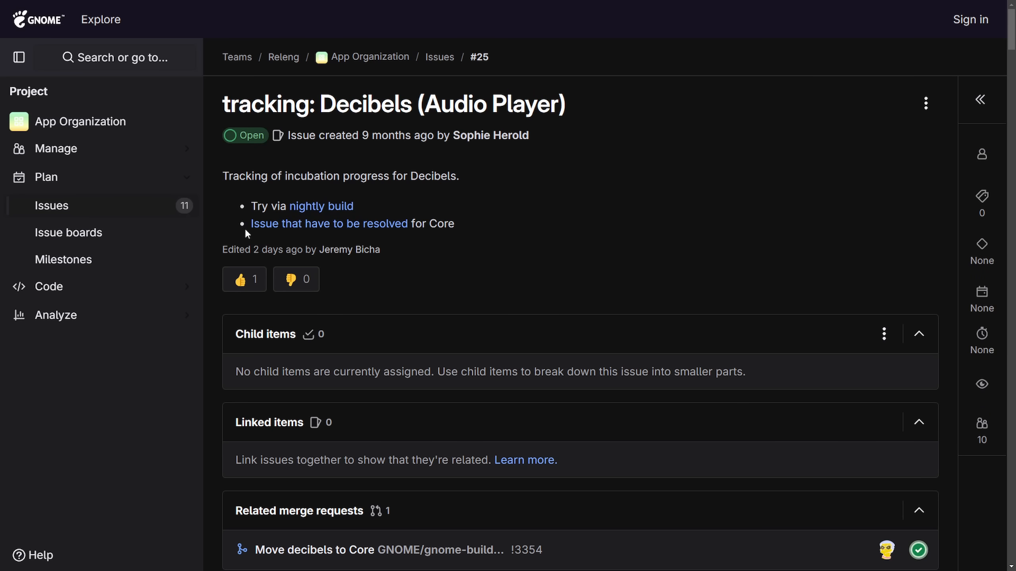
double_click(442, 224)
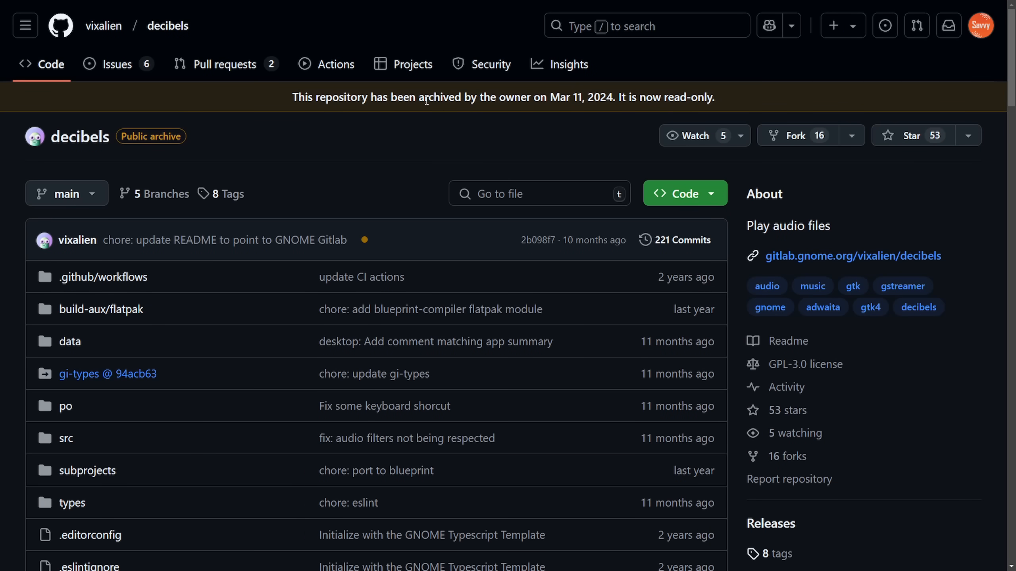
scroll(down, 3)
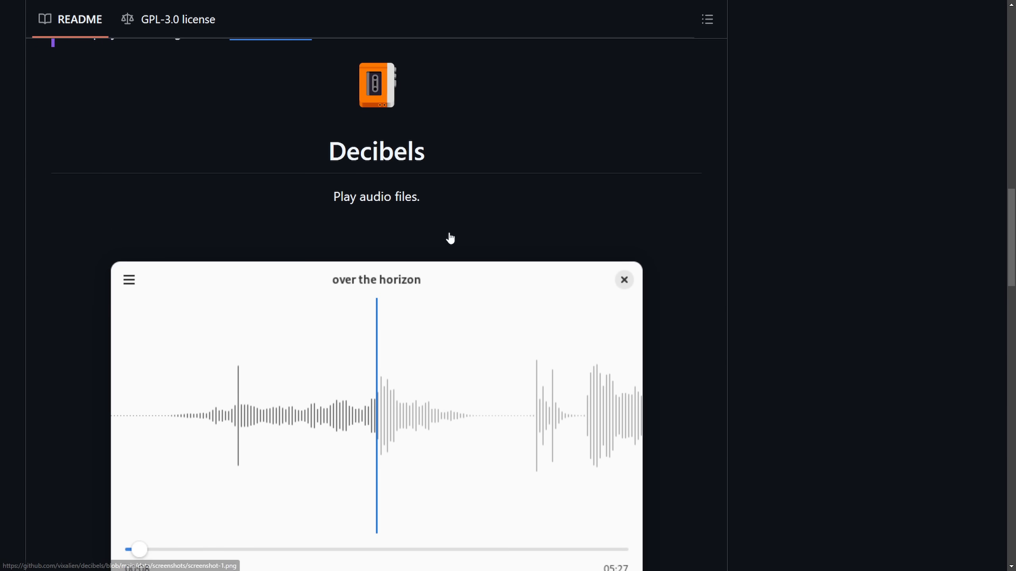
scroll(down, 3)
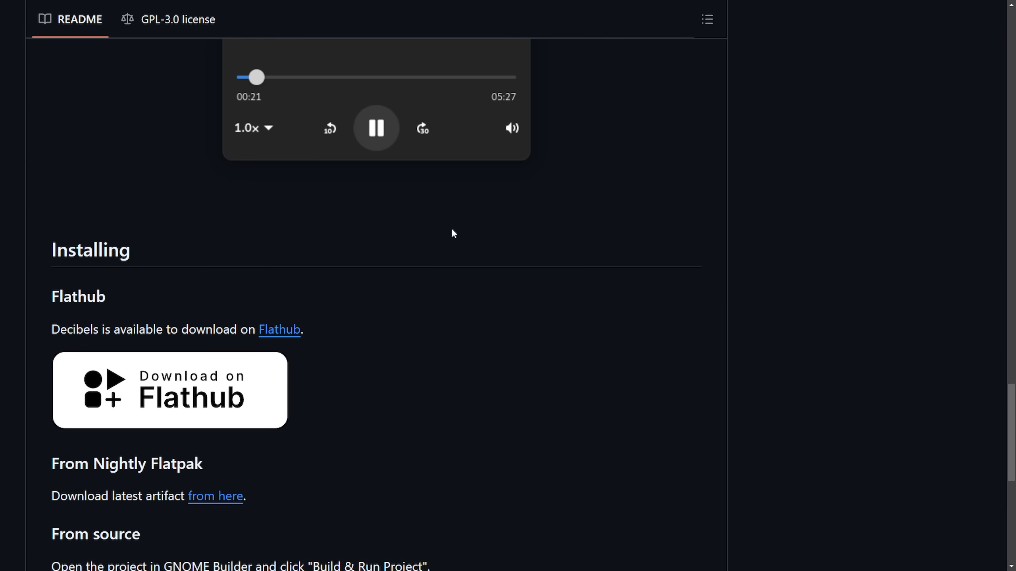
scroll(up, 3)
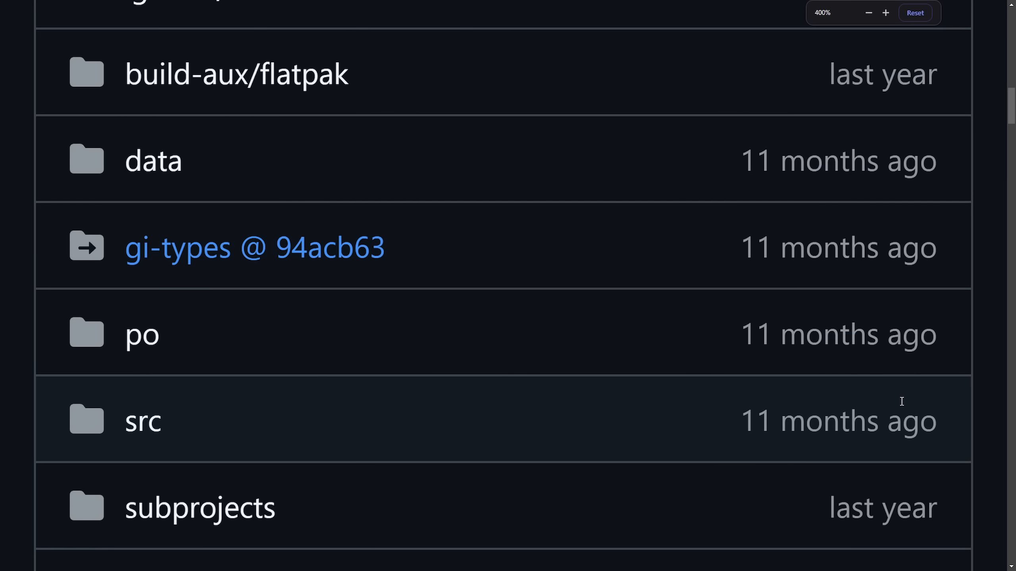
scroll(down, 3)
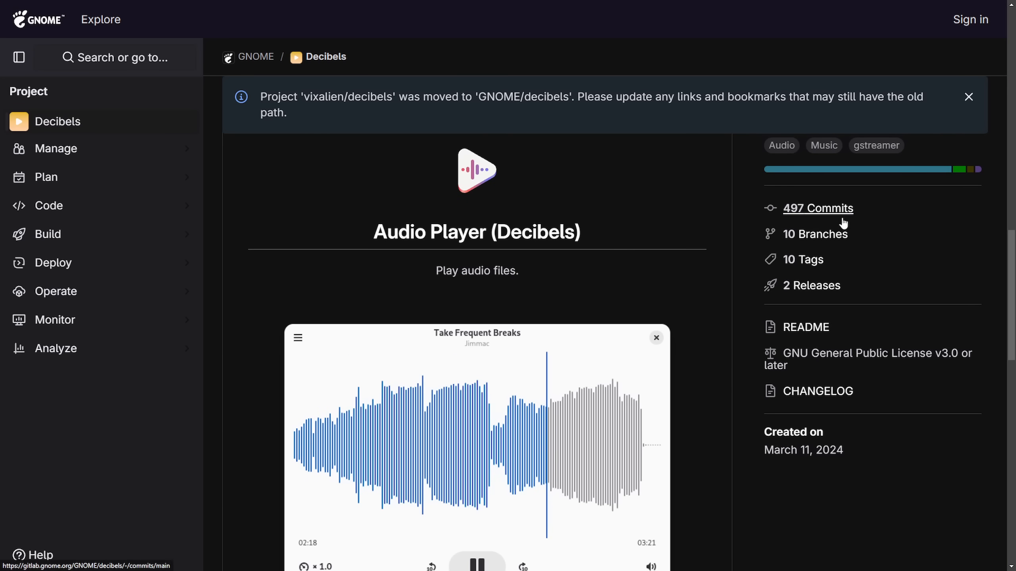
Step: Scroll the Decibels README through its screenshot and Installing section, then back to the Audio Player title
scroll(down, 3)
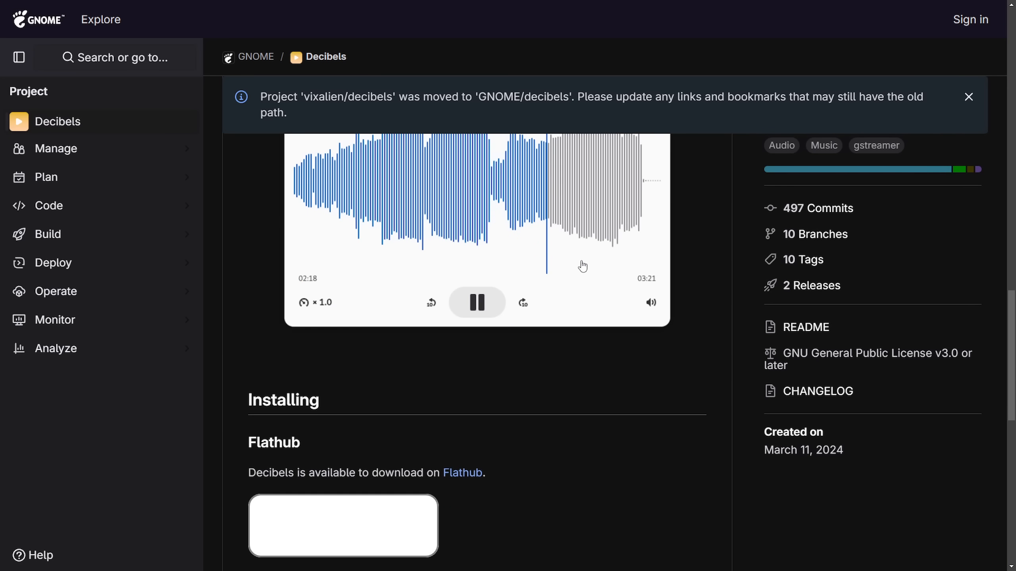
scroll(up, 3)
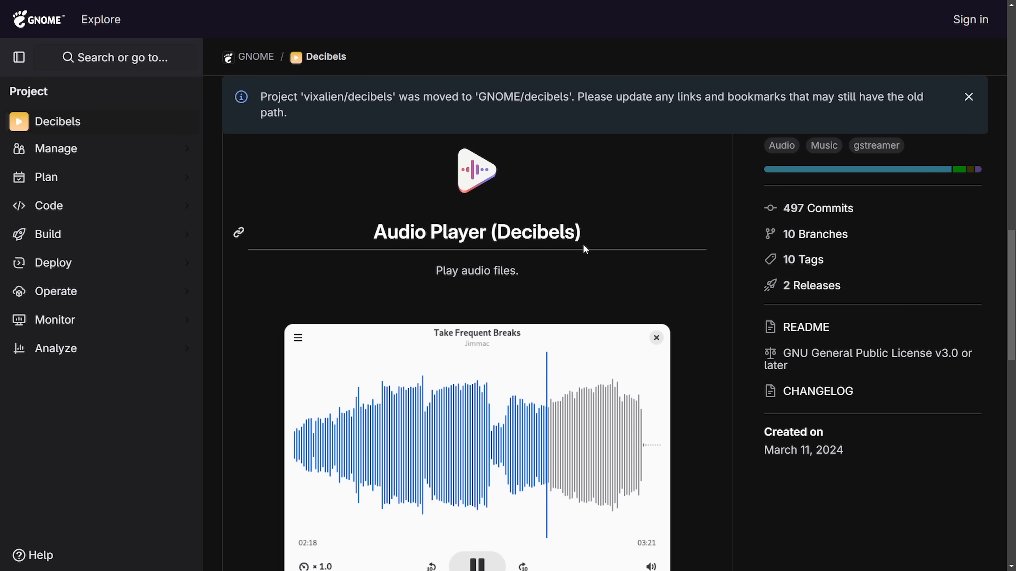
scroll(down, 3)
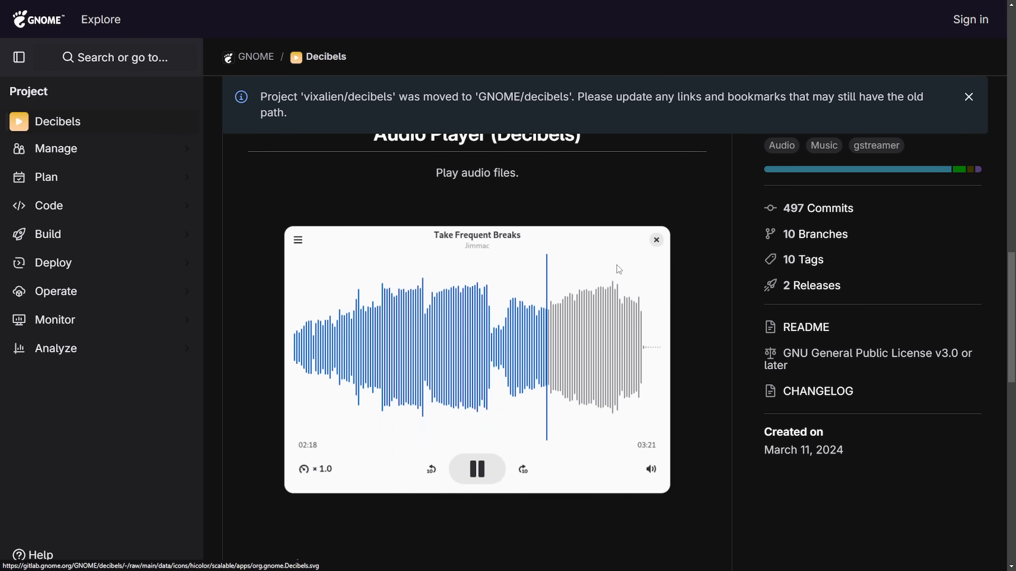
scroll(up, 3)
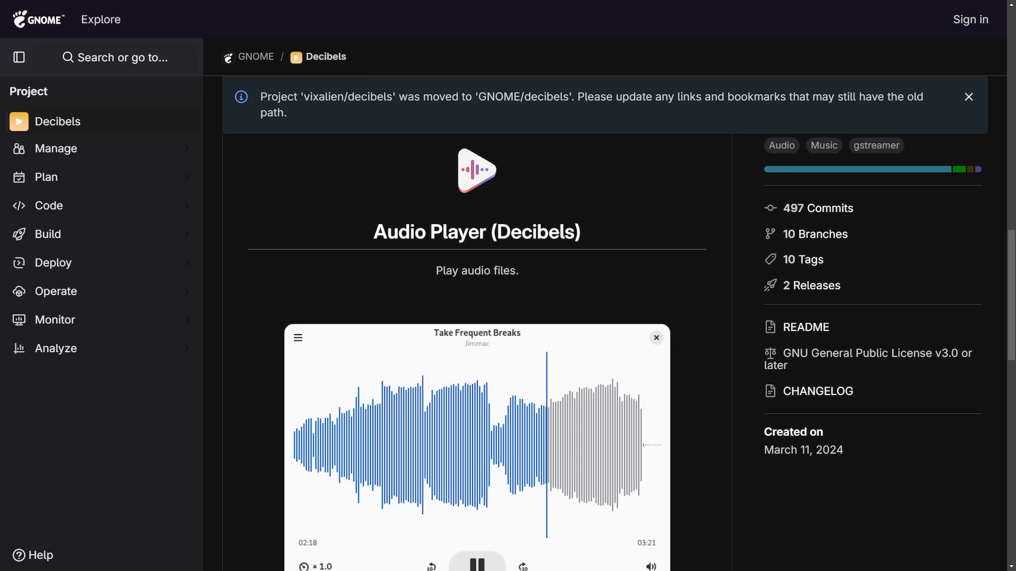
mouse_move(669, 214)
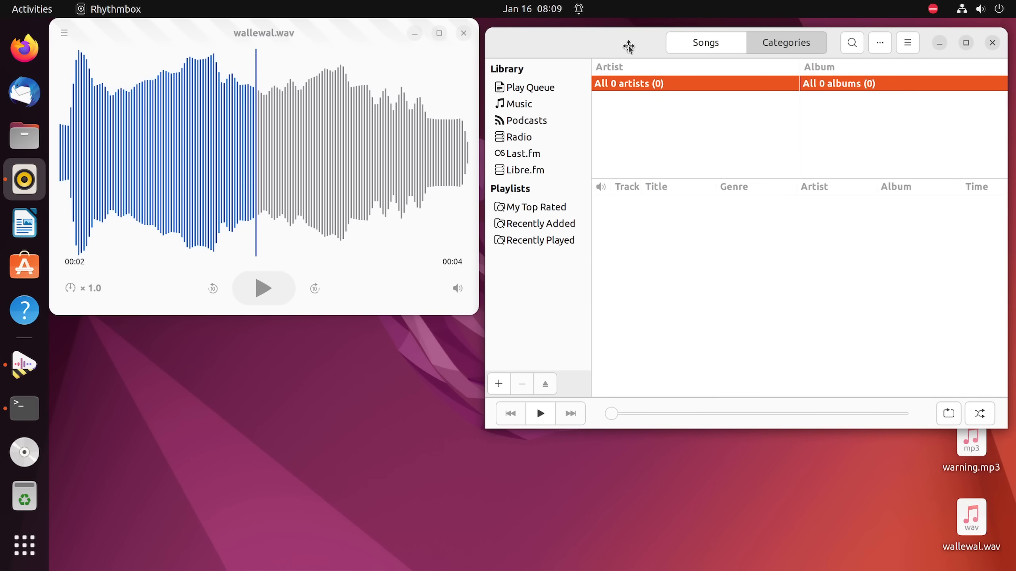
mouse_move(409, 245)
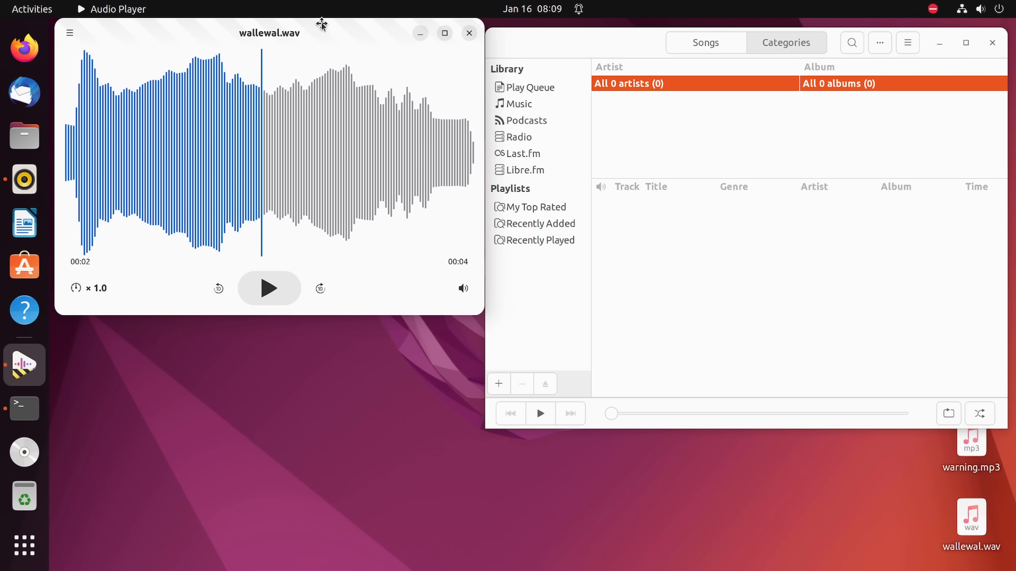
mouse_move(282, 171)
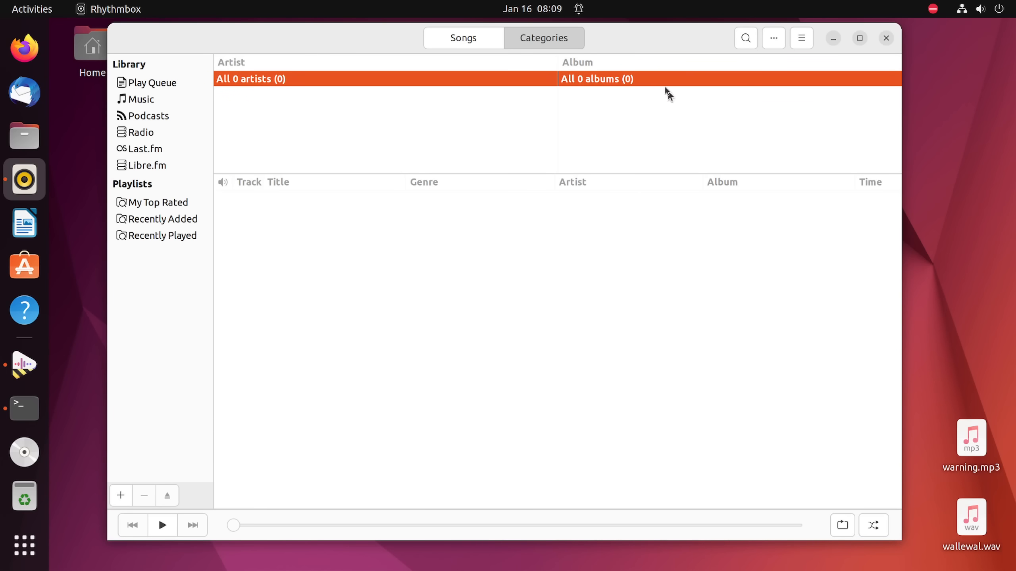
mouse_move(930, 363)
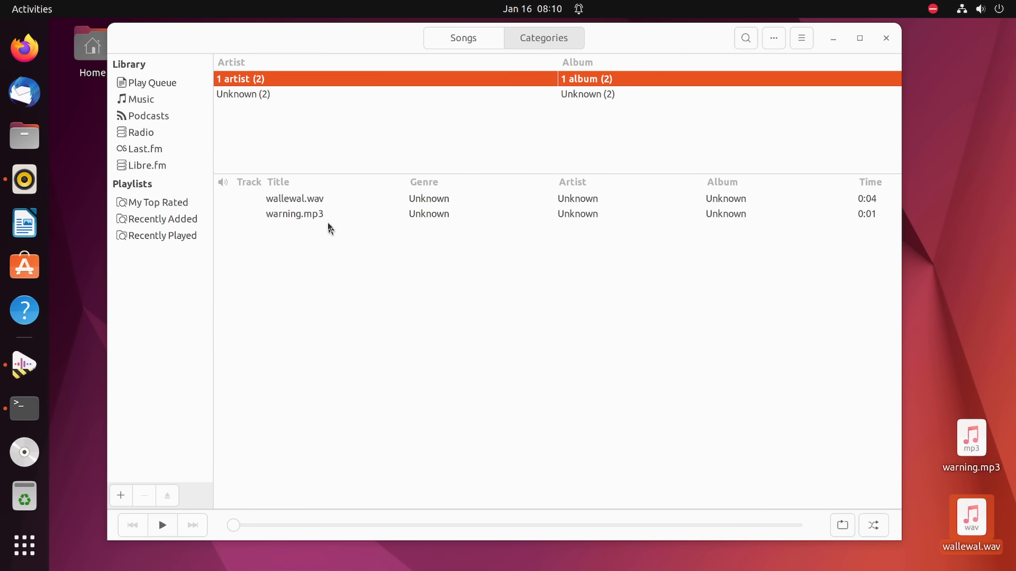
Step: Play warning.mp3 from the Rhythmbox library, then play wallewal.wav and pause it at 00:02
click(294, 199)
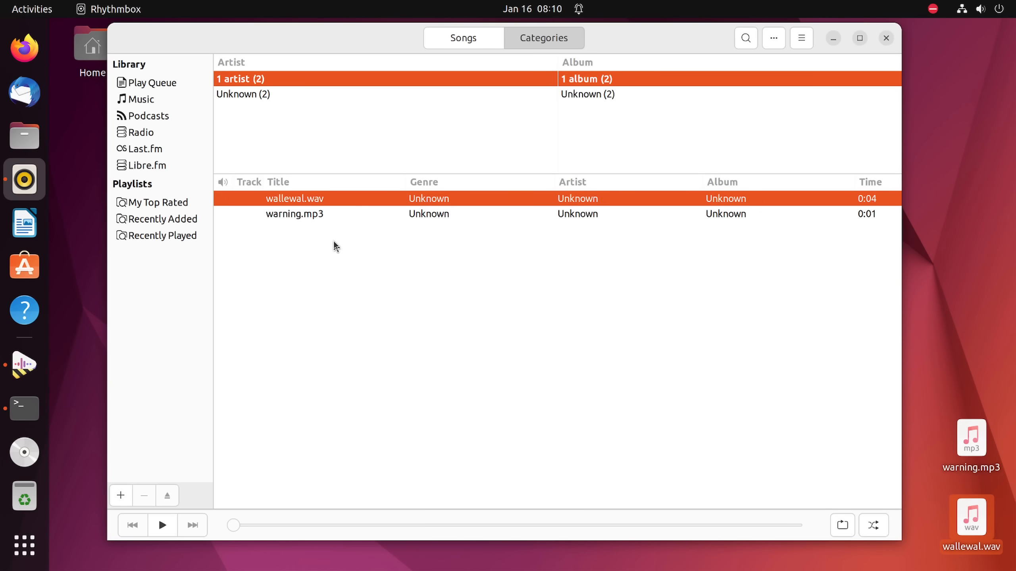
double_click(294, 214)
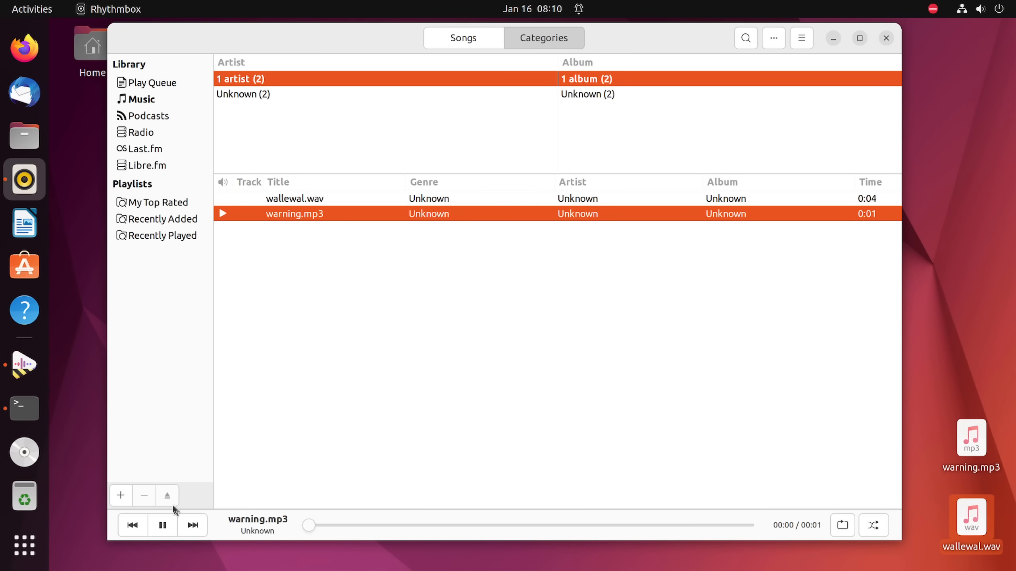
click(162, 525)
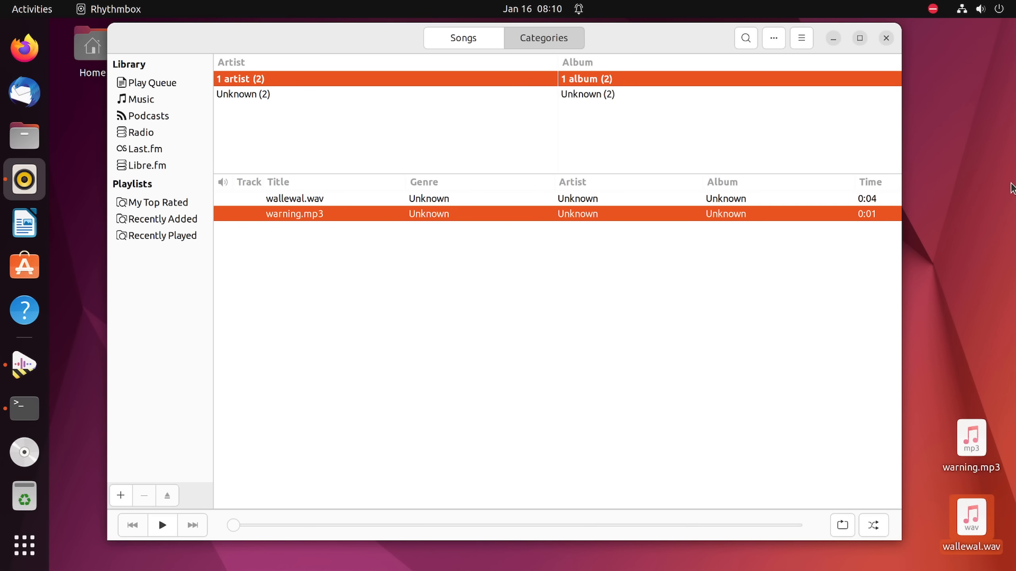
double_click(294, 199)
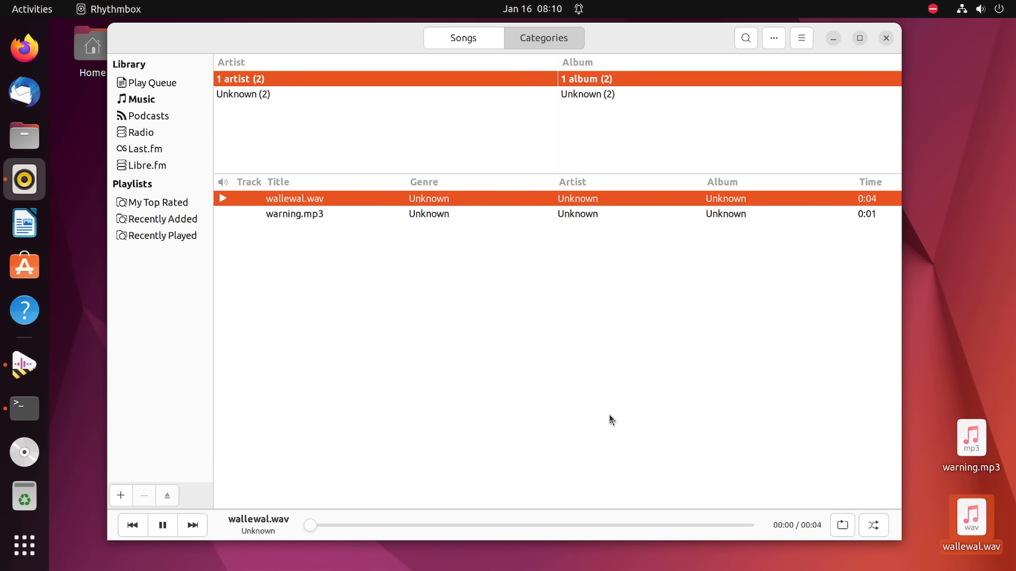
click(162, 524)
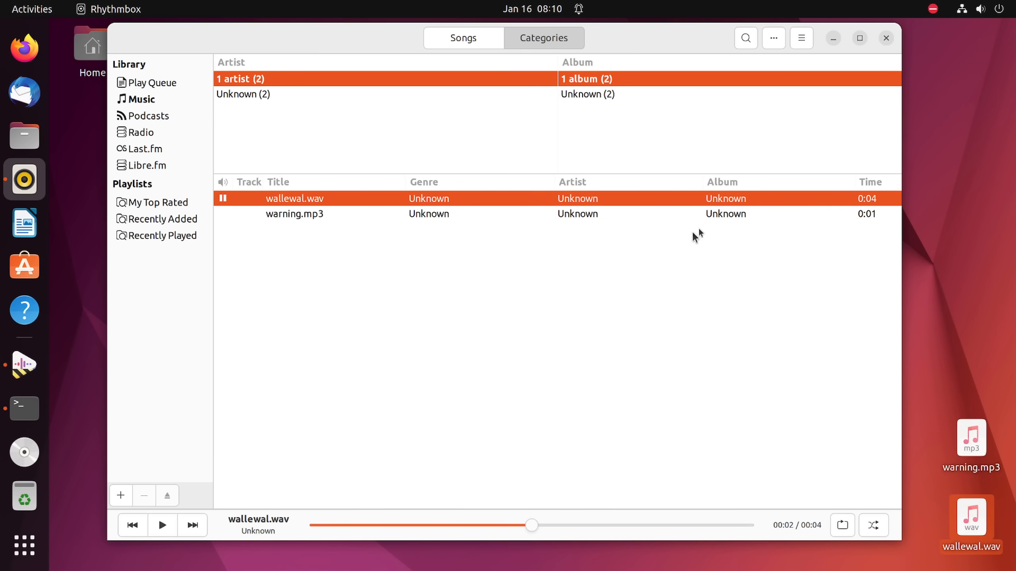
mouse_move(822, 124)
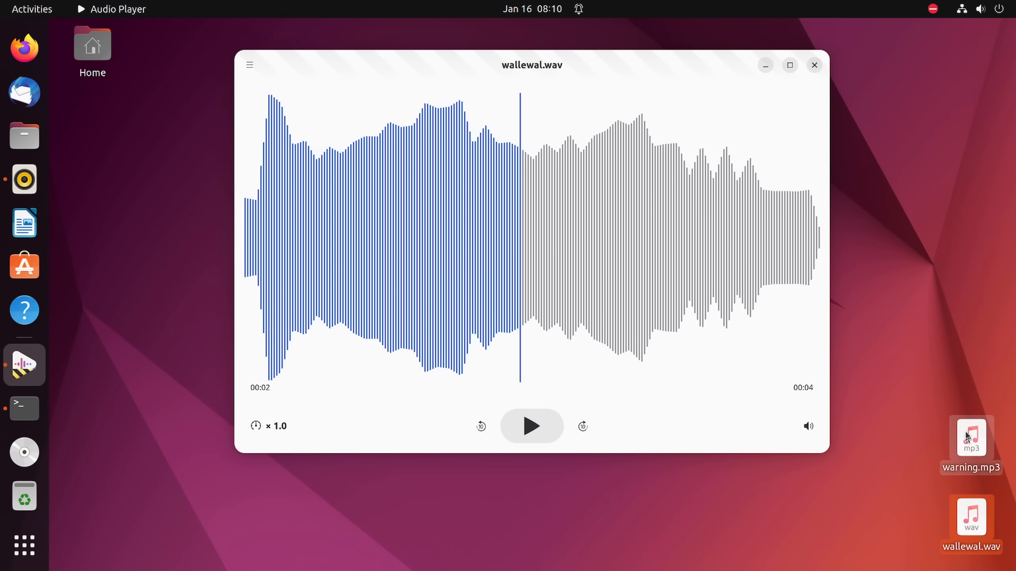
Step: Try loading warning.mp3 into Decibels, hit 'File Cannot Be Played', and choose Try Again…
click(531, 426)
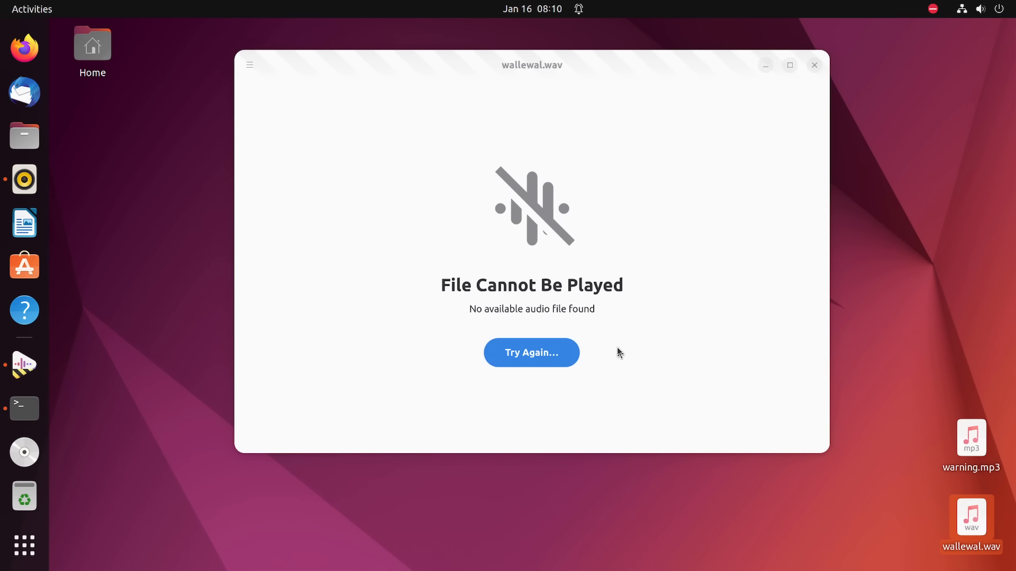
mouse_move(877, 406)
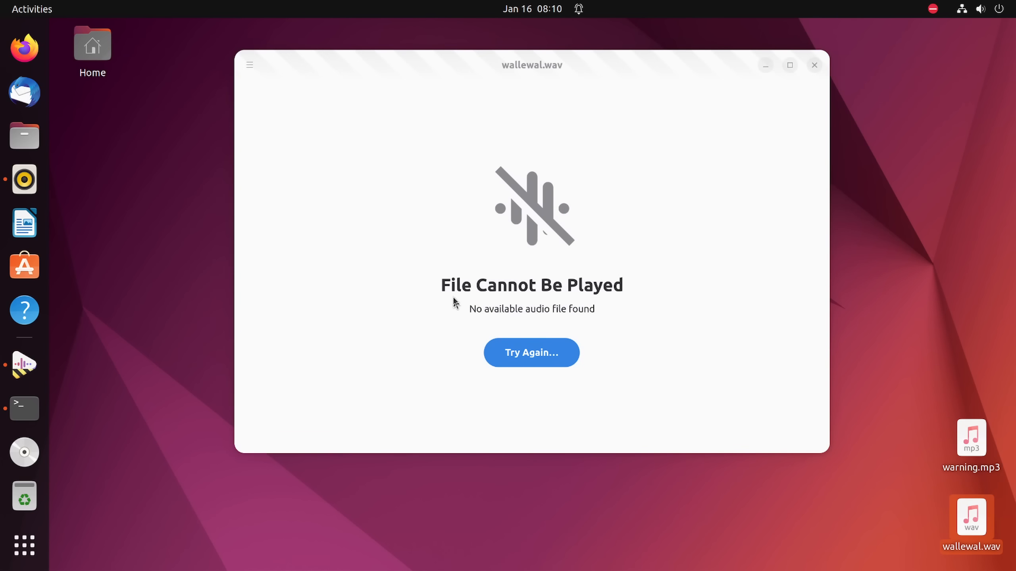
mouse_move(535, 321)
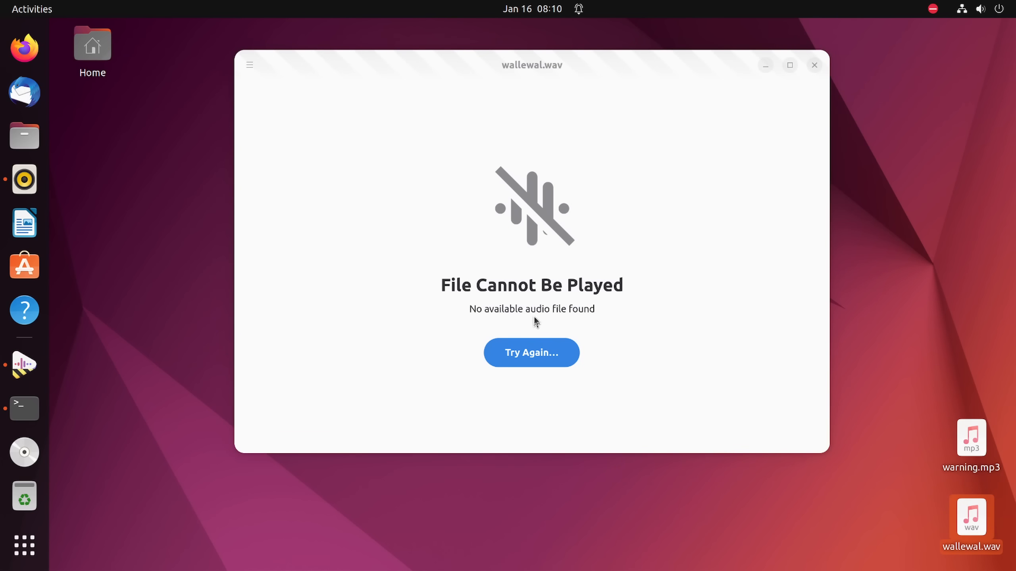
click(530, 353)
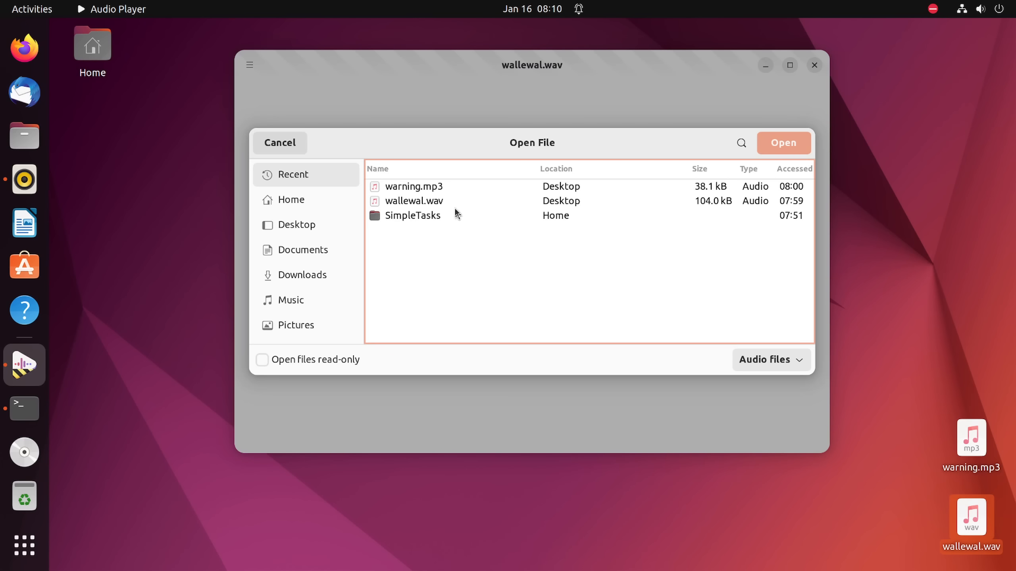
mouse_move(426, 191)
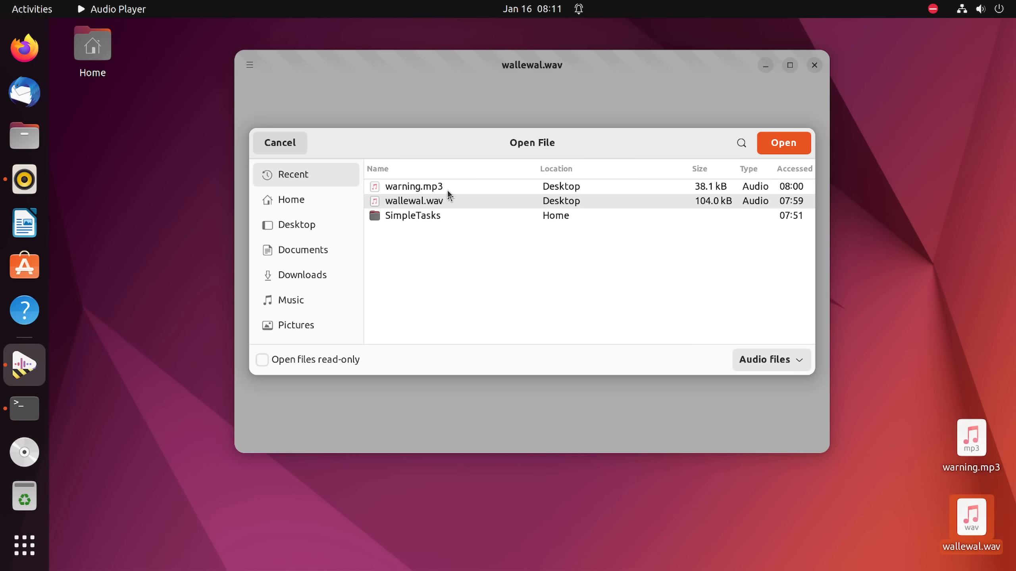
mouse_move(439, 204)
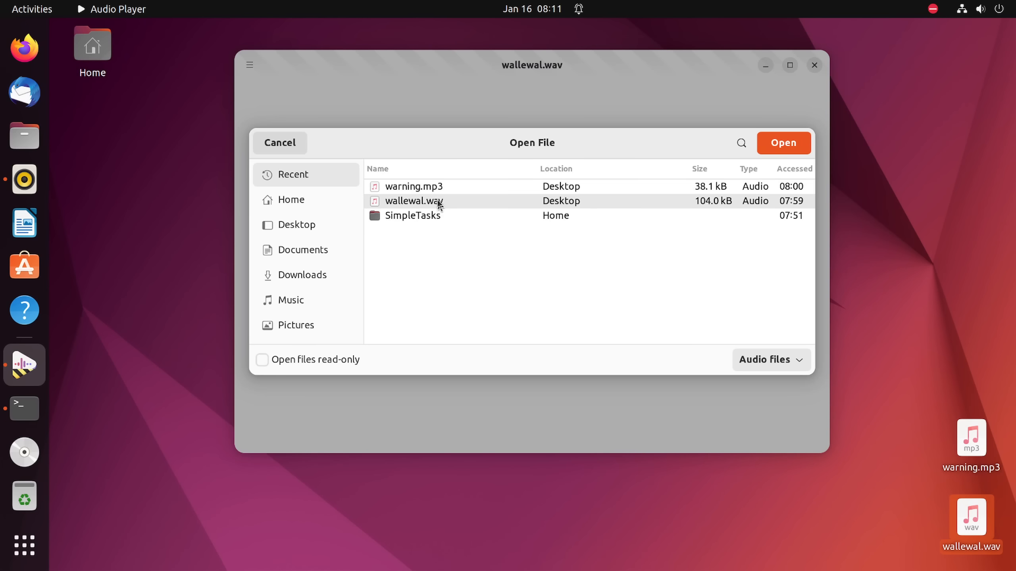
mouse_move(634, 207)
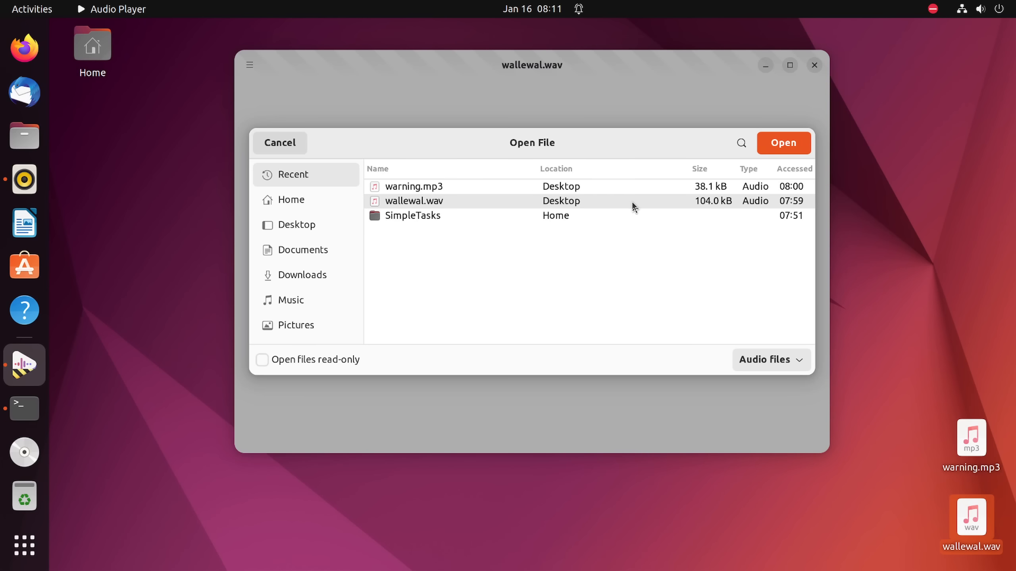
Step: Reopen wallewal.wav in Decibels, pause it at 00:01, and bring up the main menu
click(783, 142)
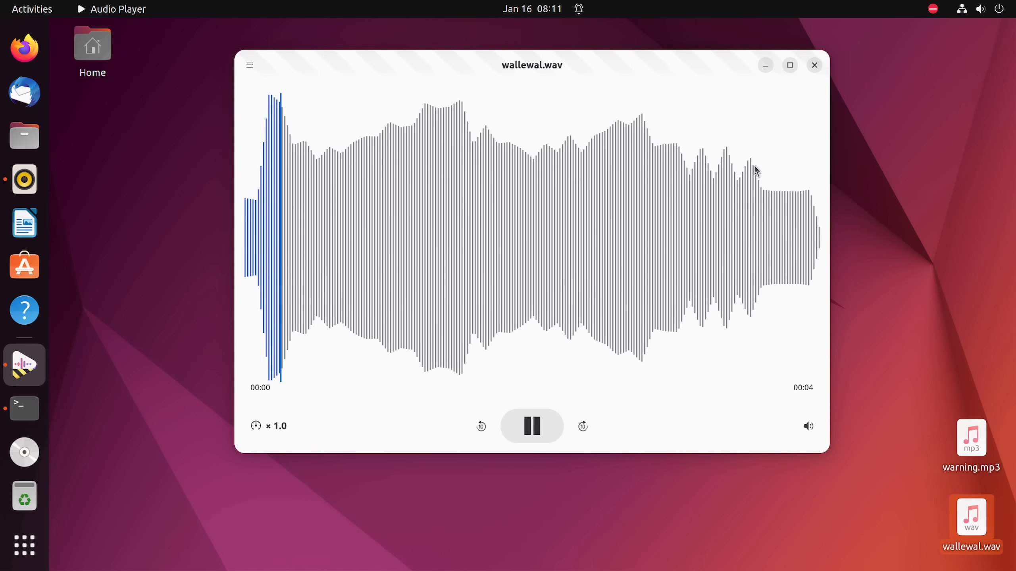
click(531, 426)
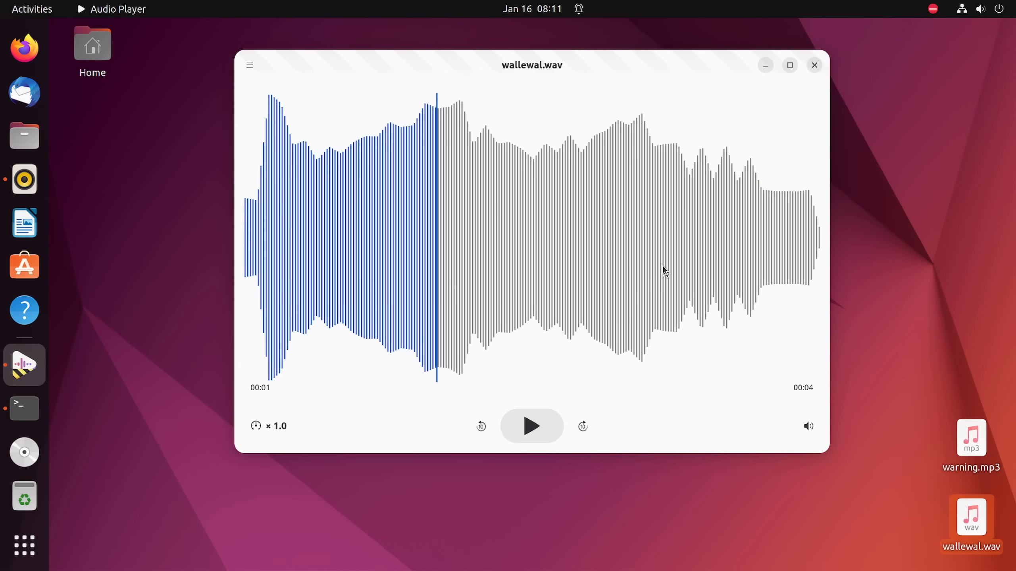
mouse_move(333, 132)
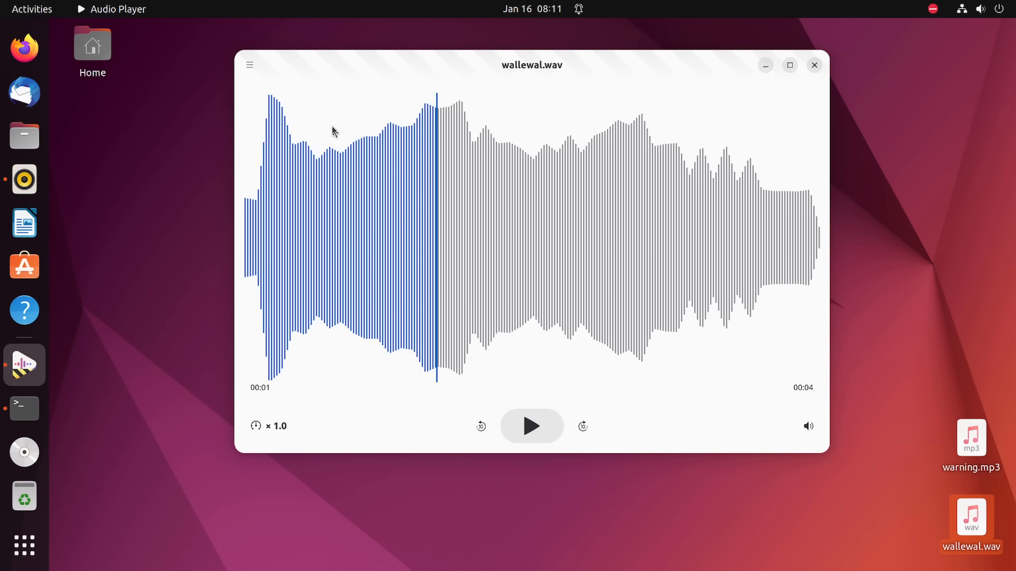
mouse_move(249, 65)
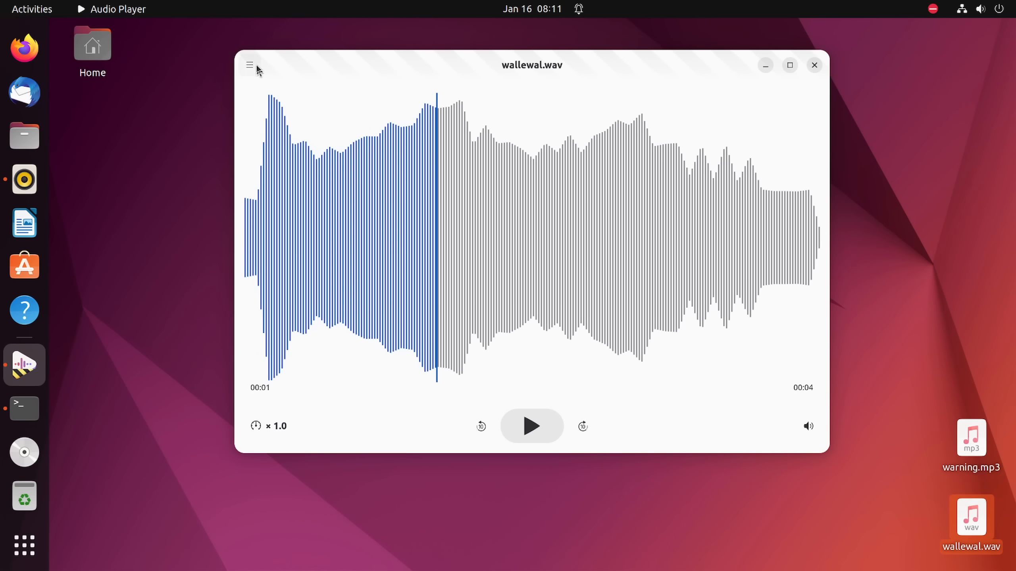
click(249, 65)
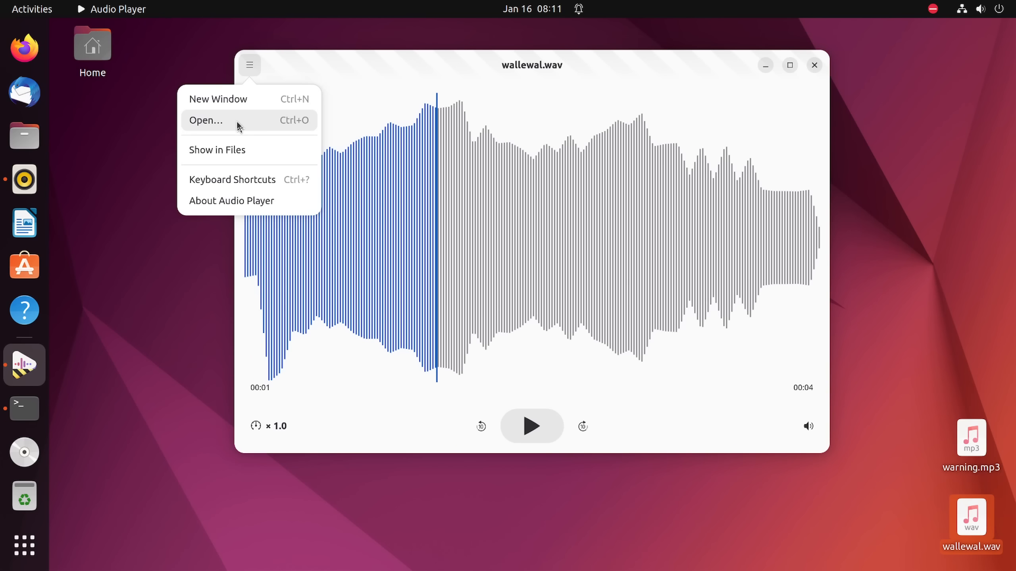
Step: Choose Open… and load warning.mp3 from the file dialog into Decibels
click(206, 120)
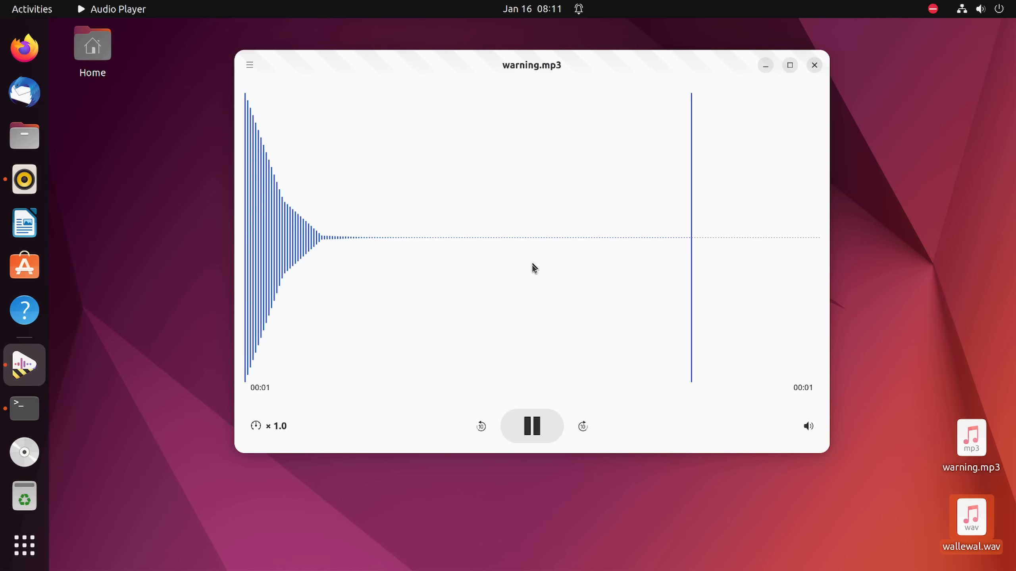
click(531, 426)
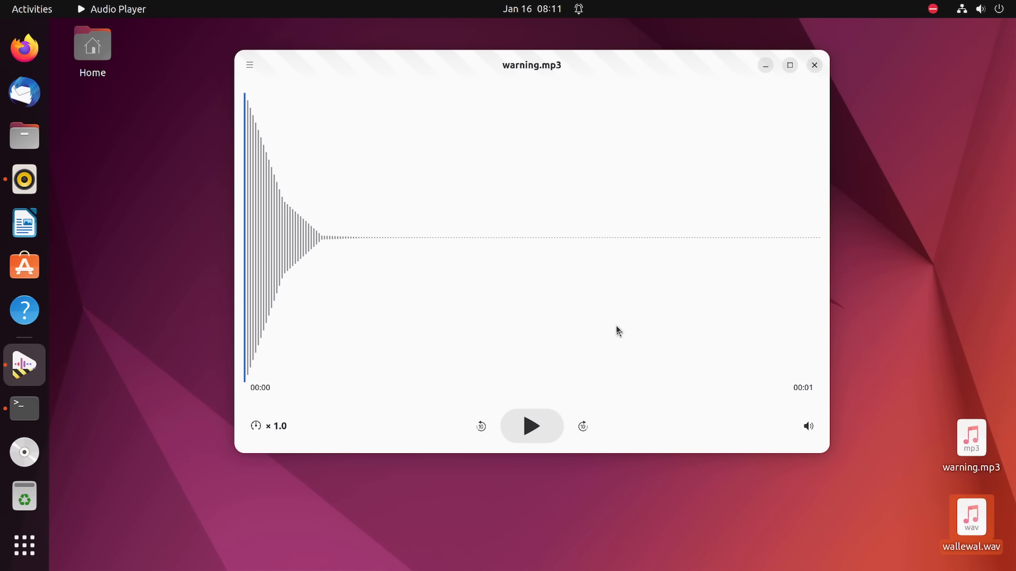
mouse_move(247, 251)
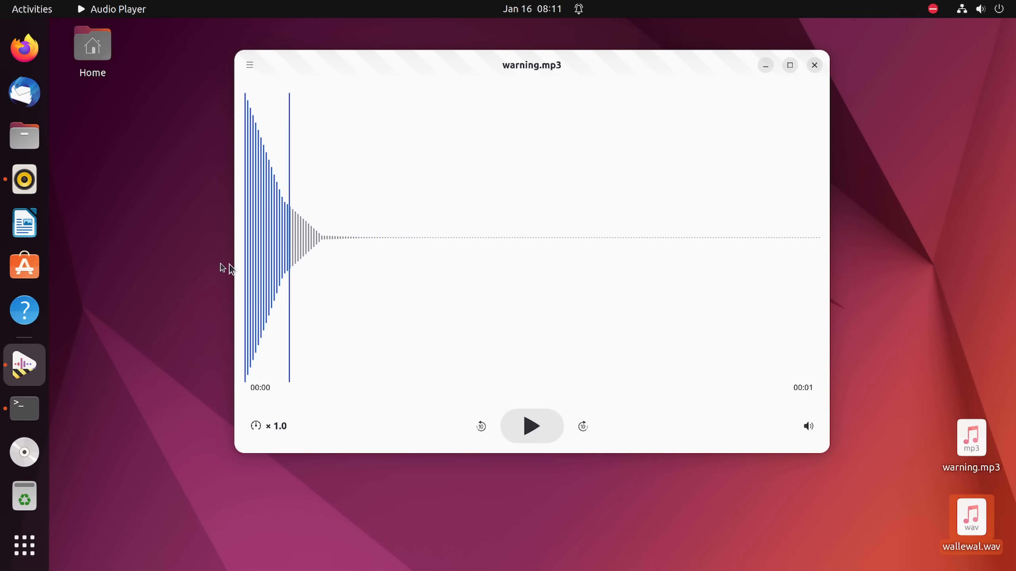
click(796, 236)
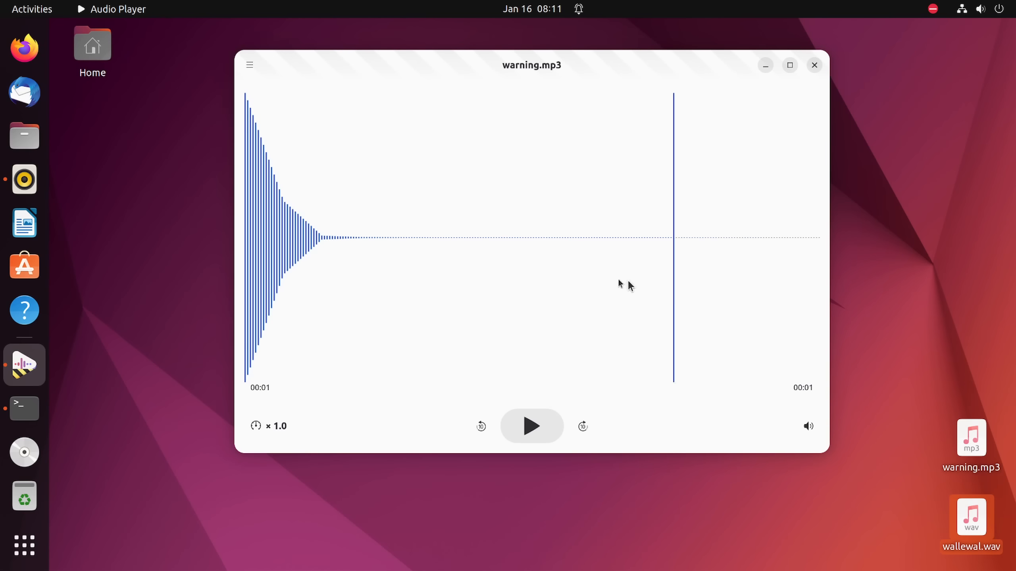
click(300, 269)
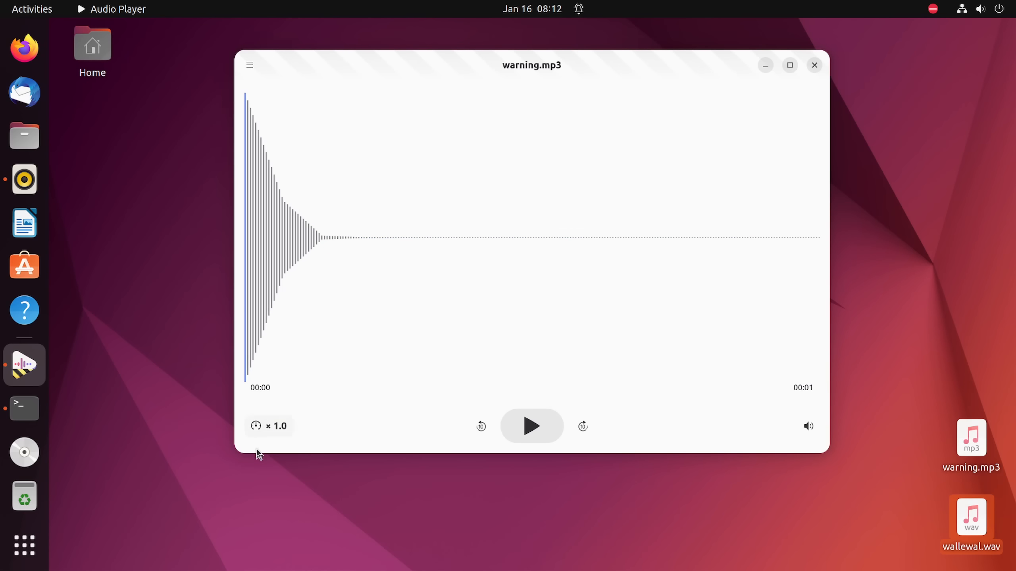
Step: Play warning.mp3 through to its 00:01 end, then launch Files
click(531, 426)
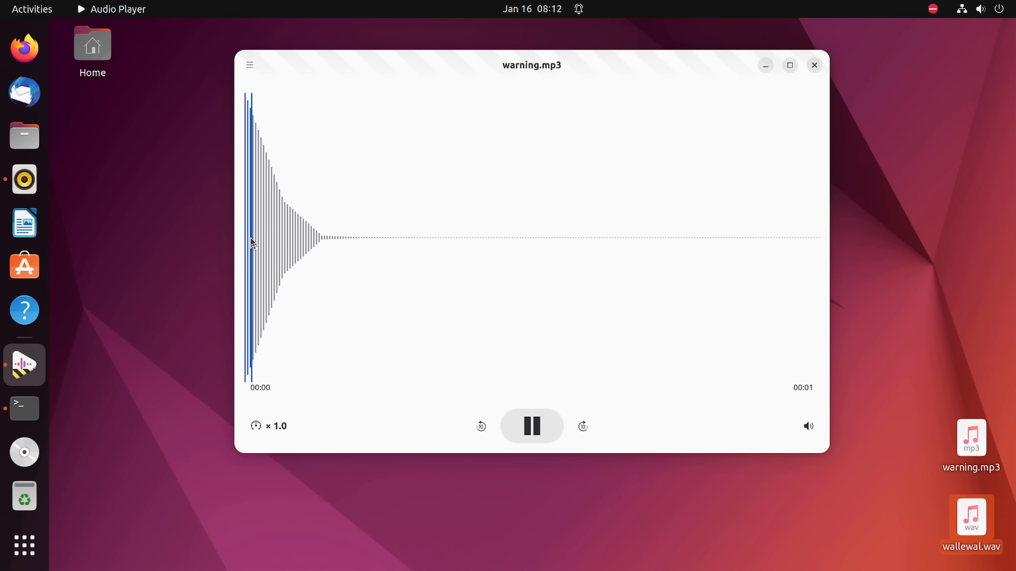
click(480, 259)
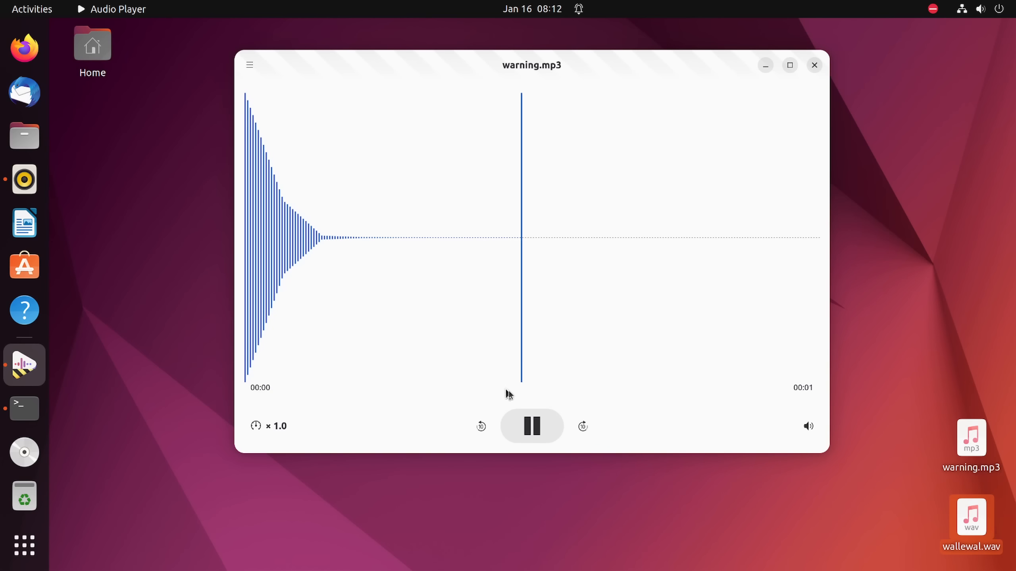
click(532, 426)
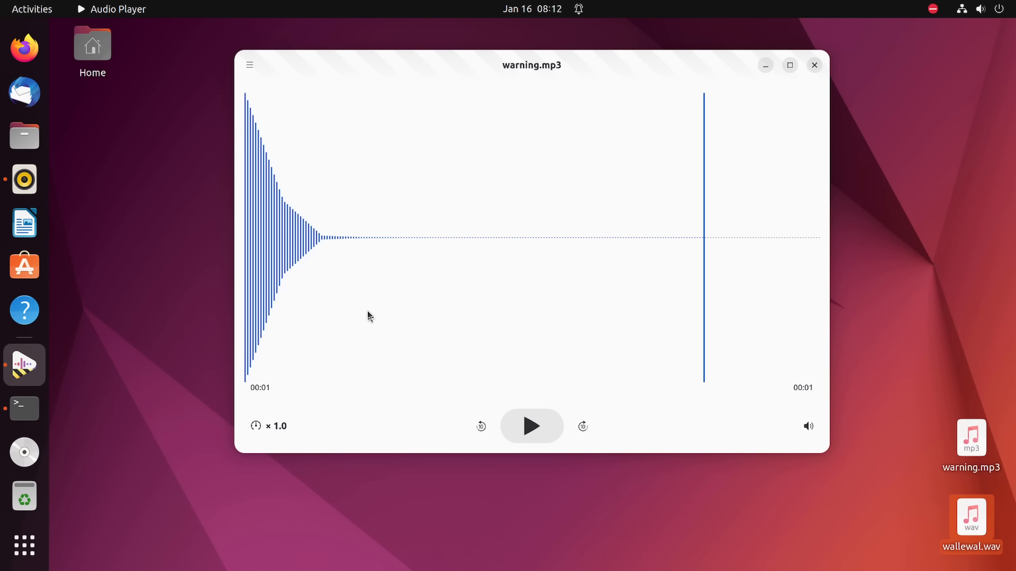
mouse_move(251, 68)
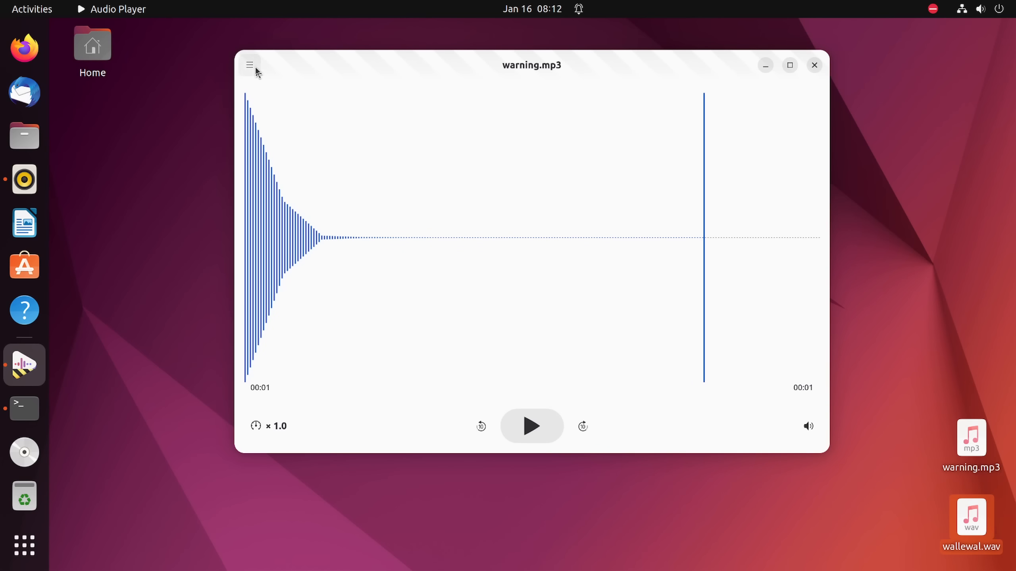
click(24, 137)
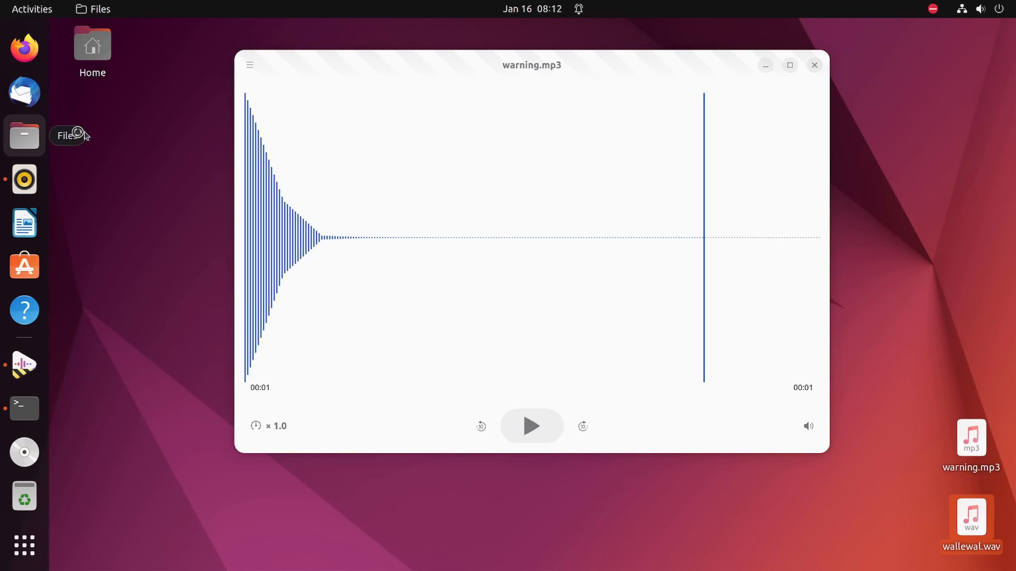
click(24, 136)
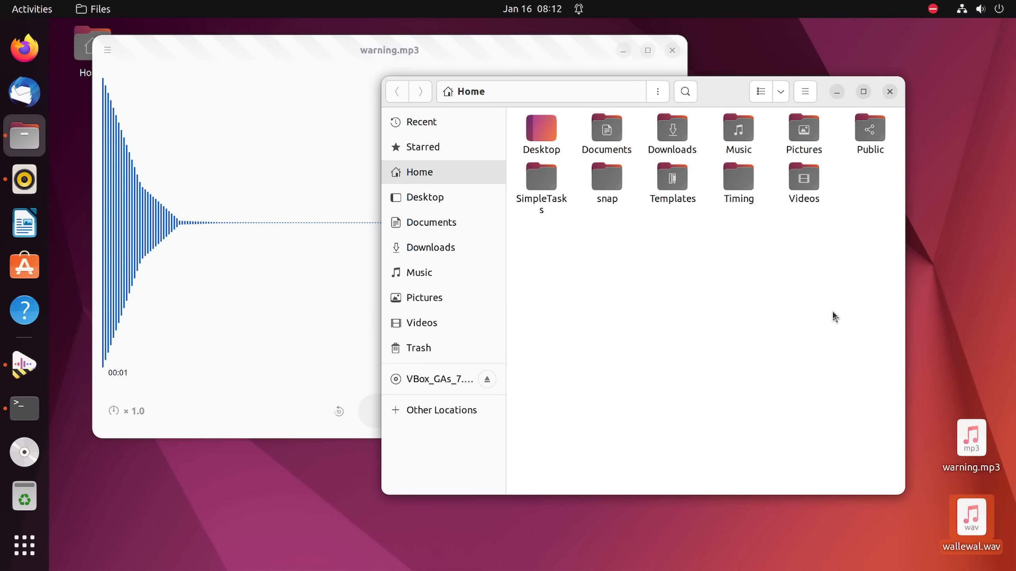
mouse_move(639, 270)
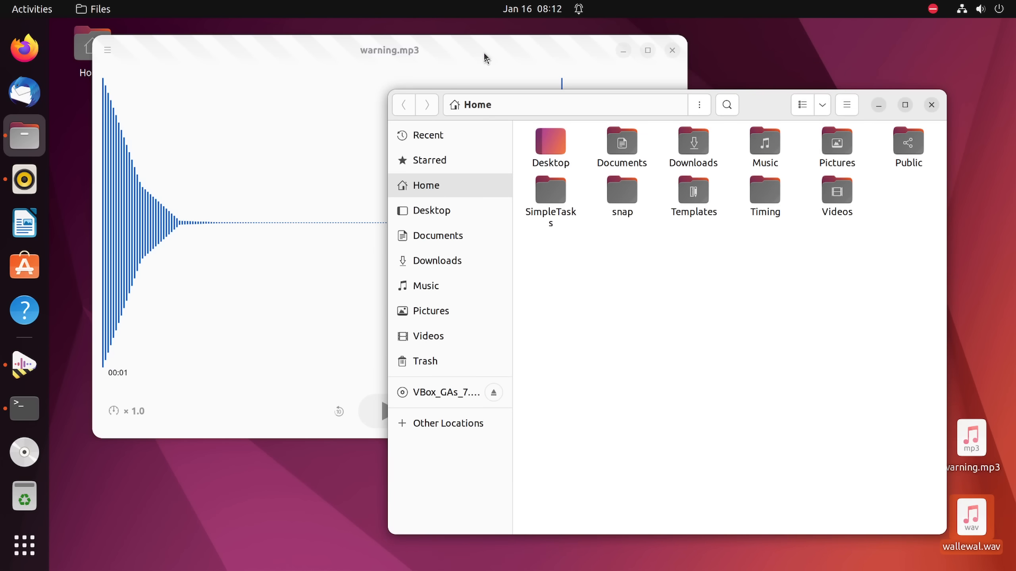
mouse_move(268, 171)
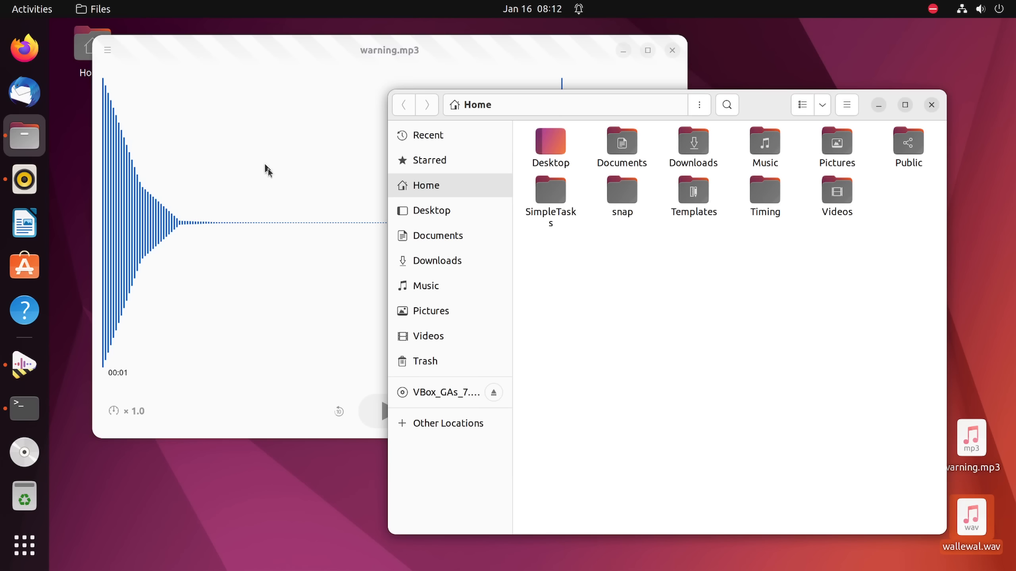
mouse_move(1002, 161)
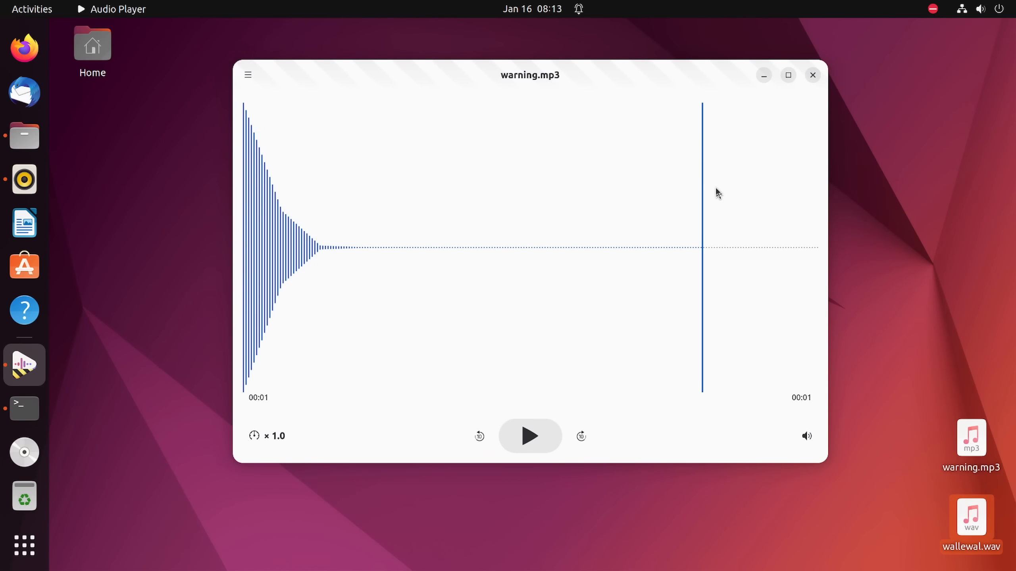
mouse_move(591, 225)
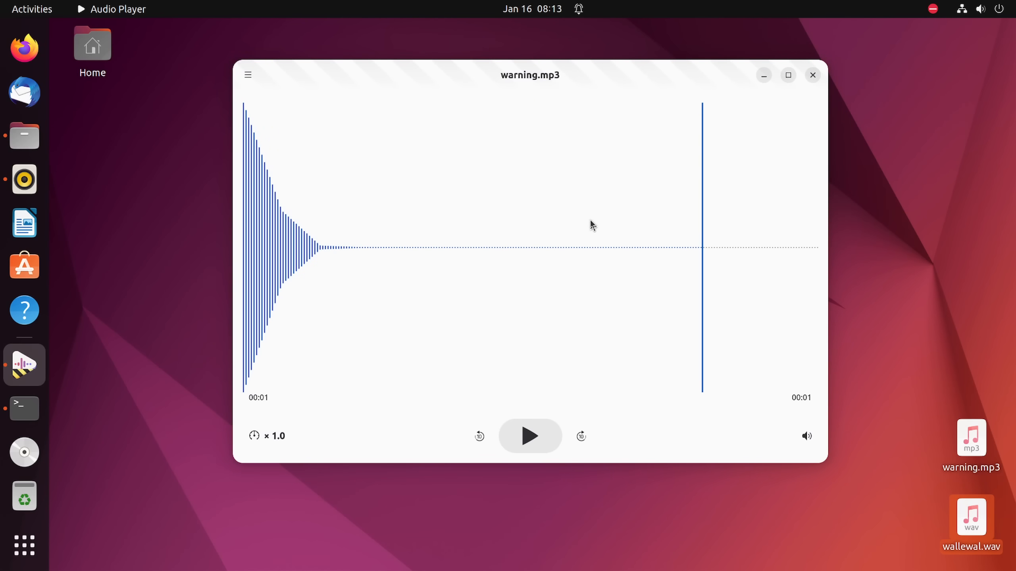
mouse_move(460, 138)
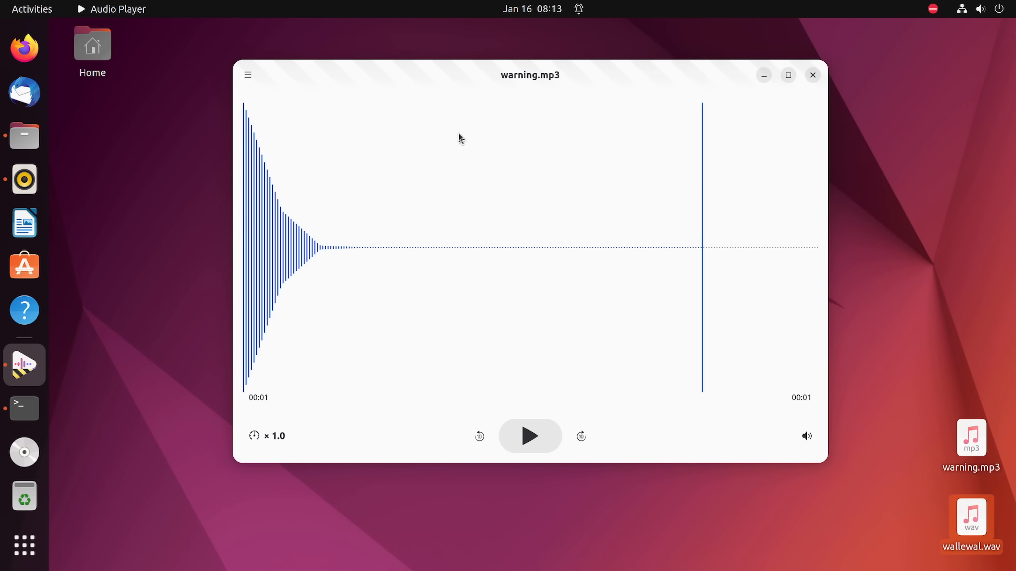
mouse_move(565, 272)
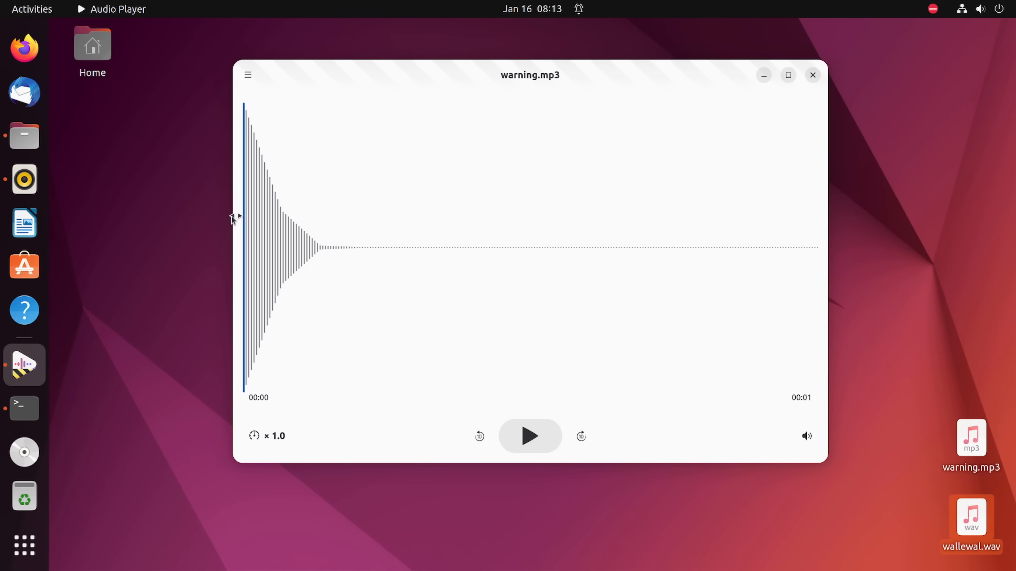
mouse_move(978, 245)
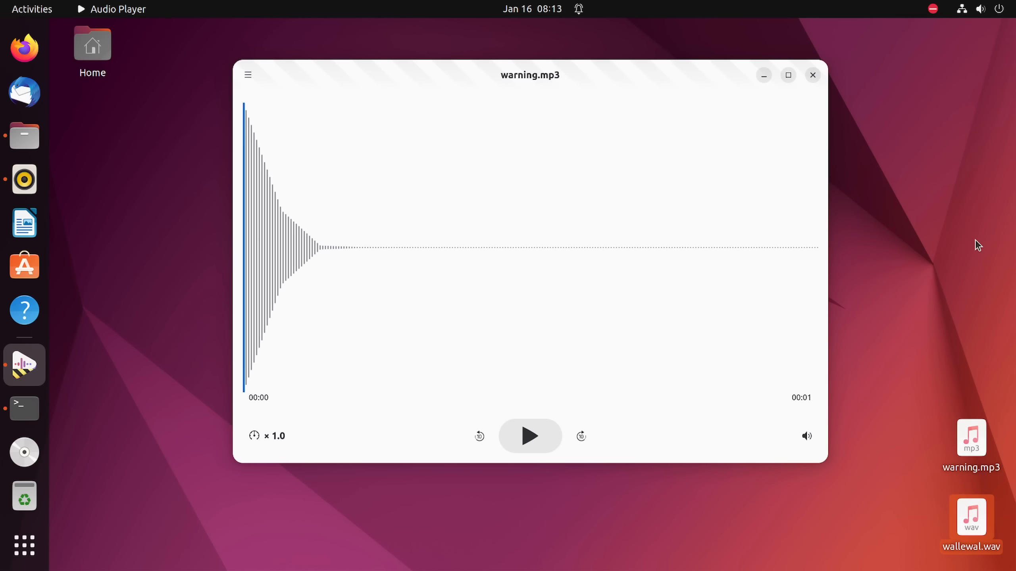
mouse_move(248, 75)
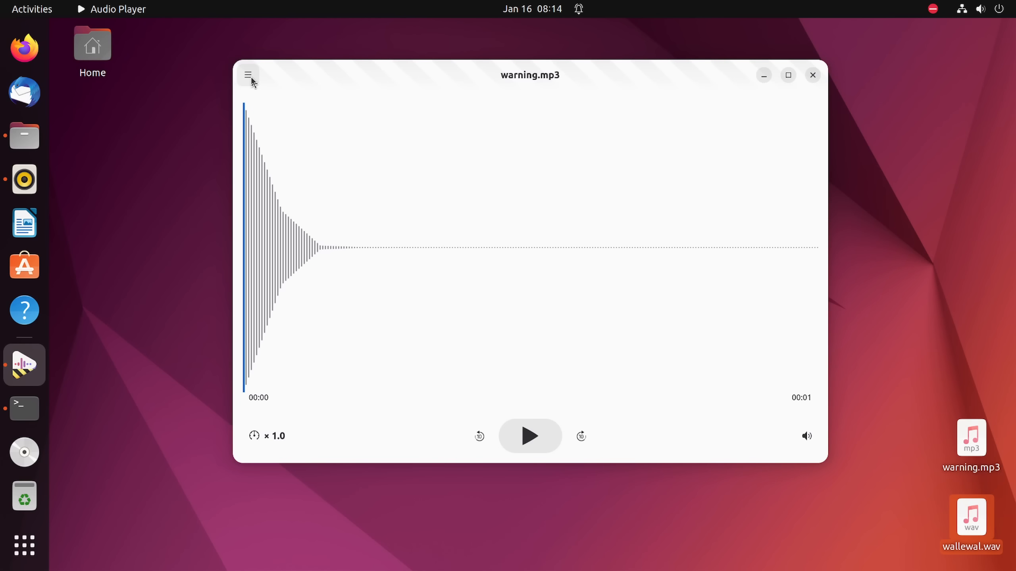
mouse_move(967, 78)
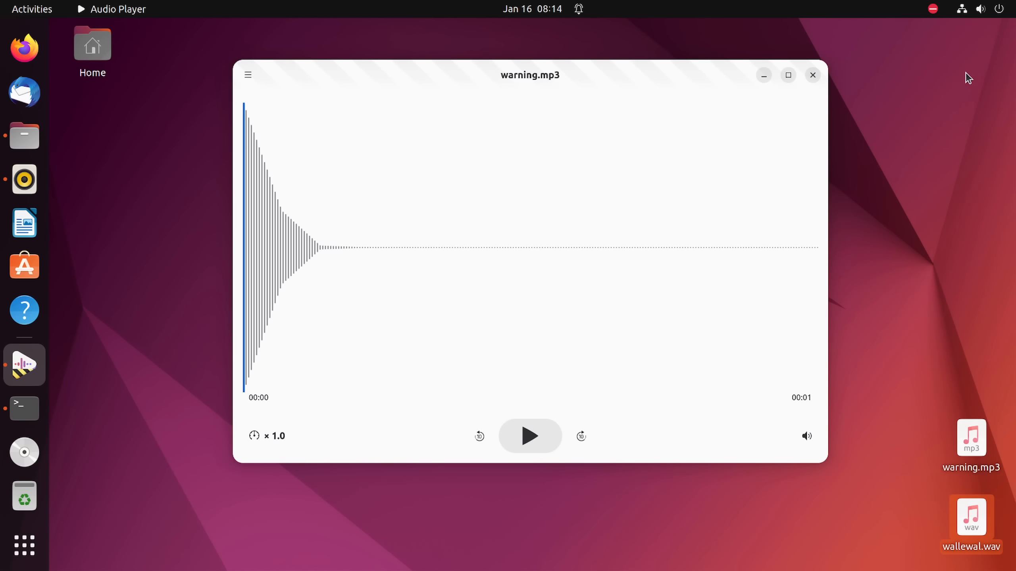
mouse_move(451, 81)
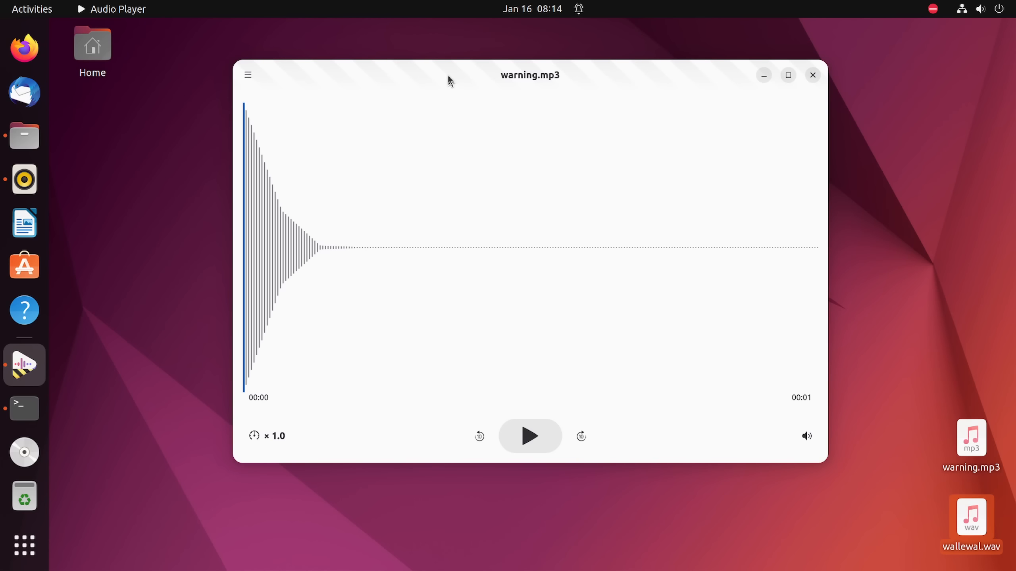
mouse_move(375, 89)
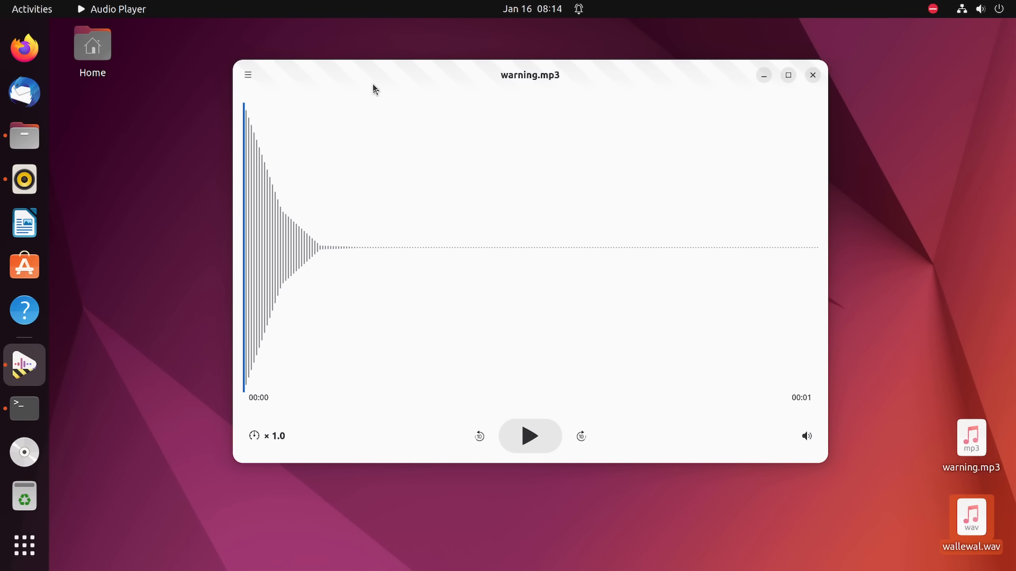
mouse_move(385, 398)
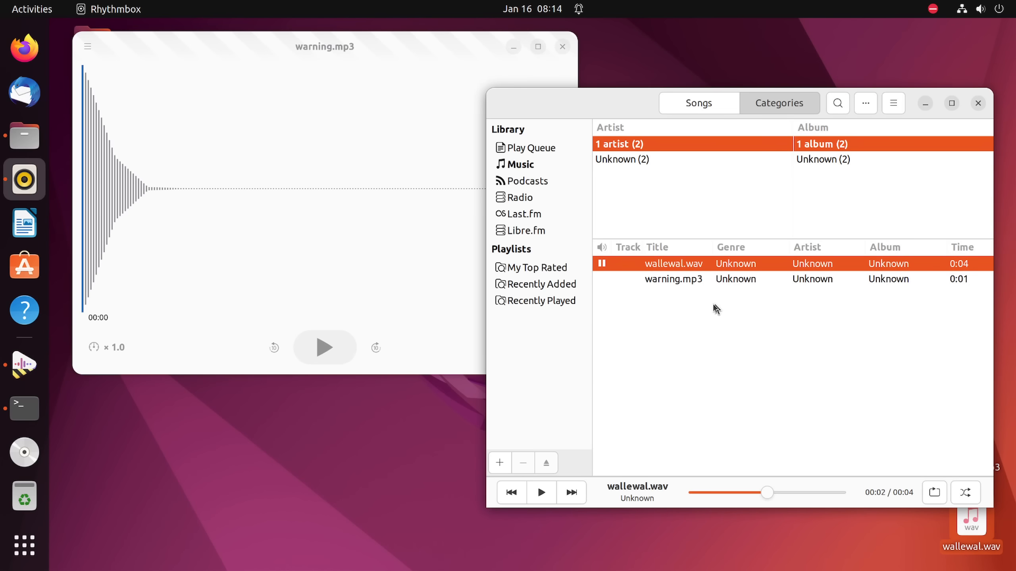
mouse_move(678, 287)
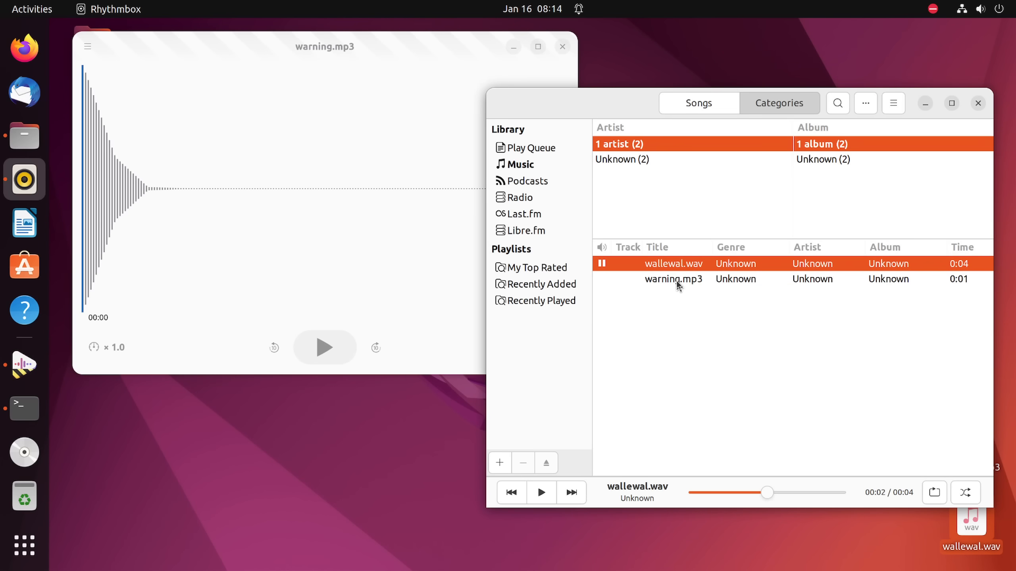
mouse_move(311, 112)
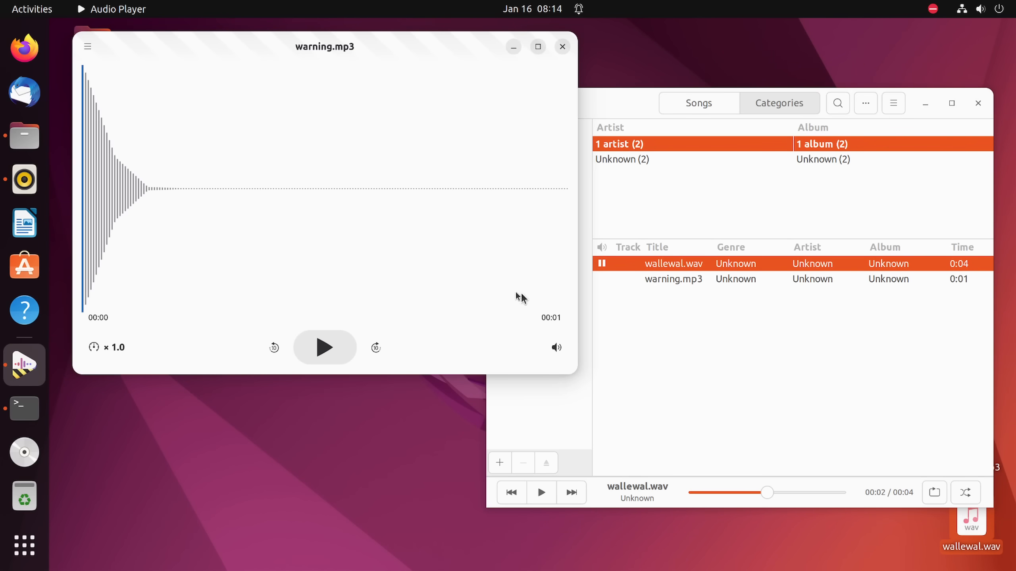
mouse_move(88, 46)
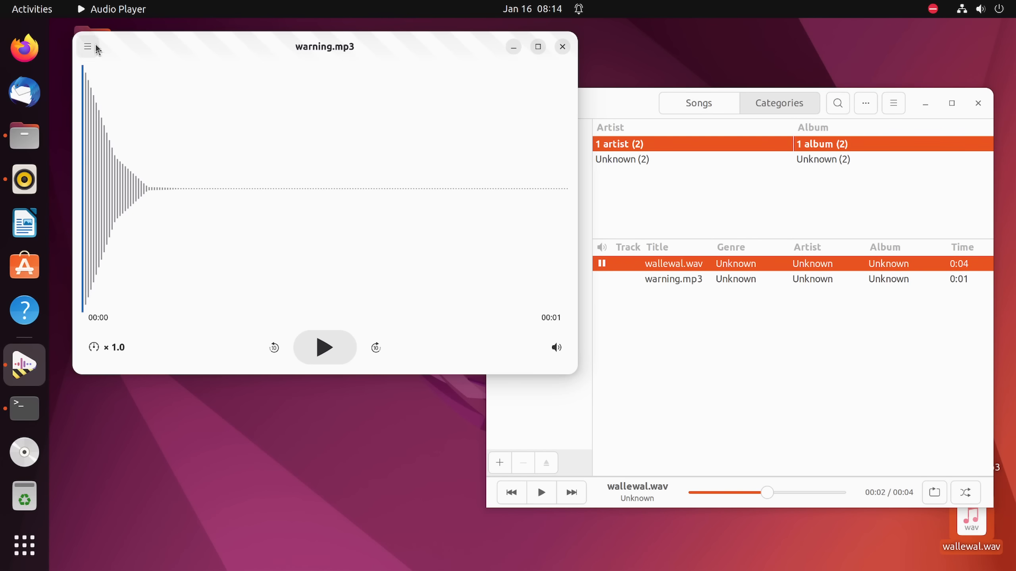
mouse_move(251, 74)
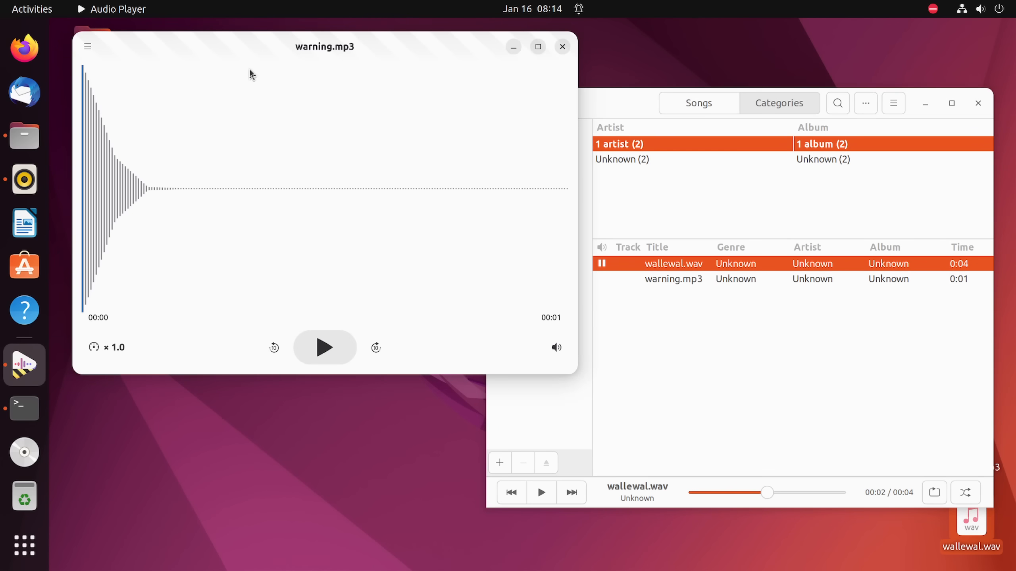
mouse_move(434, 242)
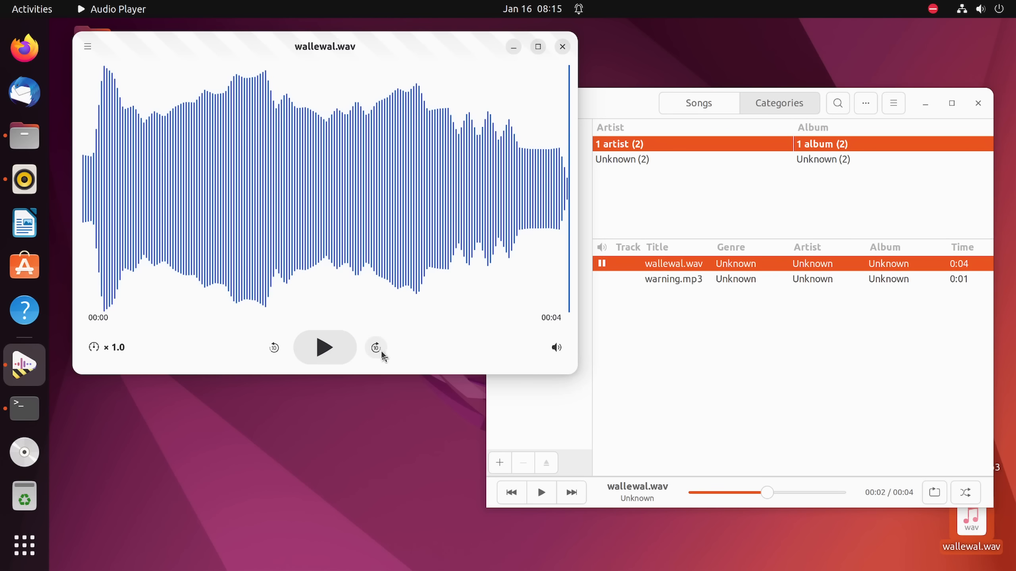
mouse_move(274, 348)
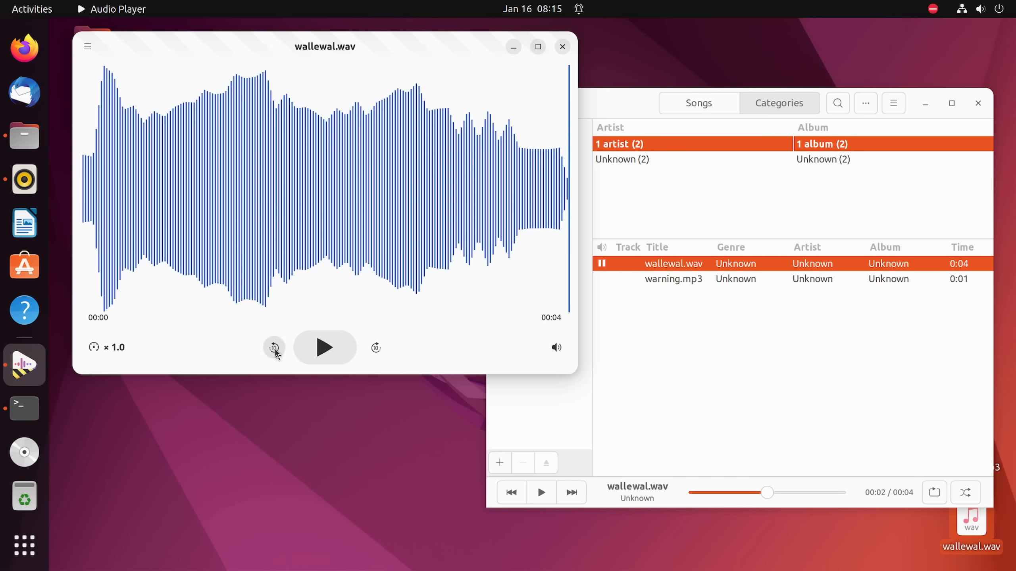
mouse_move(336, 179)
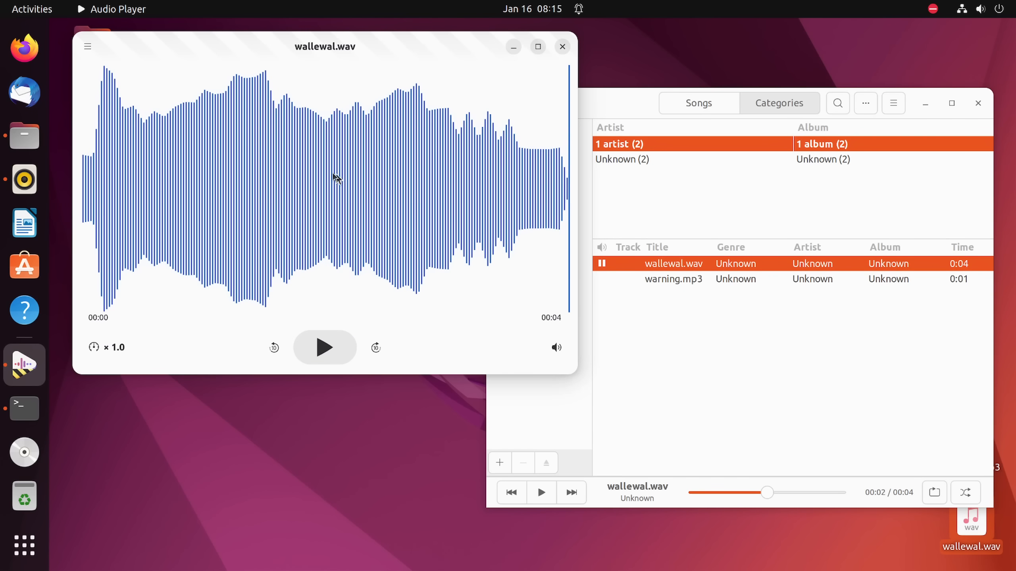
Step: Raise the Decibels window above Rhythmbox with wallewal.wav seeked to 00:03
click(87, 196)
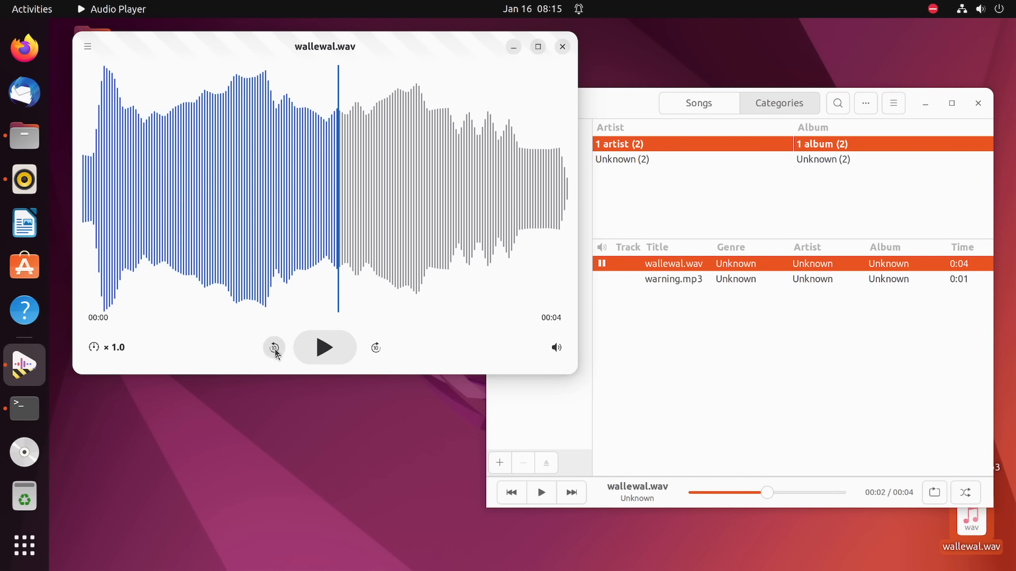
mouse_move(544, 309)
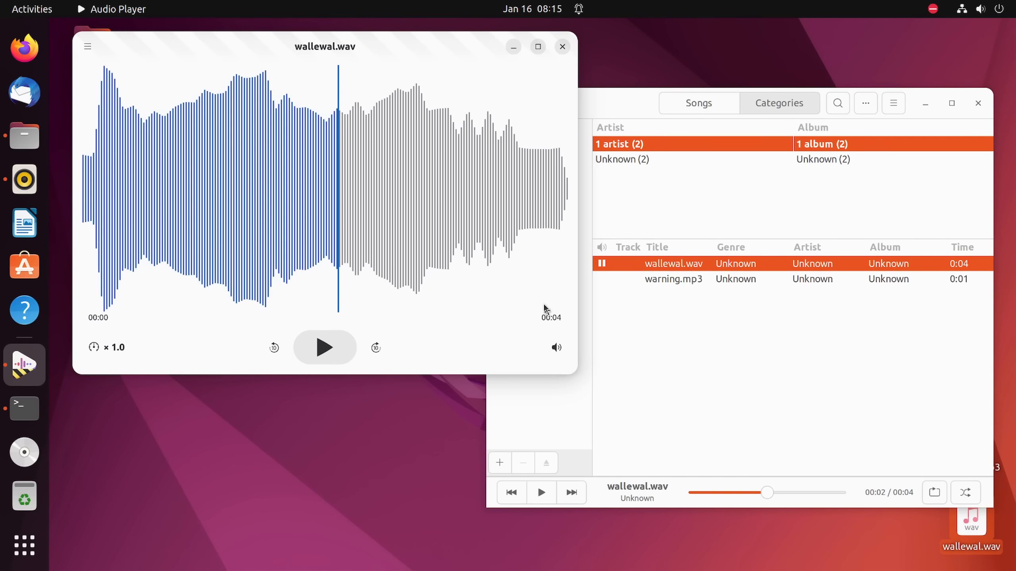
mouse_move(346, 196)
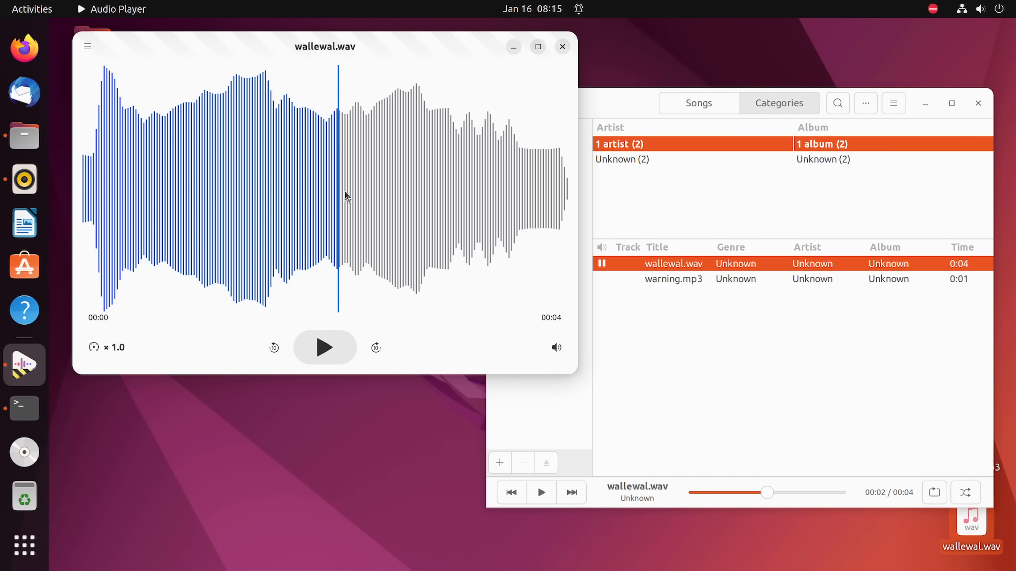
click(309, 201)
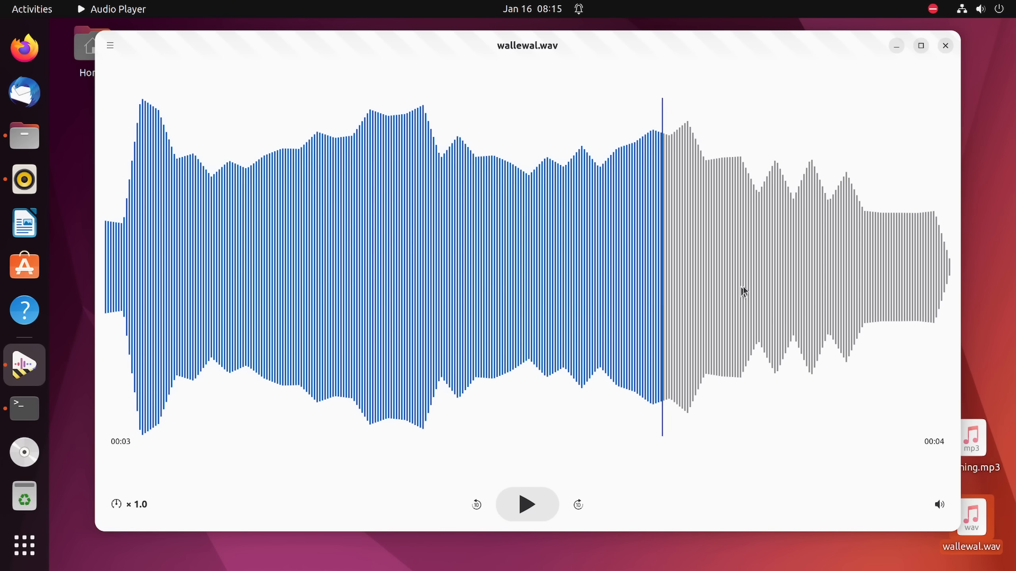
Step: Seek wallewal.wav to the two-, three- and one-second marks on the waveform
click(491, 265)
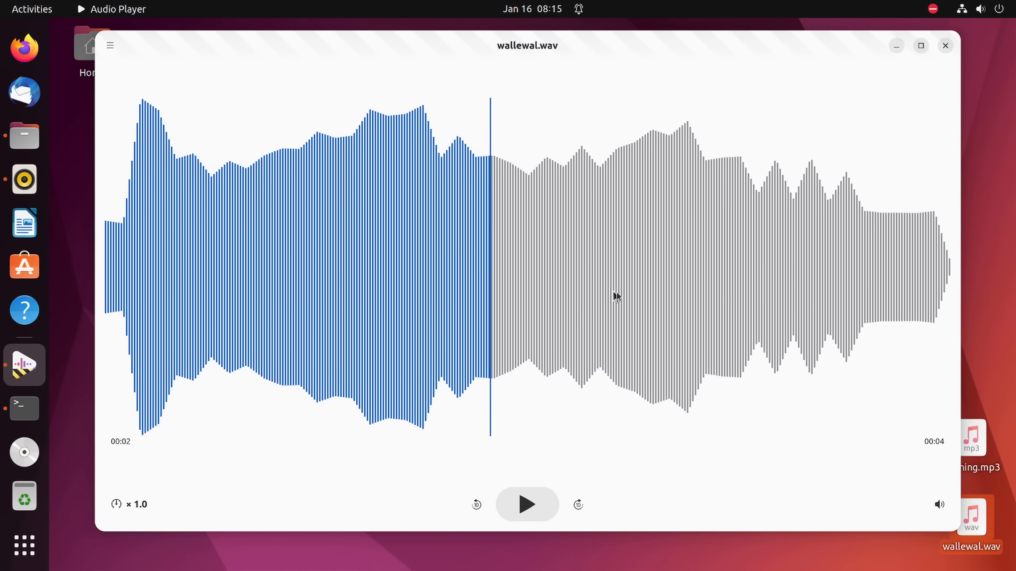
mouse_move(769, 311)
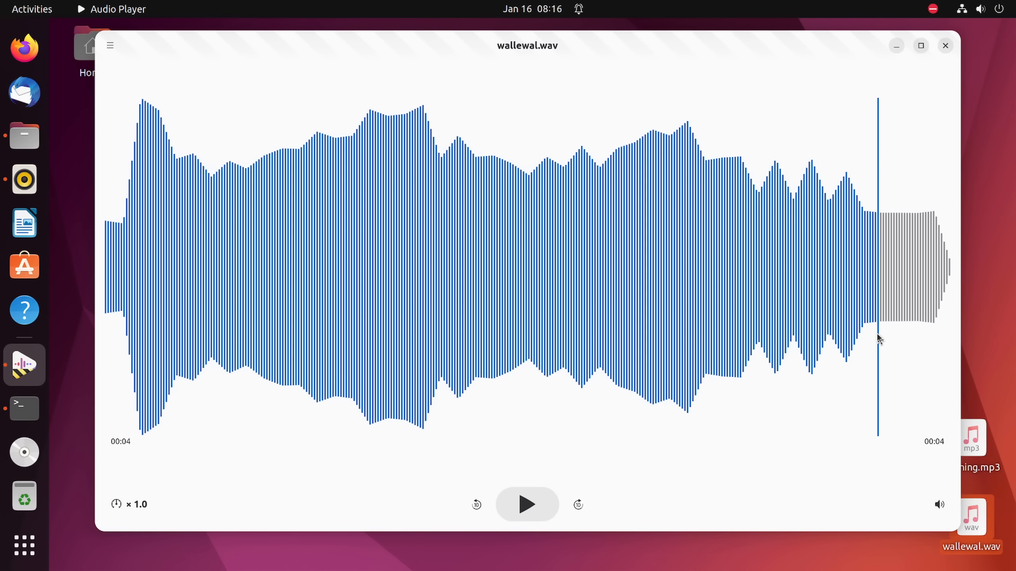
click(709, 265)
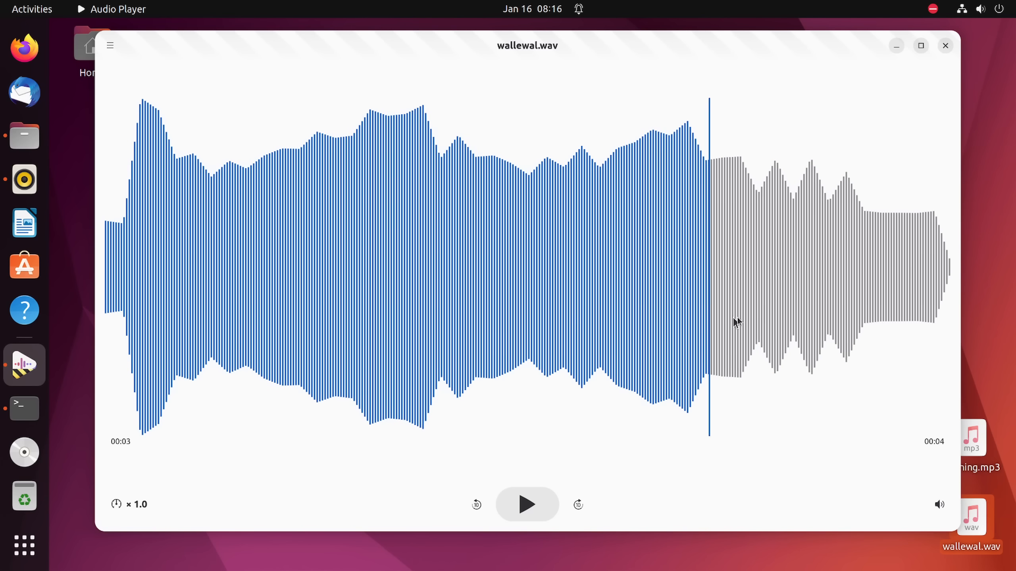
click(392, 311)
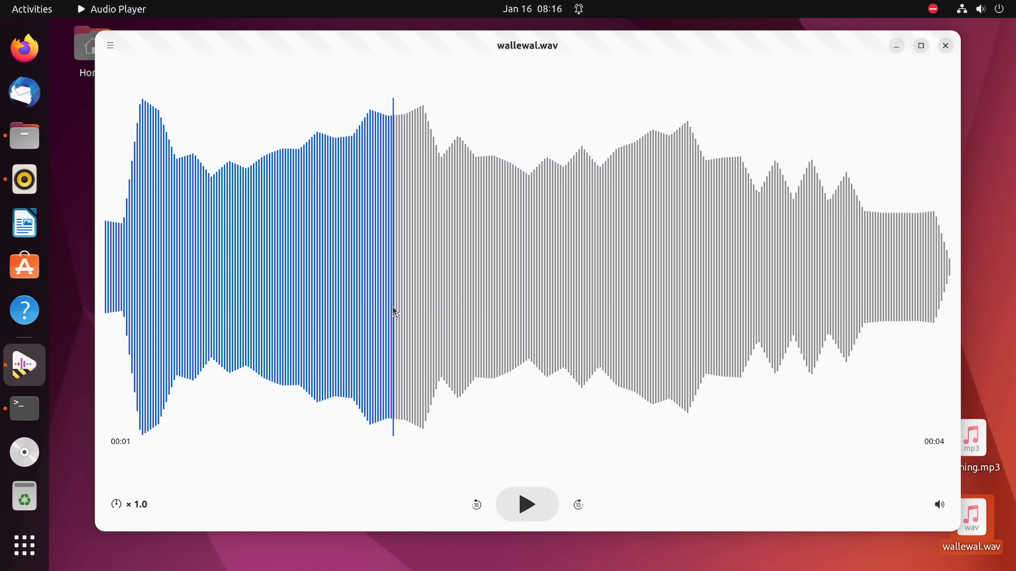
mouse_move(151, 98)
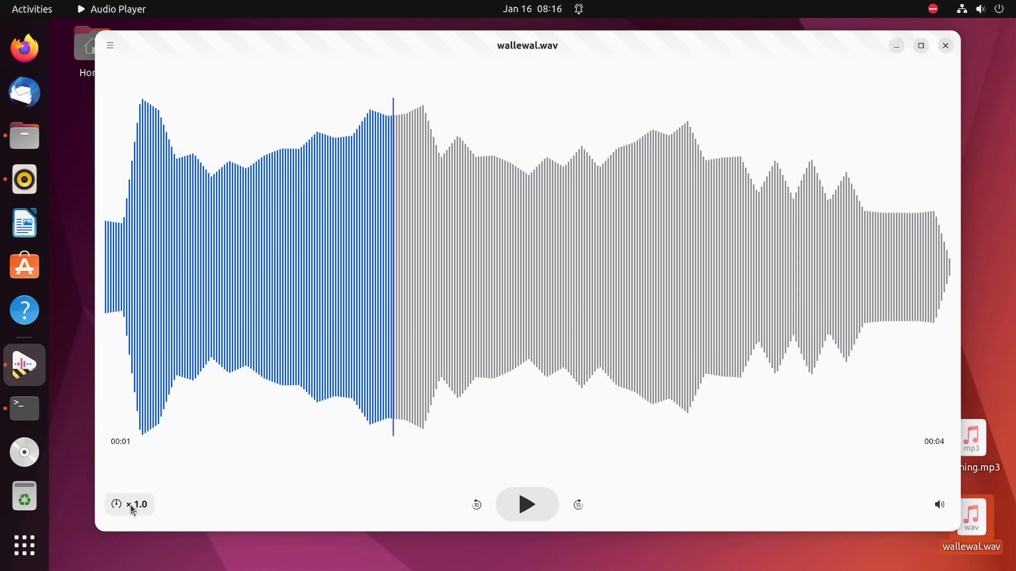
Step: Open a blank second player window from the main menu, then return to wallewal.wav at ×2.0 speed
click(111, 45)
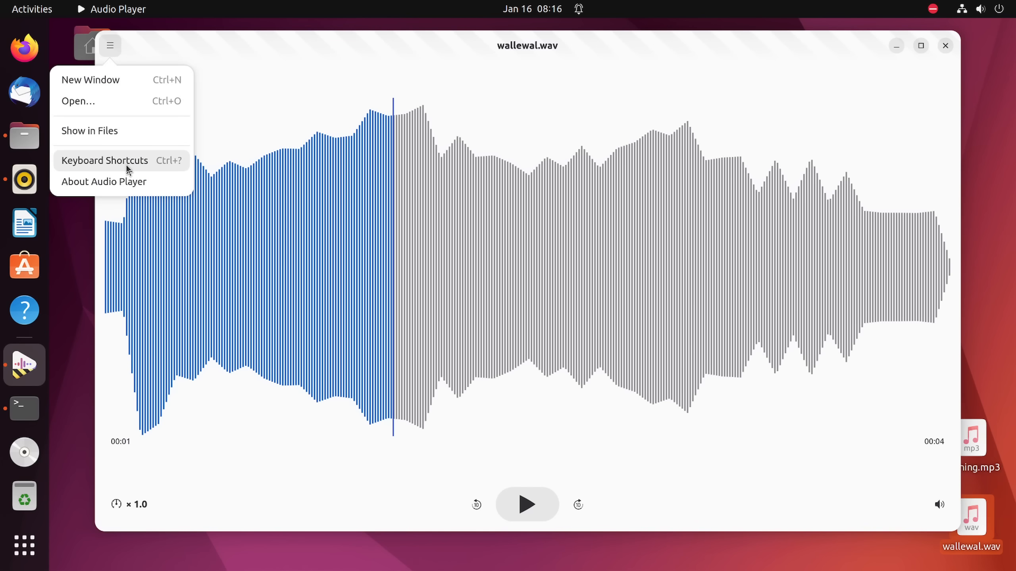
mouse_move(90, 130)
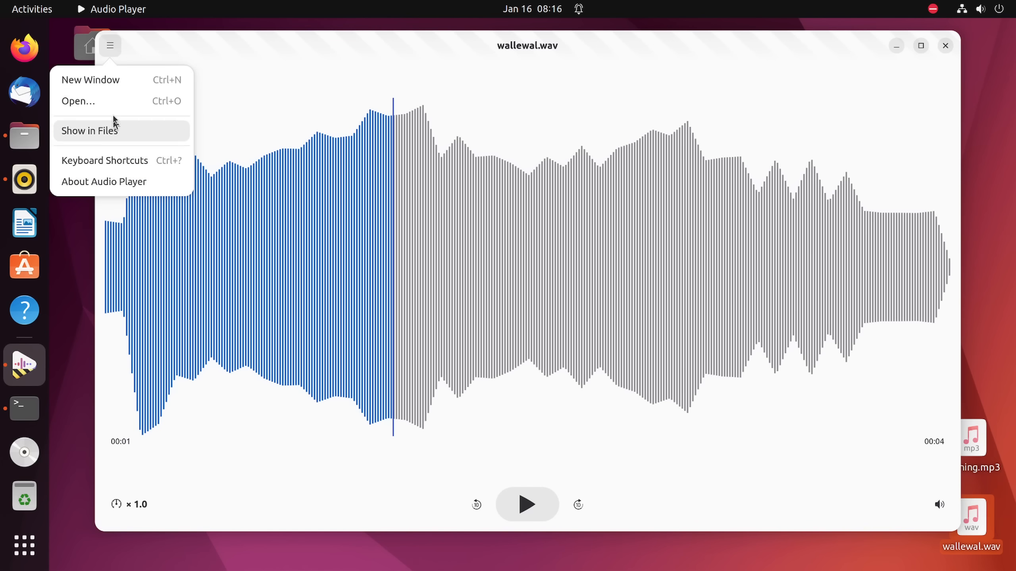
mouse_move(108, 79)
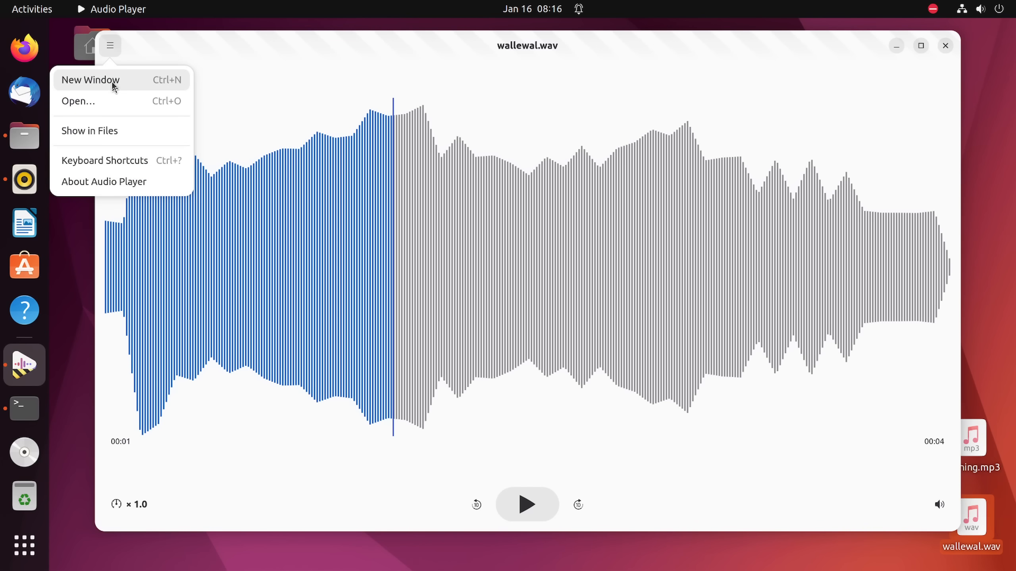
click(130, 505)
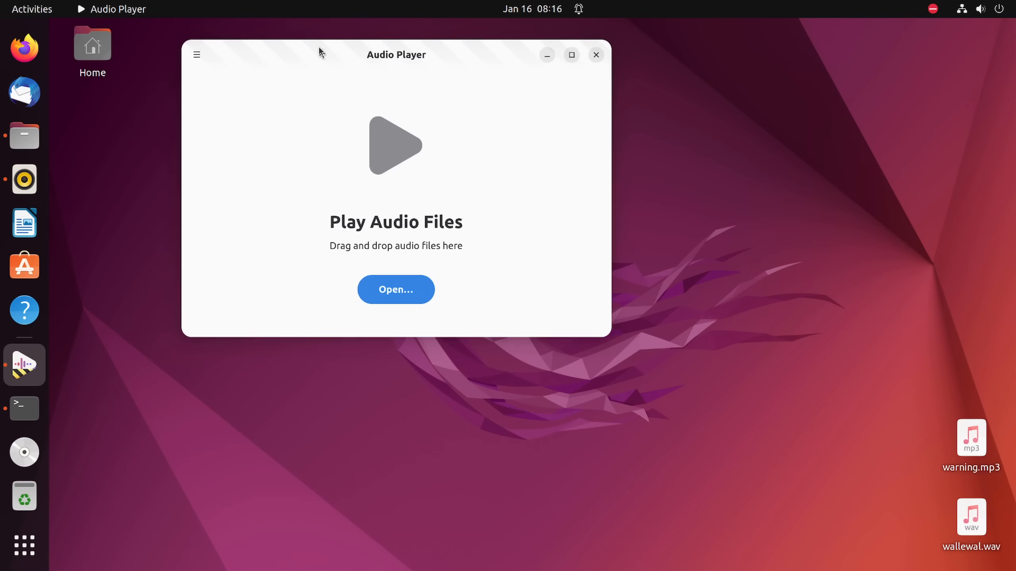
click(395, 289)
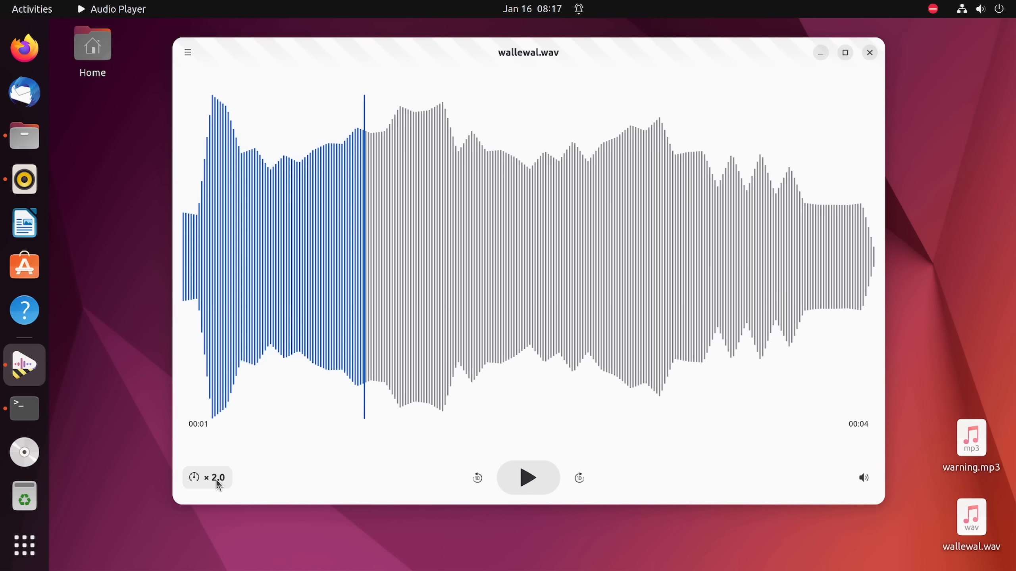
mouse_move(207, 477)
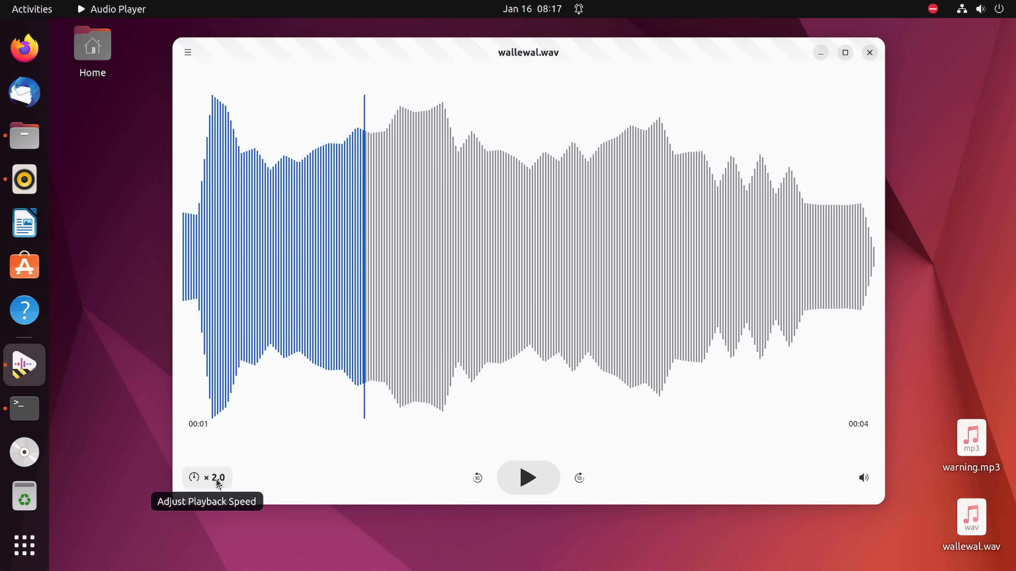
Step: Return playback speed from ×2.0 to ×1.0 and bring up the volume popover
click(207, 478)
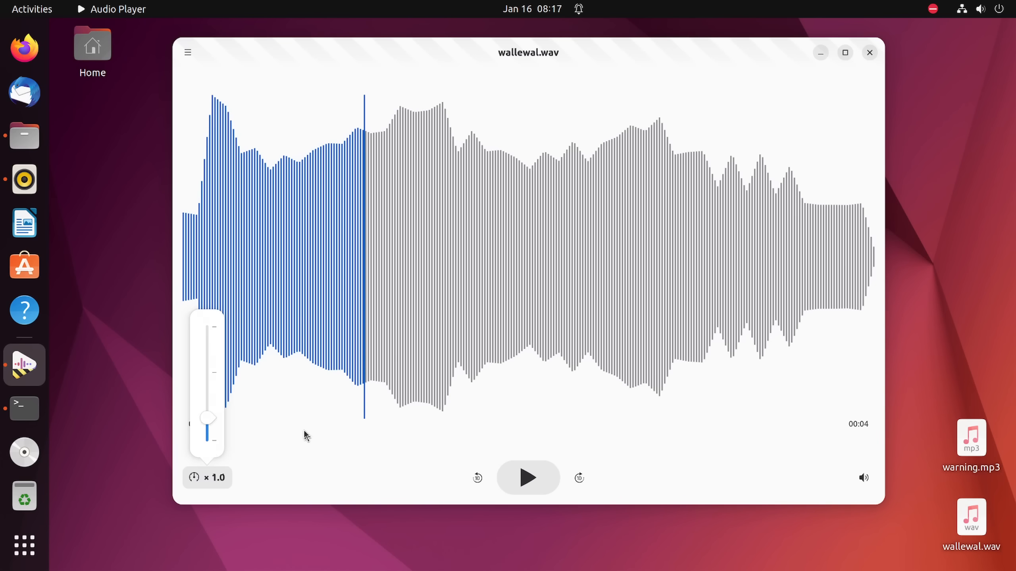
click(864, 478)
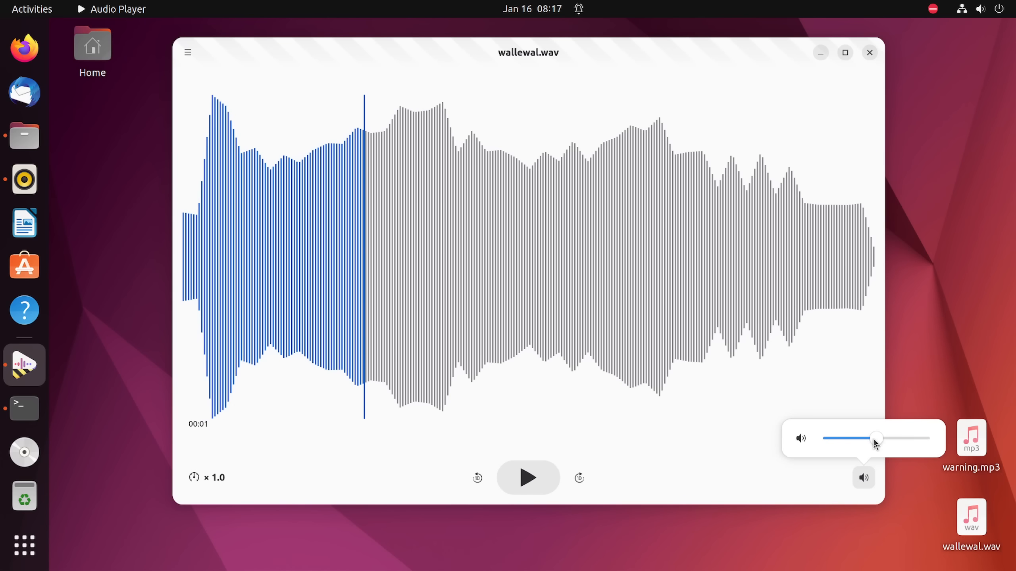
mouse_move(893, 436)
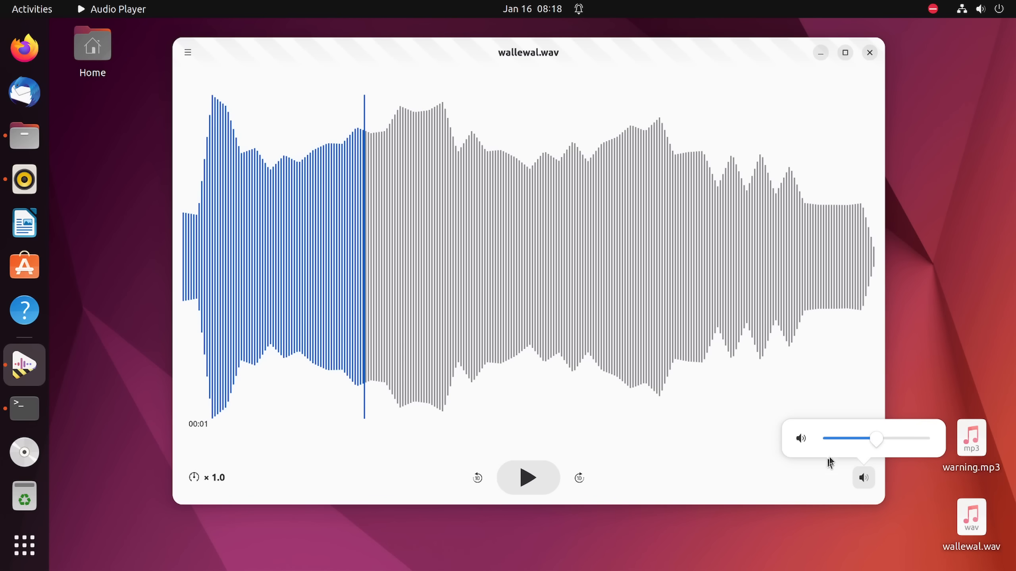
Step: Mute wallewal.wav from the volume popover, then unmute it
click(800, 438)
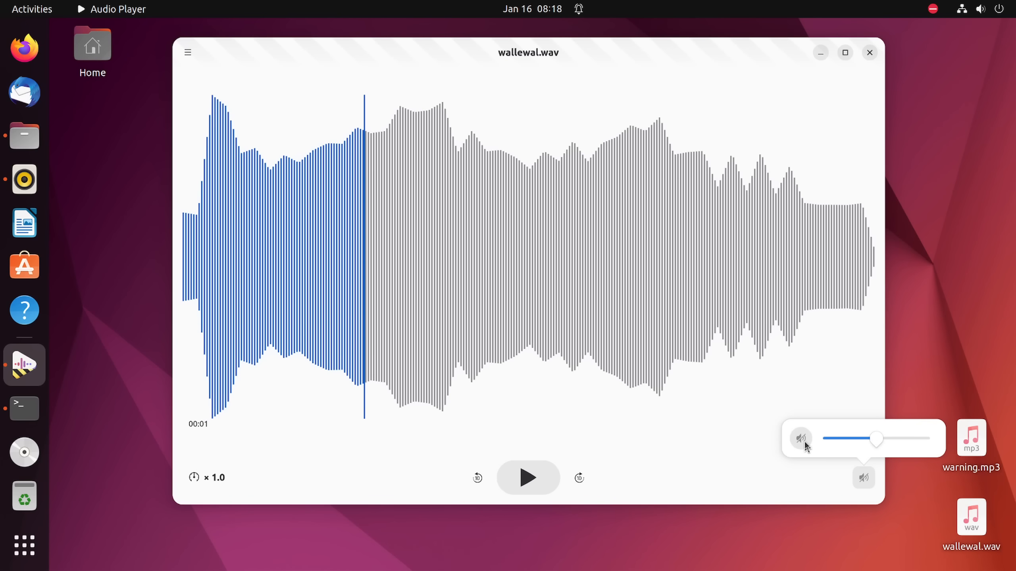
mouse_move(813, 445)
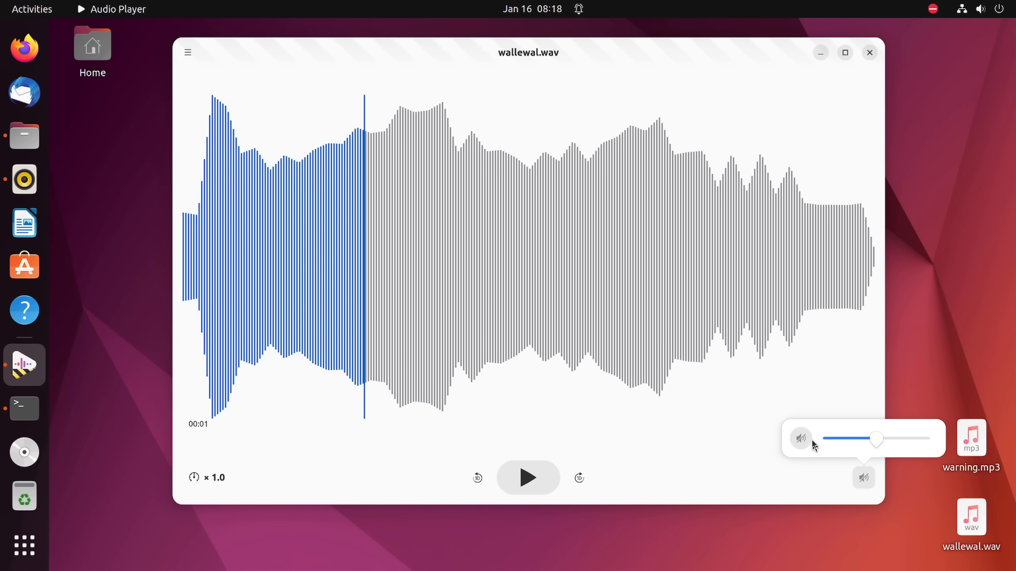
click(801, 439)
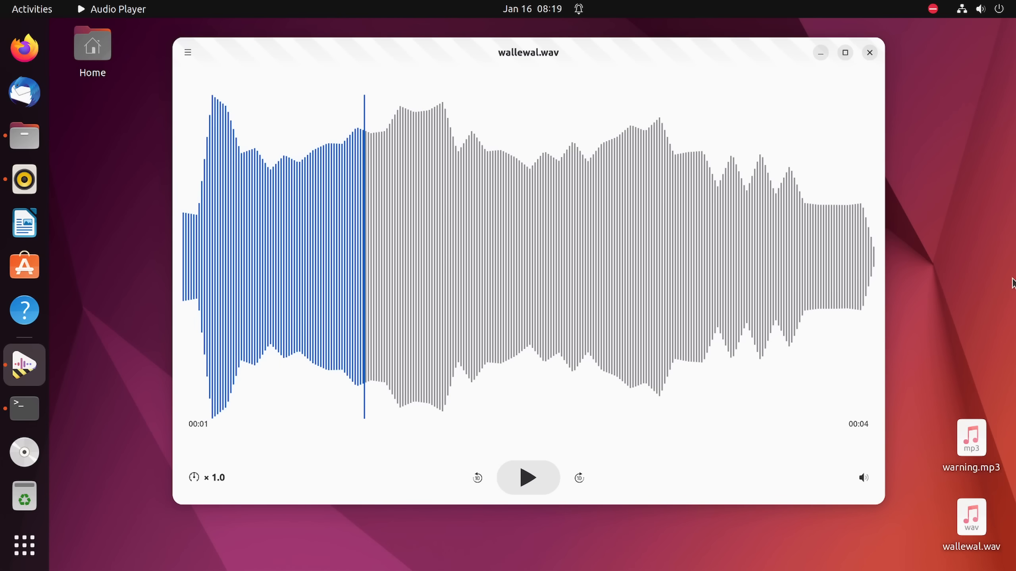
mouse_move(992, 125)
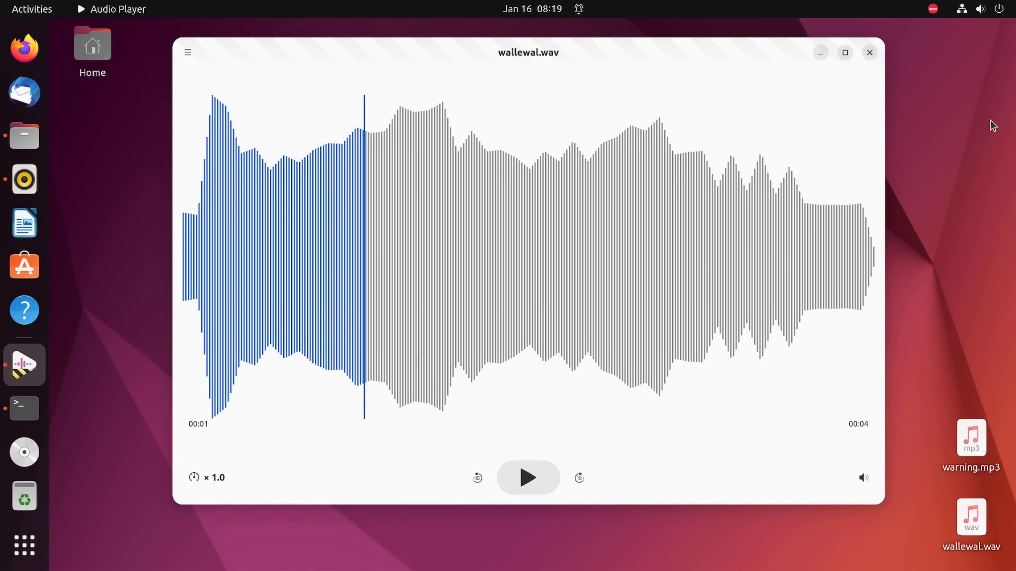
mouse_move(682, 60)
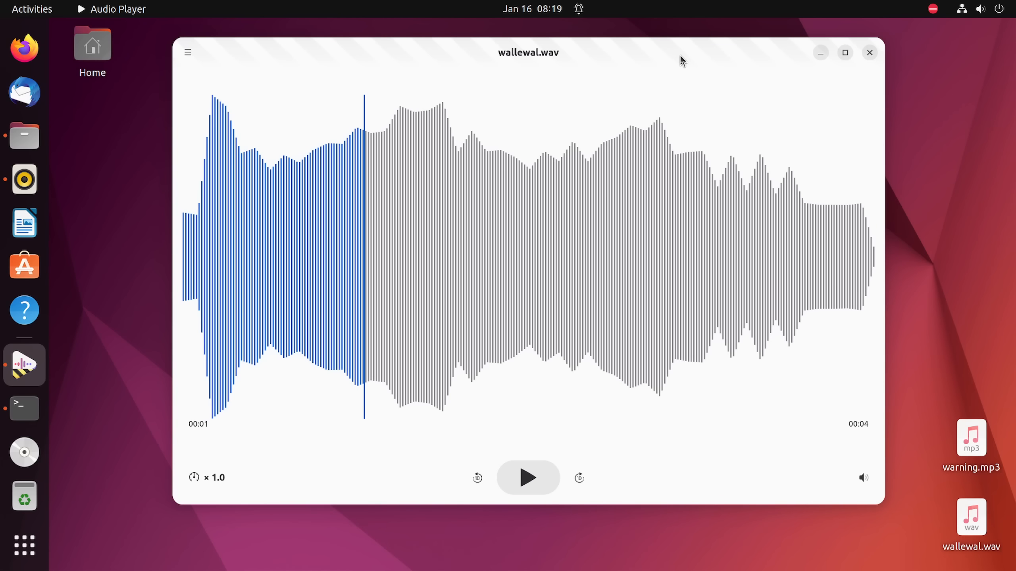
mouse_move(968, 109)
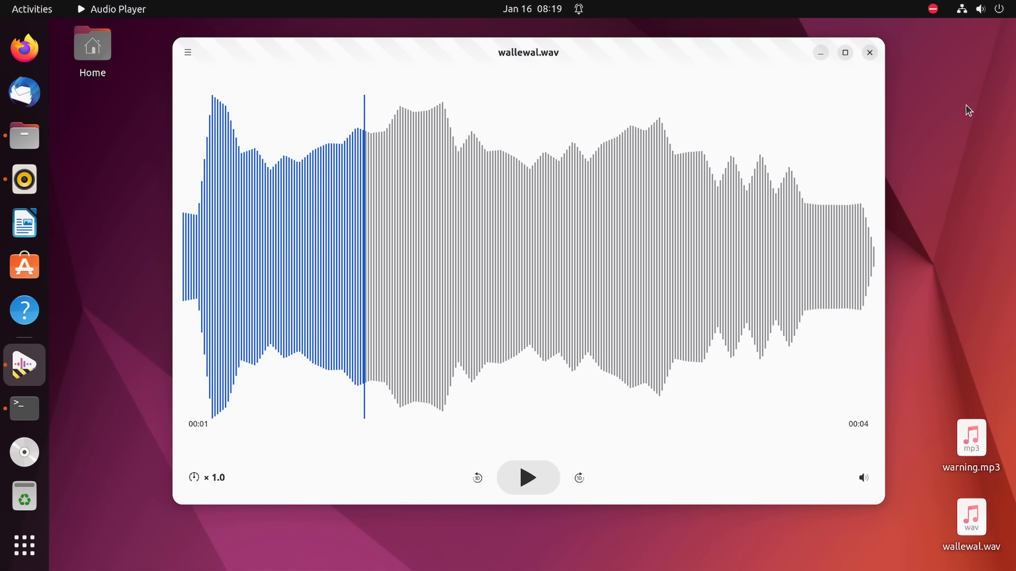
mouse_move(671, 66)
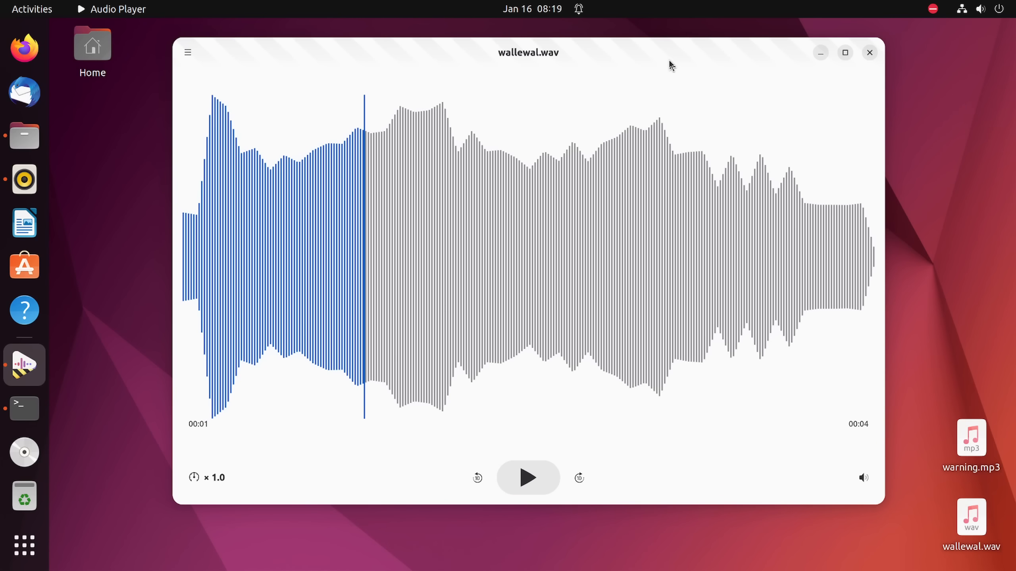
mouse_move(607, 274)
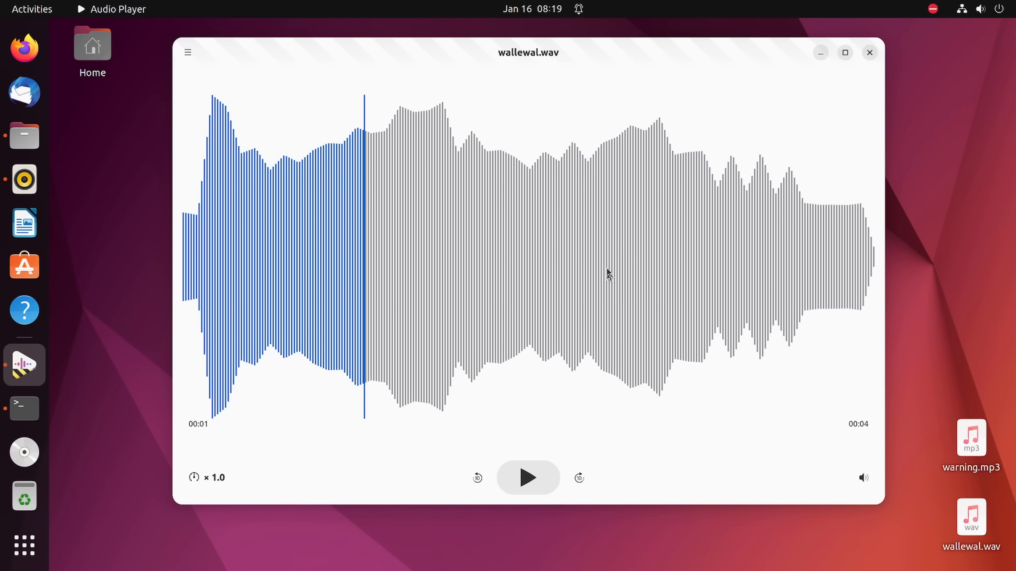
mouse_move(189, 53)
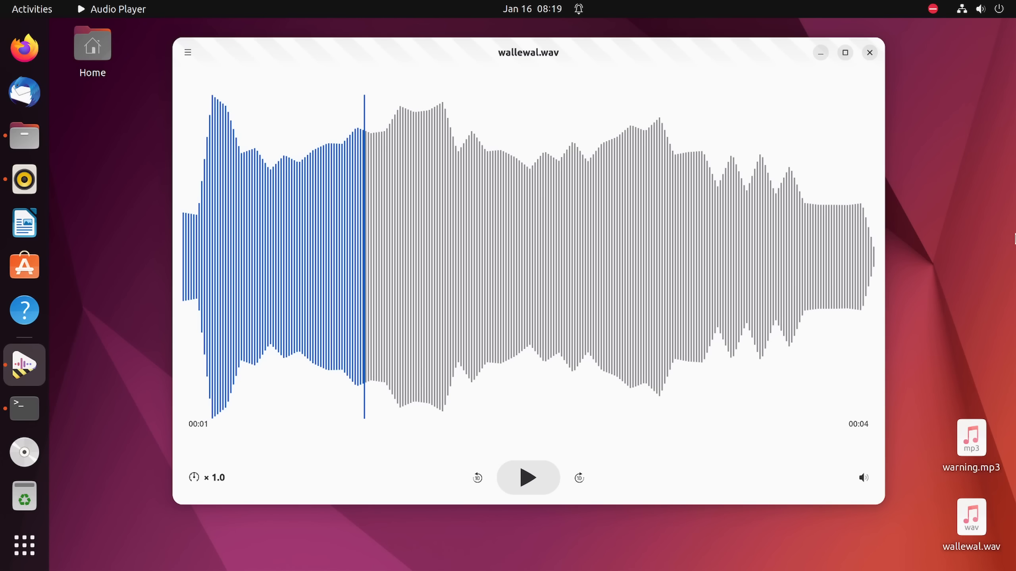
Step: Bring a Terminal window up from the dock in front of the paused player
click(24, 409)
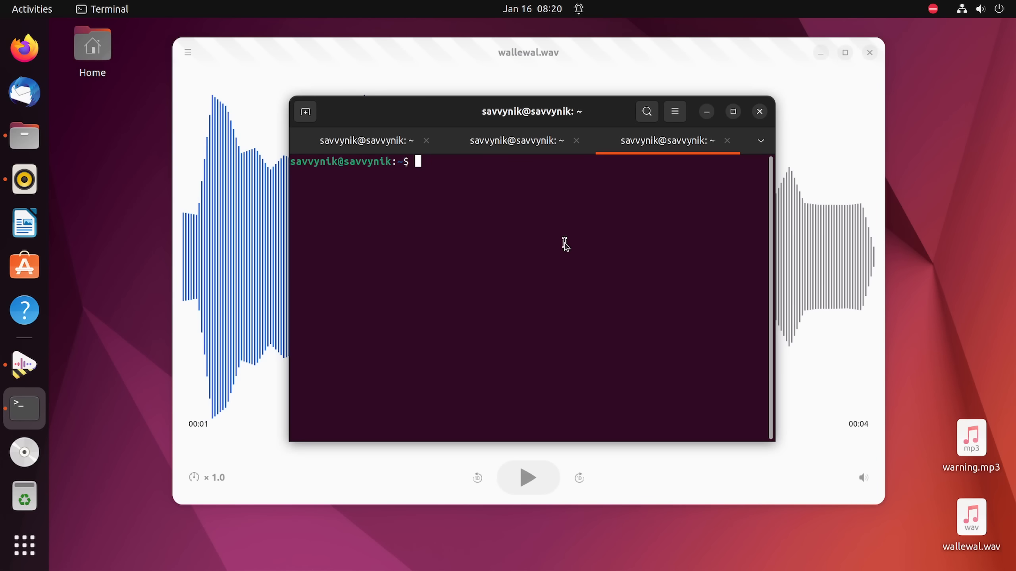
Step: Run htop via sudo in the Terminal and maximize it to see the full process list
click(674, 111)
text(HTOP)
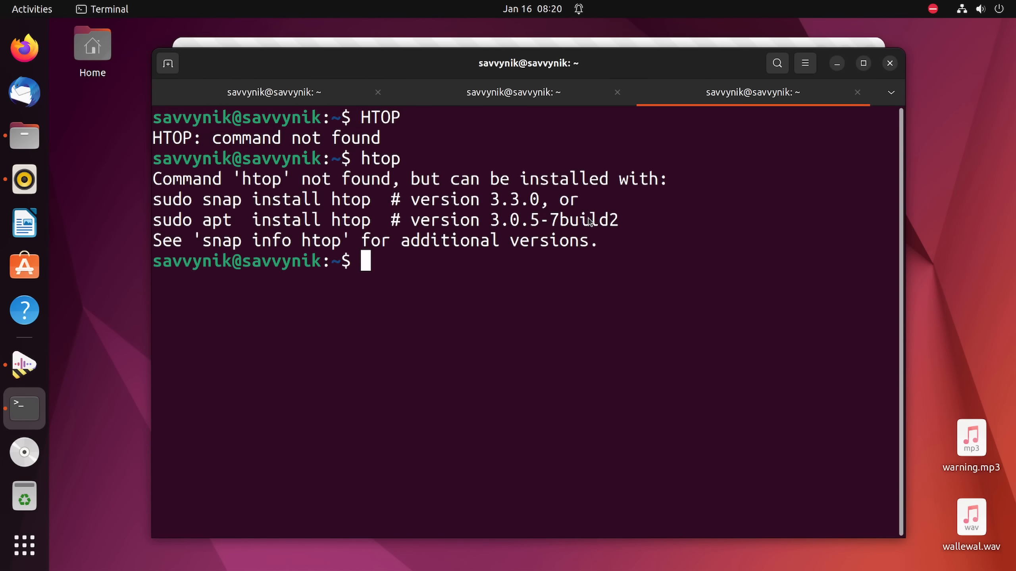
text(sudo)
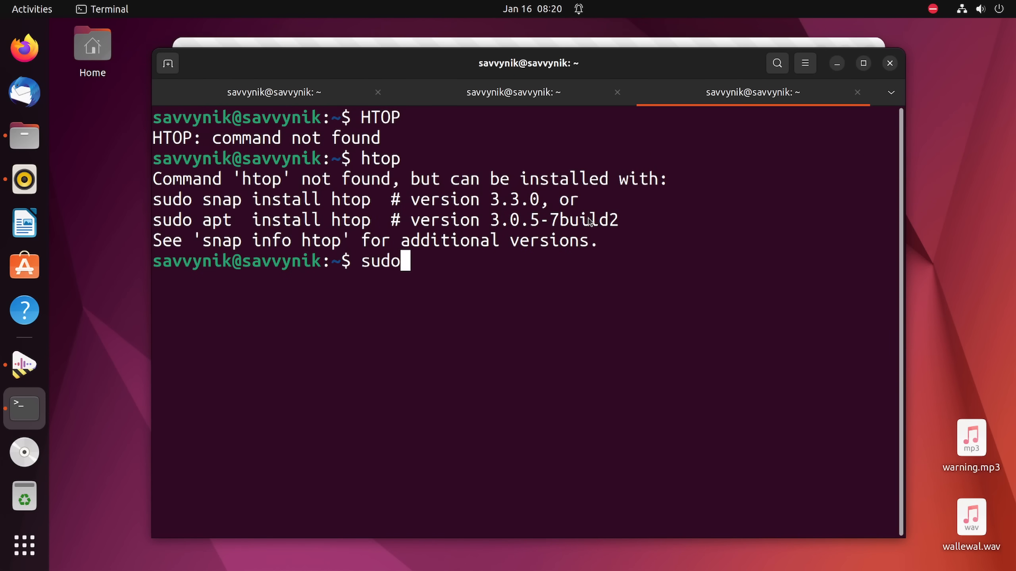
key(Return)
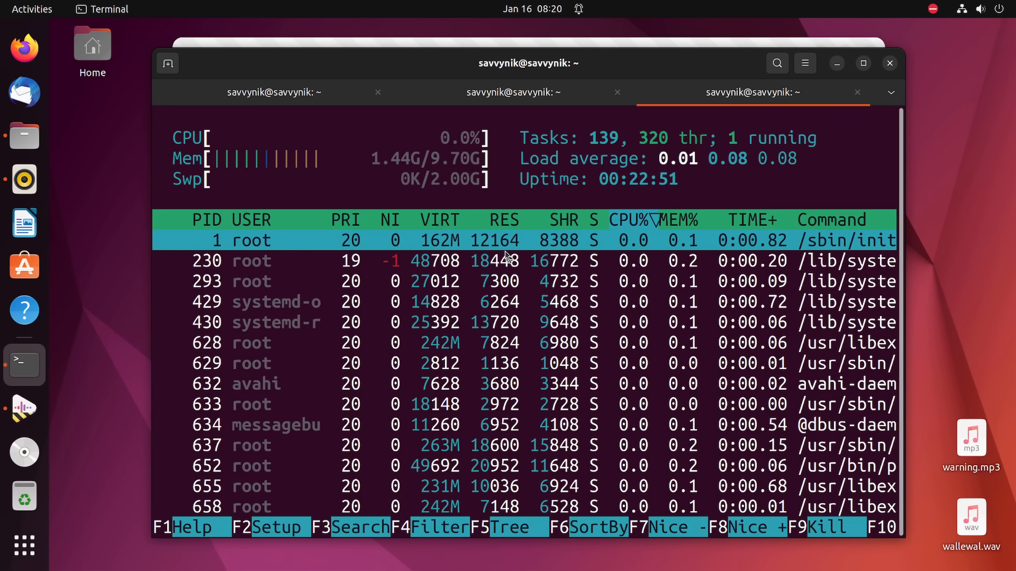
click(863, 62)
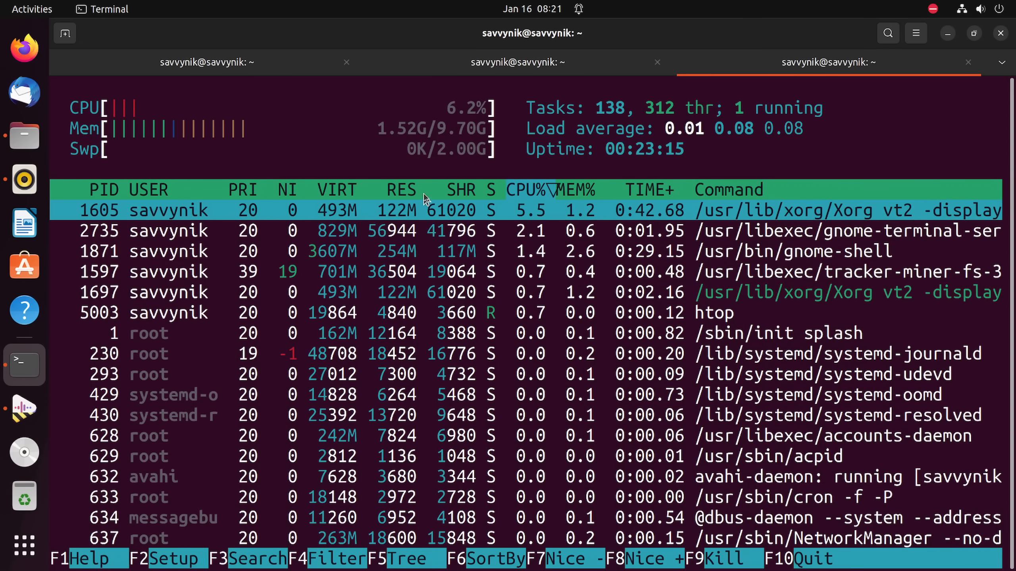
Step: Return to Decibels with wallewal.wav still paused at 00:01
click(400, 190)
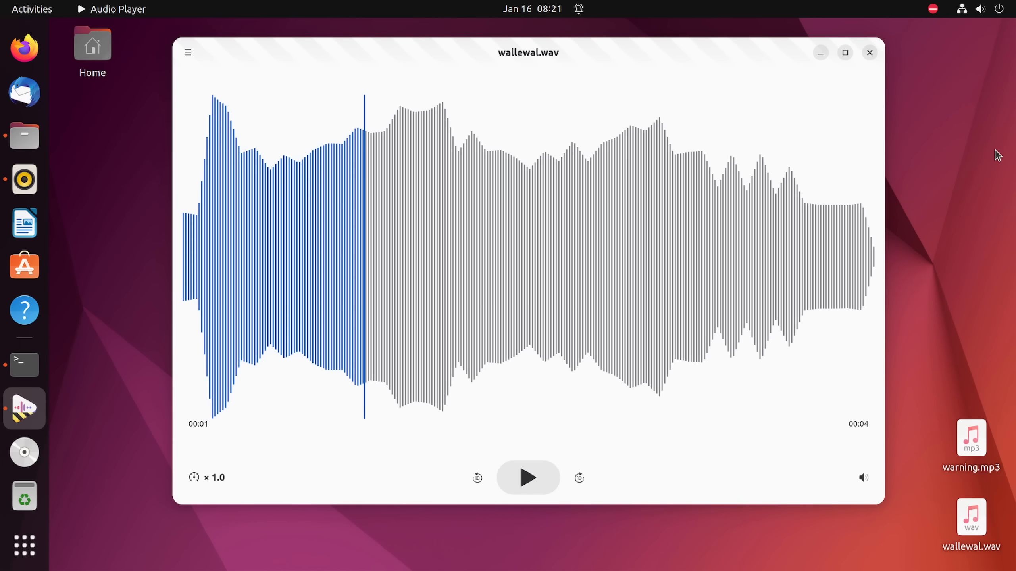
mouse_move(1009, 264)
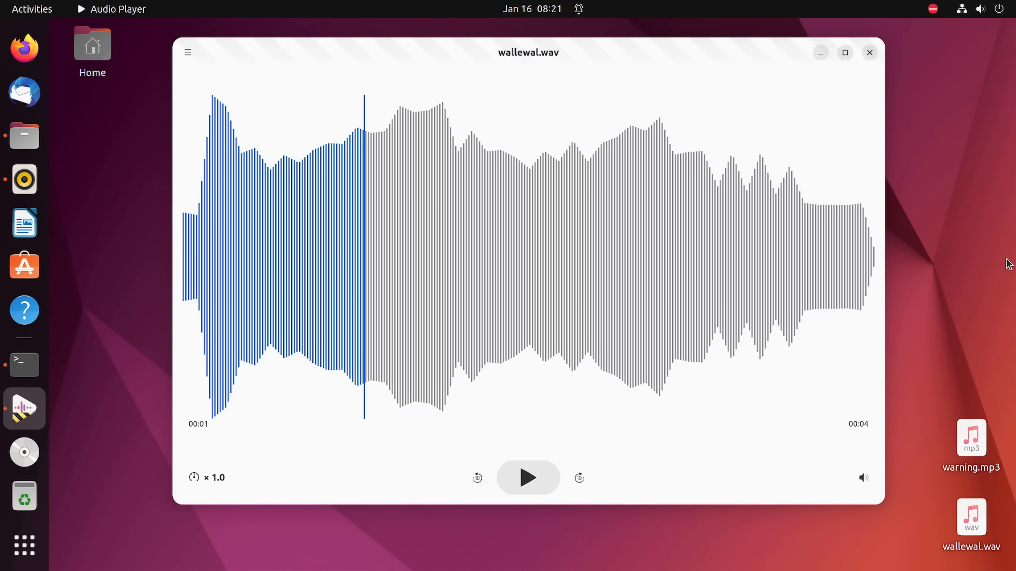
mouse_move(661, 444)
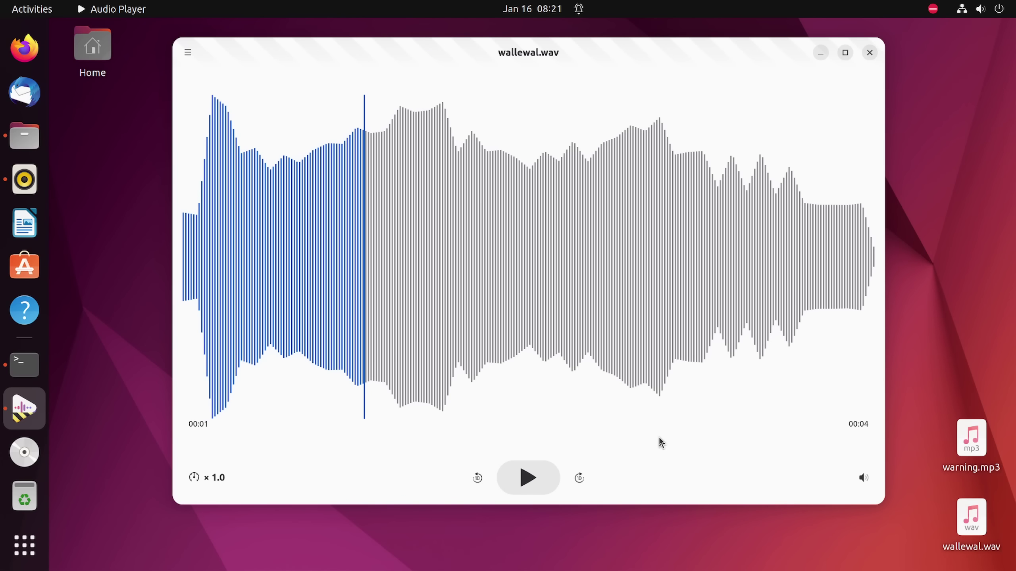
mouse_move(391, 382)
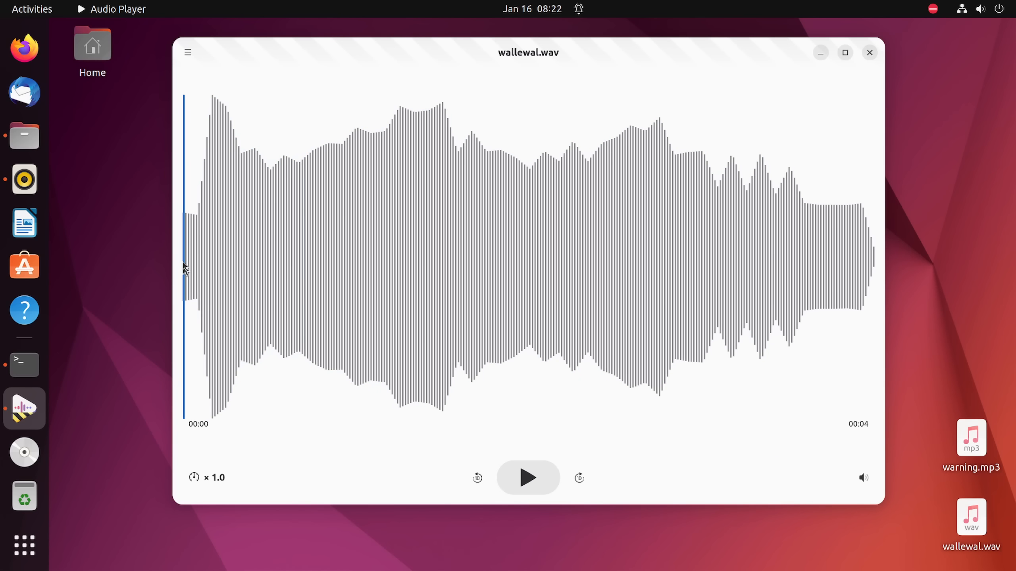
mouse_move(919, 482)
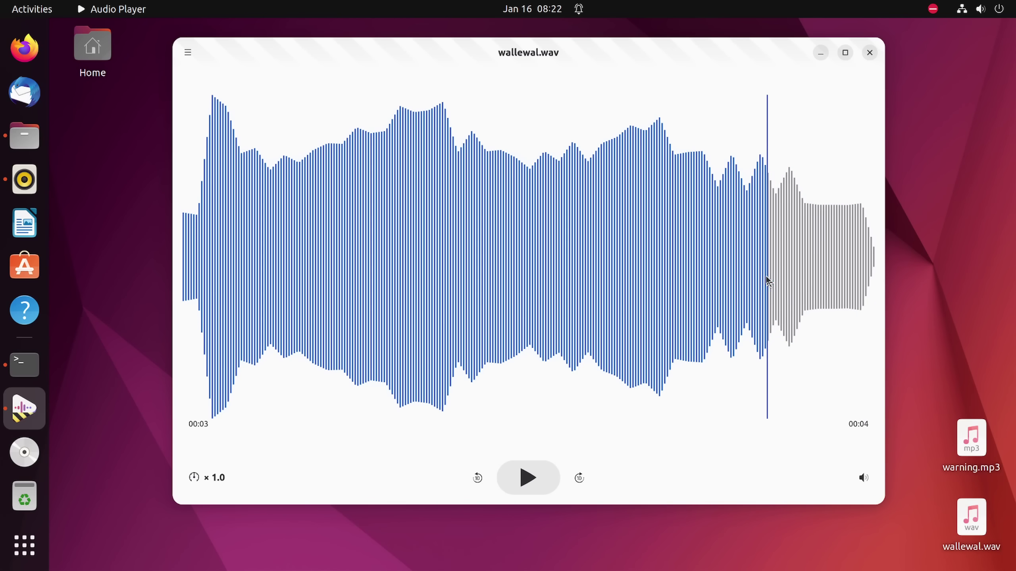
Step: Seek wallewal.wav to about 00:02 on the waveform, then bring Rhythmbox forward
click(262, 237)
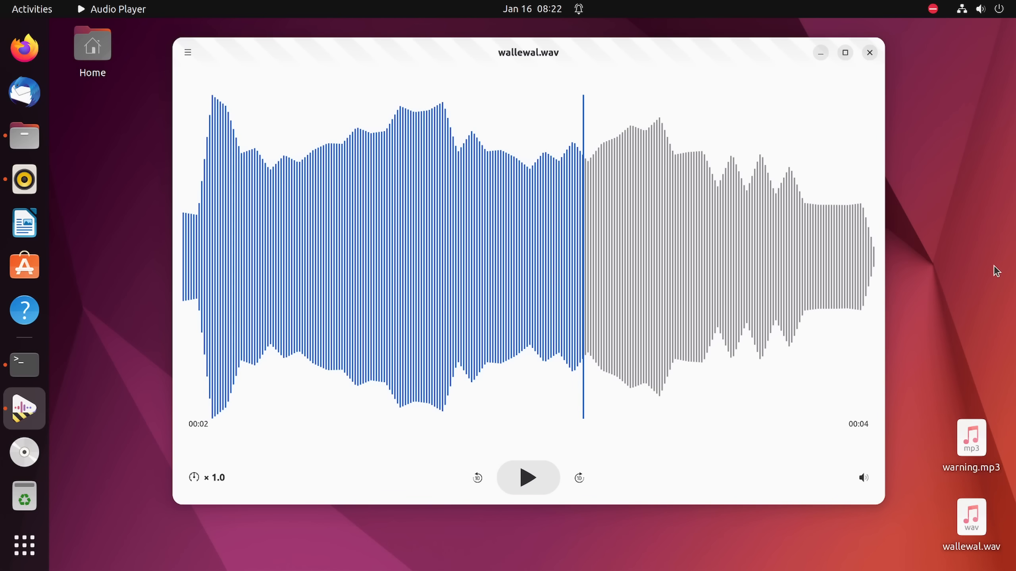
click(23, 179)
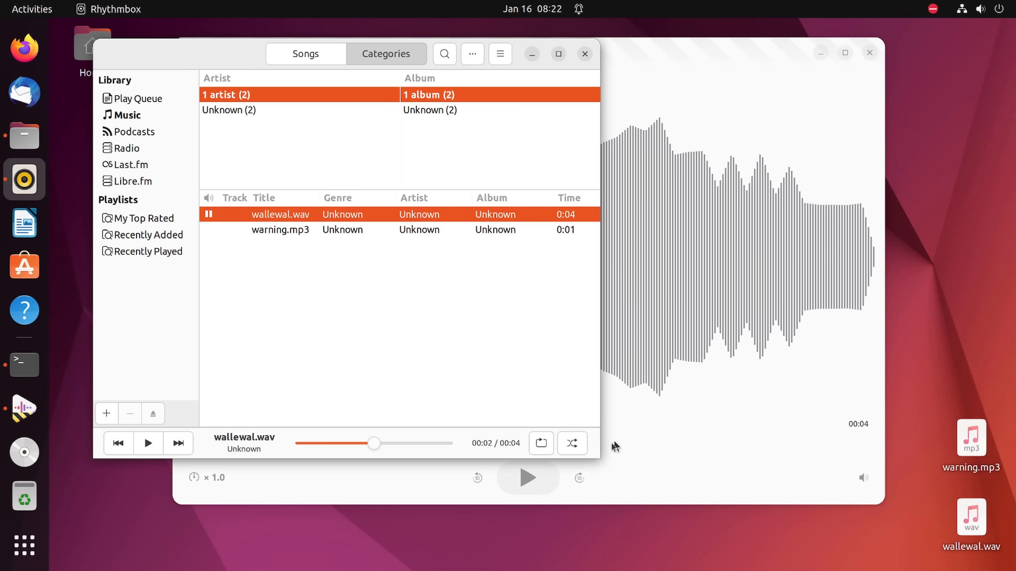
Step: Maximize the Rhythmbox library window and close its Preferences dialog
click(865, 54)
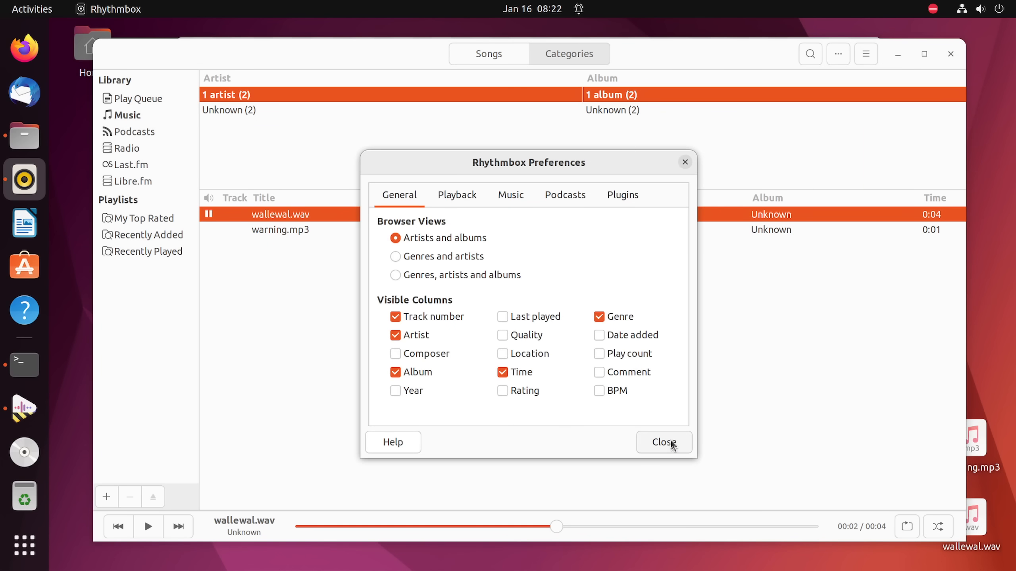
click(663, 443)
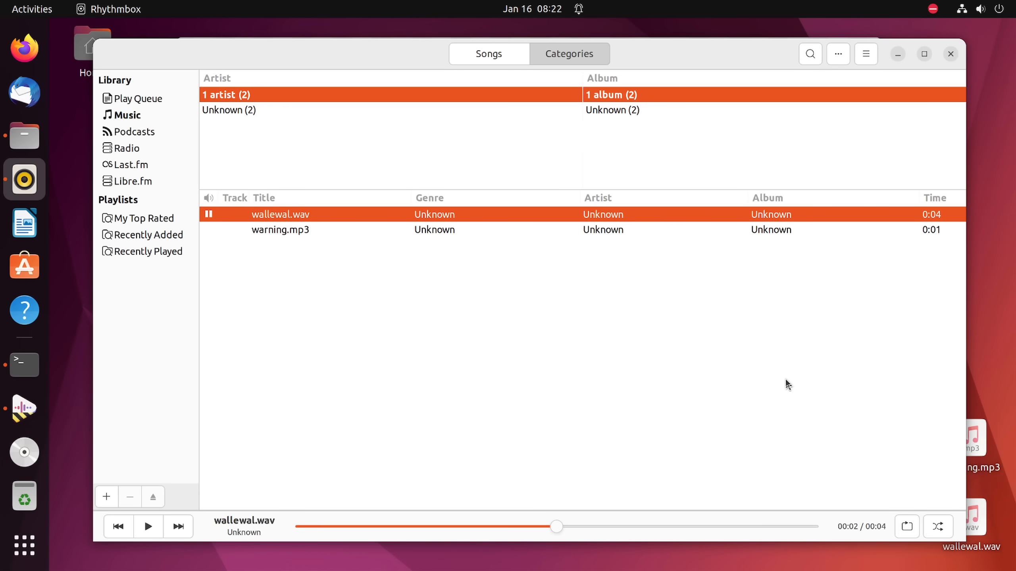
mouse_move(809, 377)
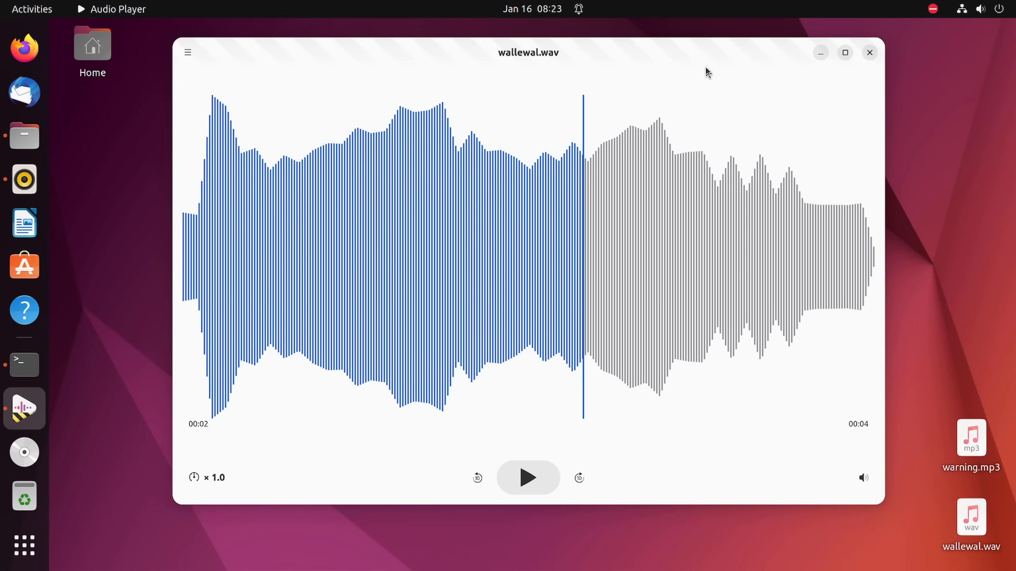
mouse_move(997, 384)
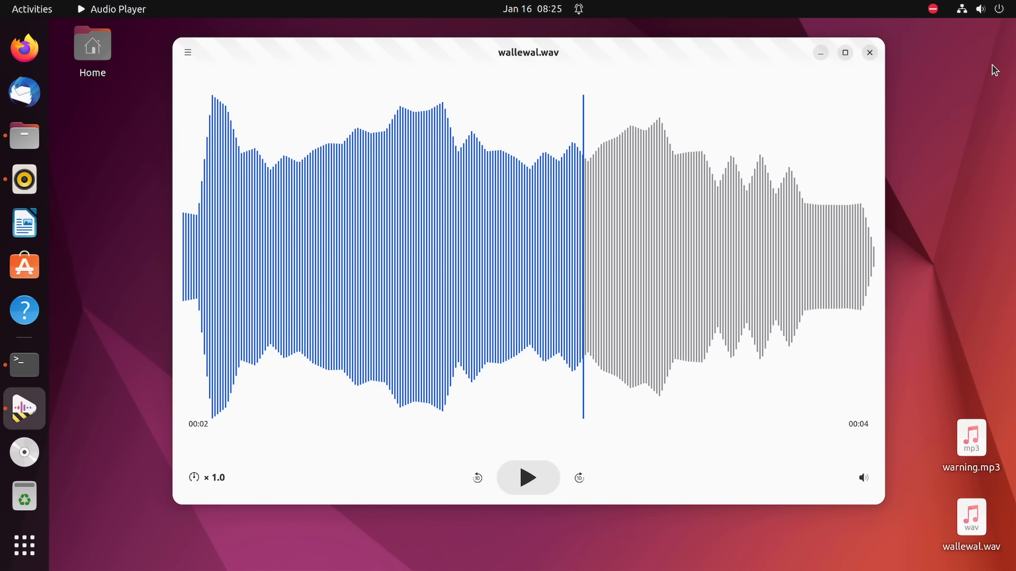
mouse_move(382, 167)
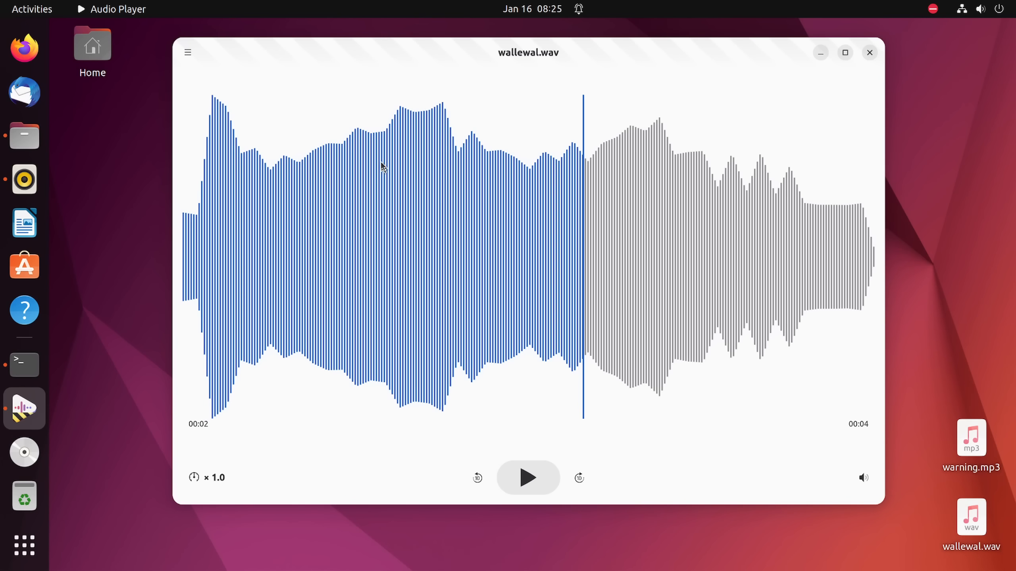
mouse_move(839, 63)
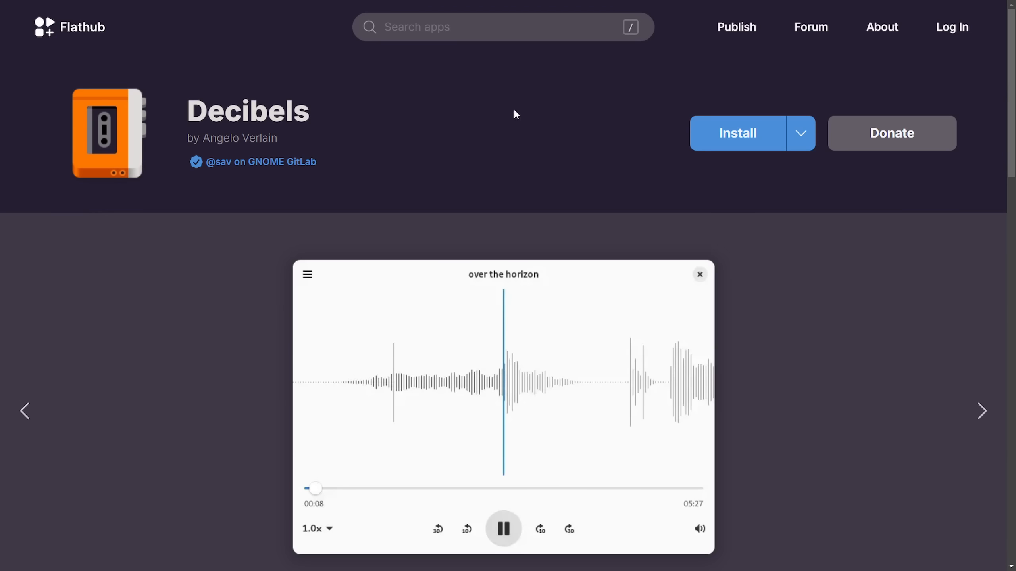
mouse_move(185, 117)
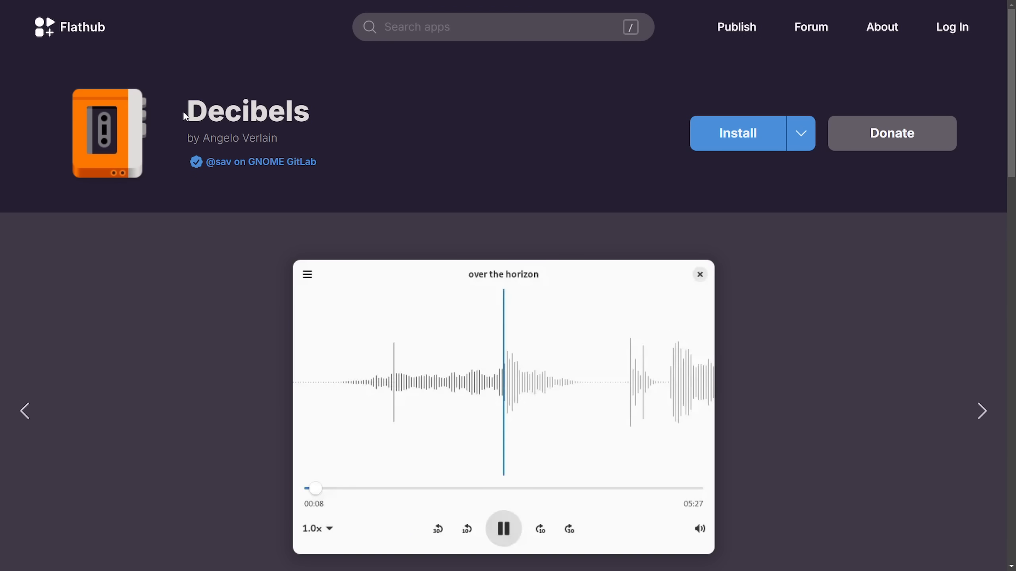
mouse_move(196, 114)
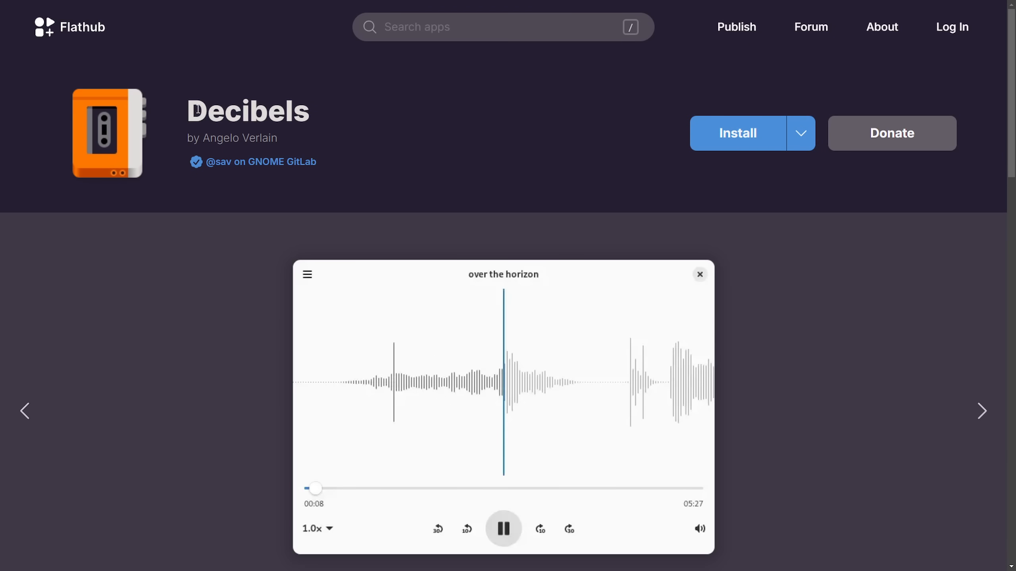
Step: Reveal and dismiss the manual flatpak install commands for Decibels
click(801, 134)
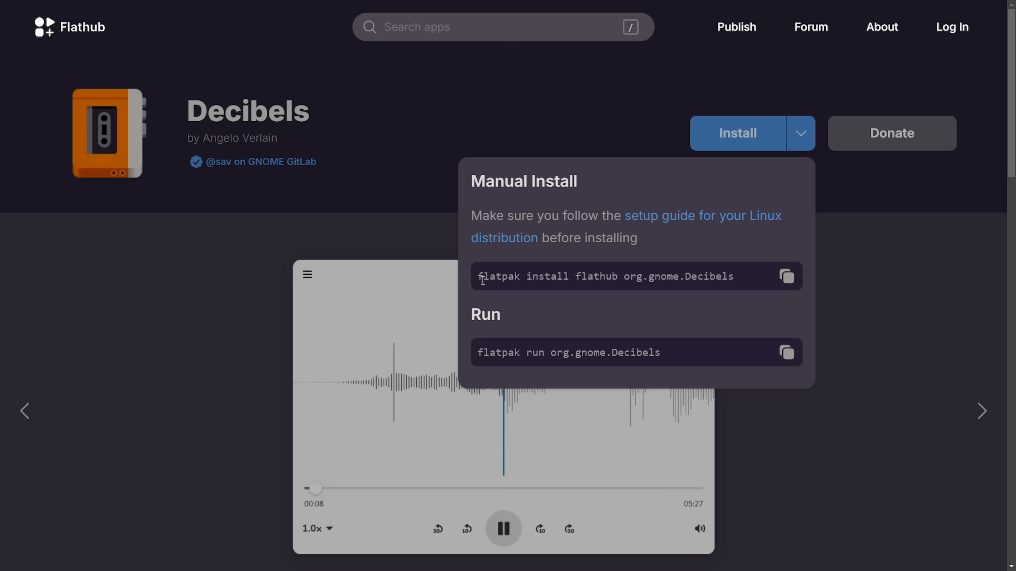
click(603, 132)
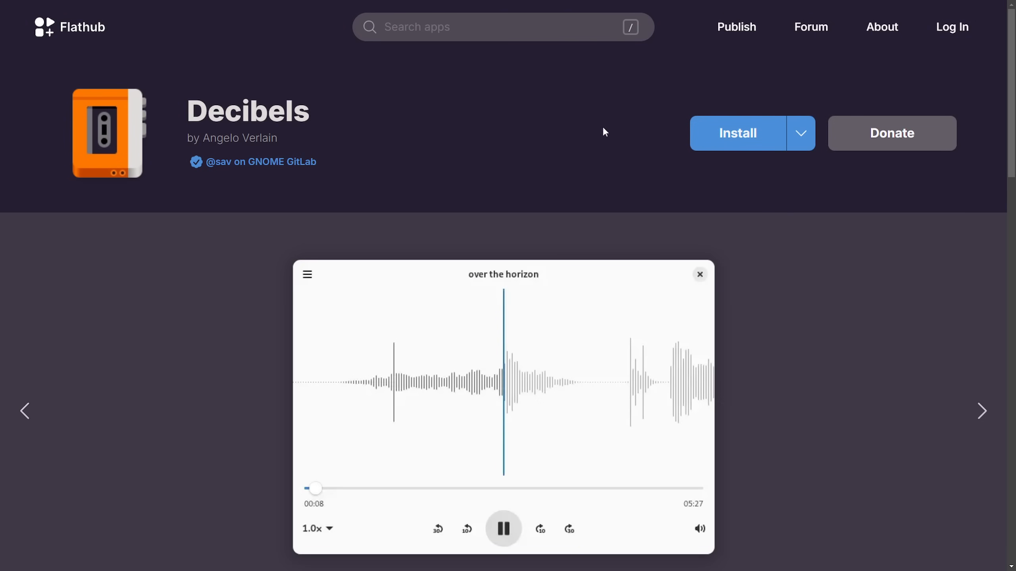
Step: Scroll down to Current features and Changes in version 46.0
scroll(down, 3)
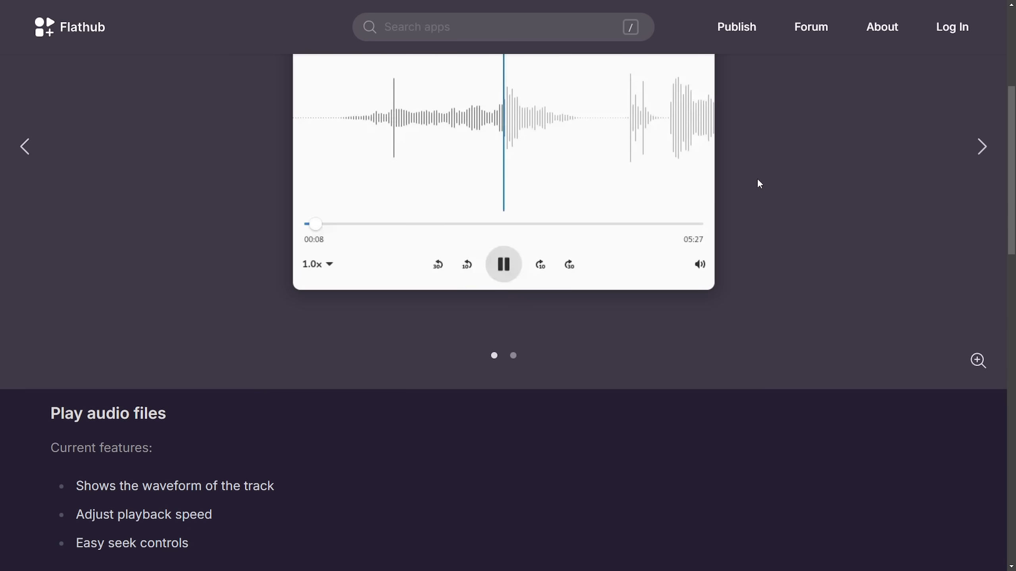
scroll(down, 3)
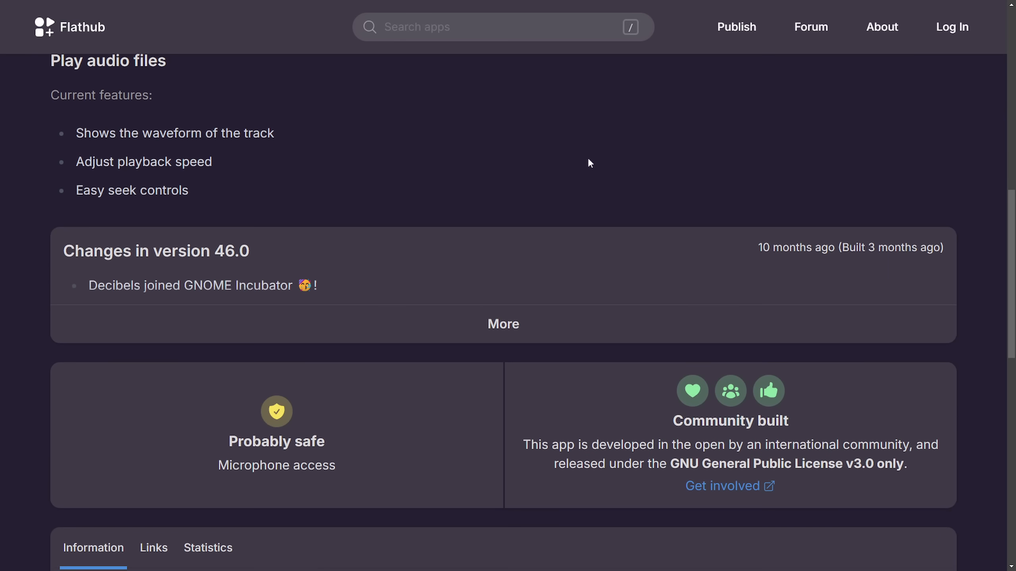
Step: Expand the full Decibels version 46.0 changelog via More
click(503, 324)
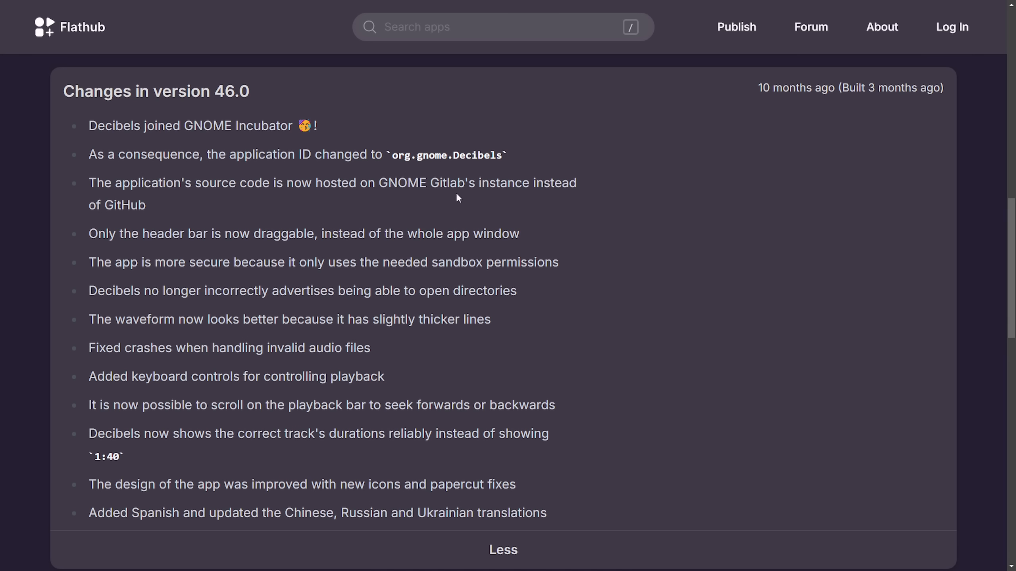
mouse_move(590, 275)
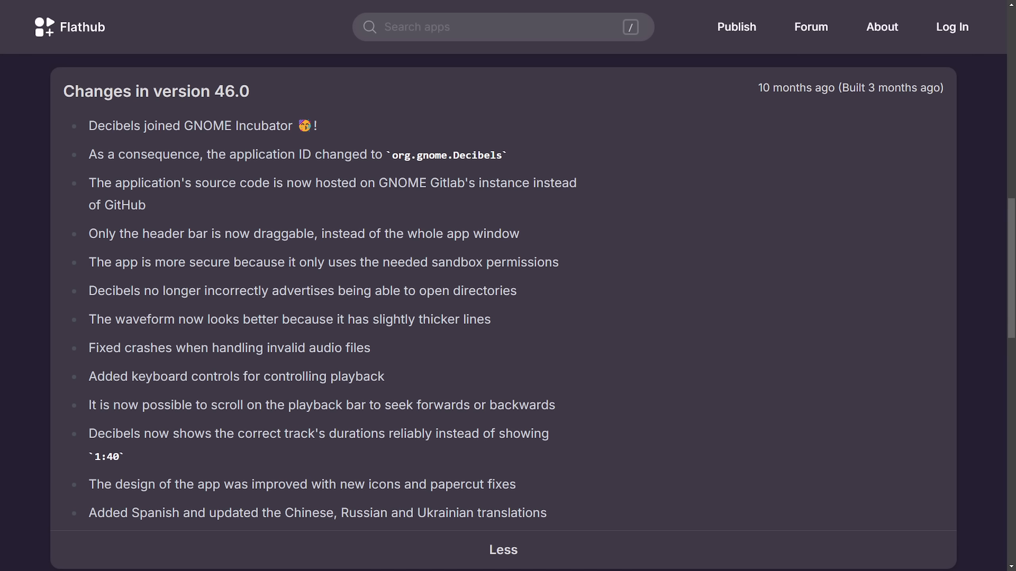
mouse_move(796, 264)
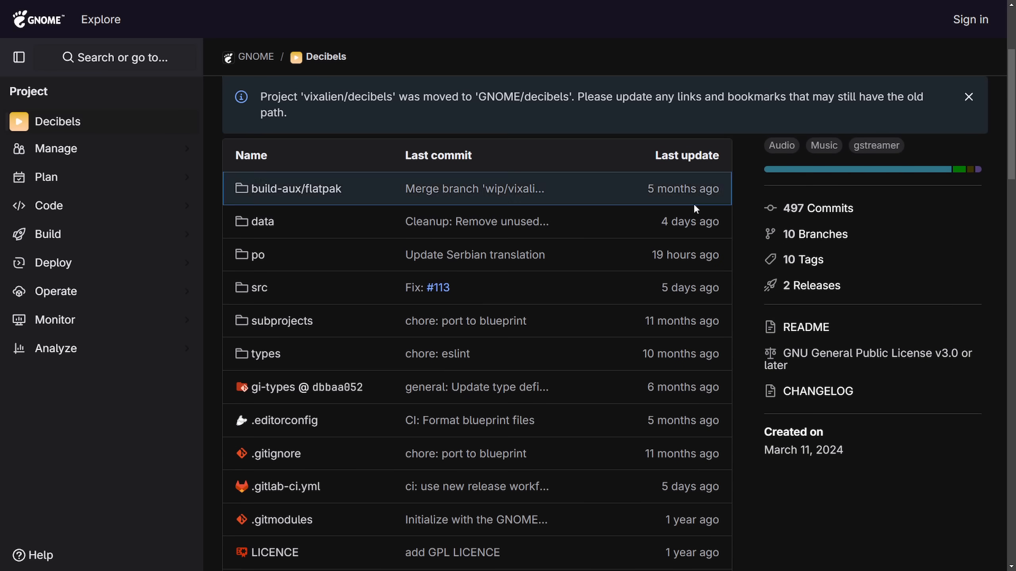
Step: Scroll past the GNOME/decibels file list to the Audio Player (Decibels) README
scroll(down, 3)
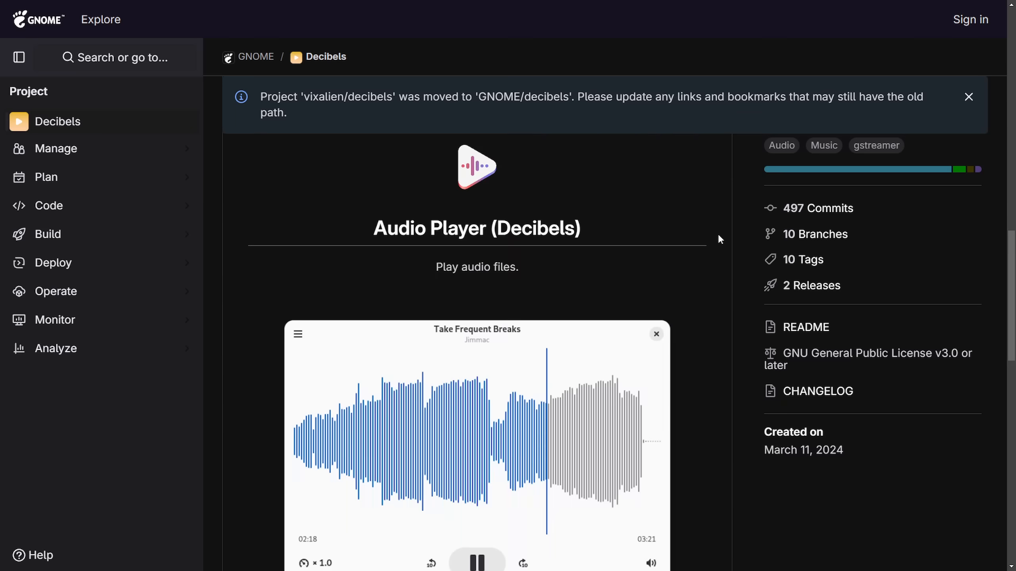